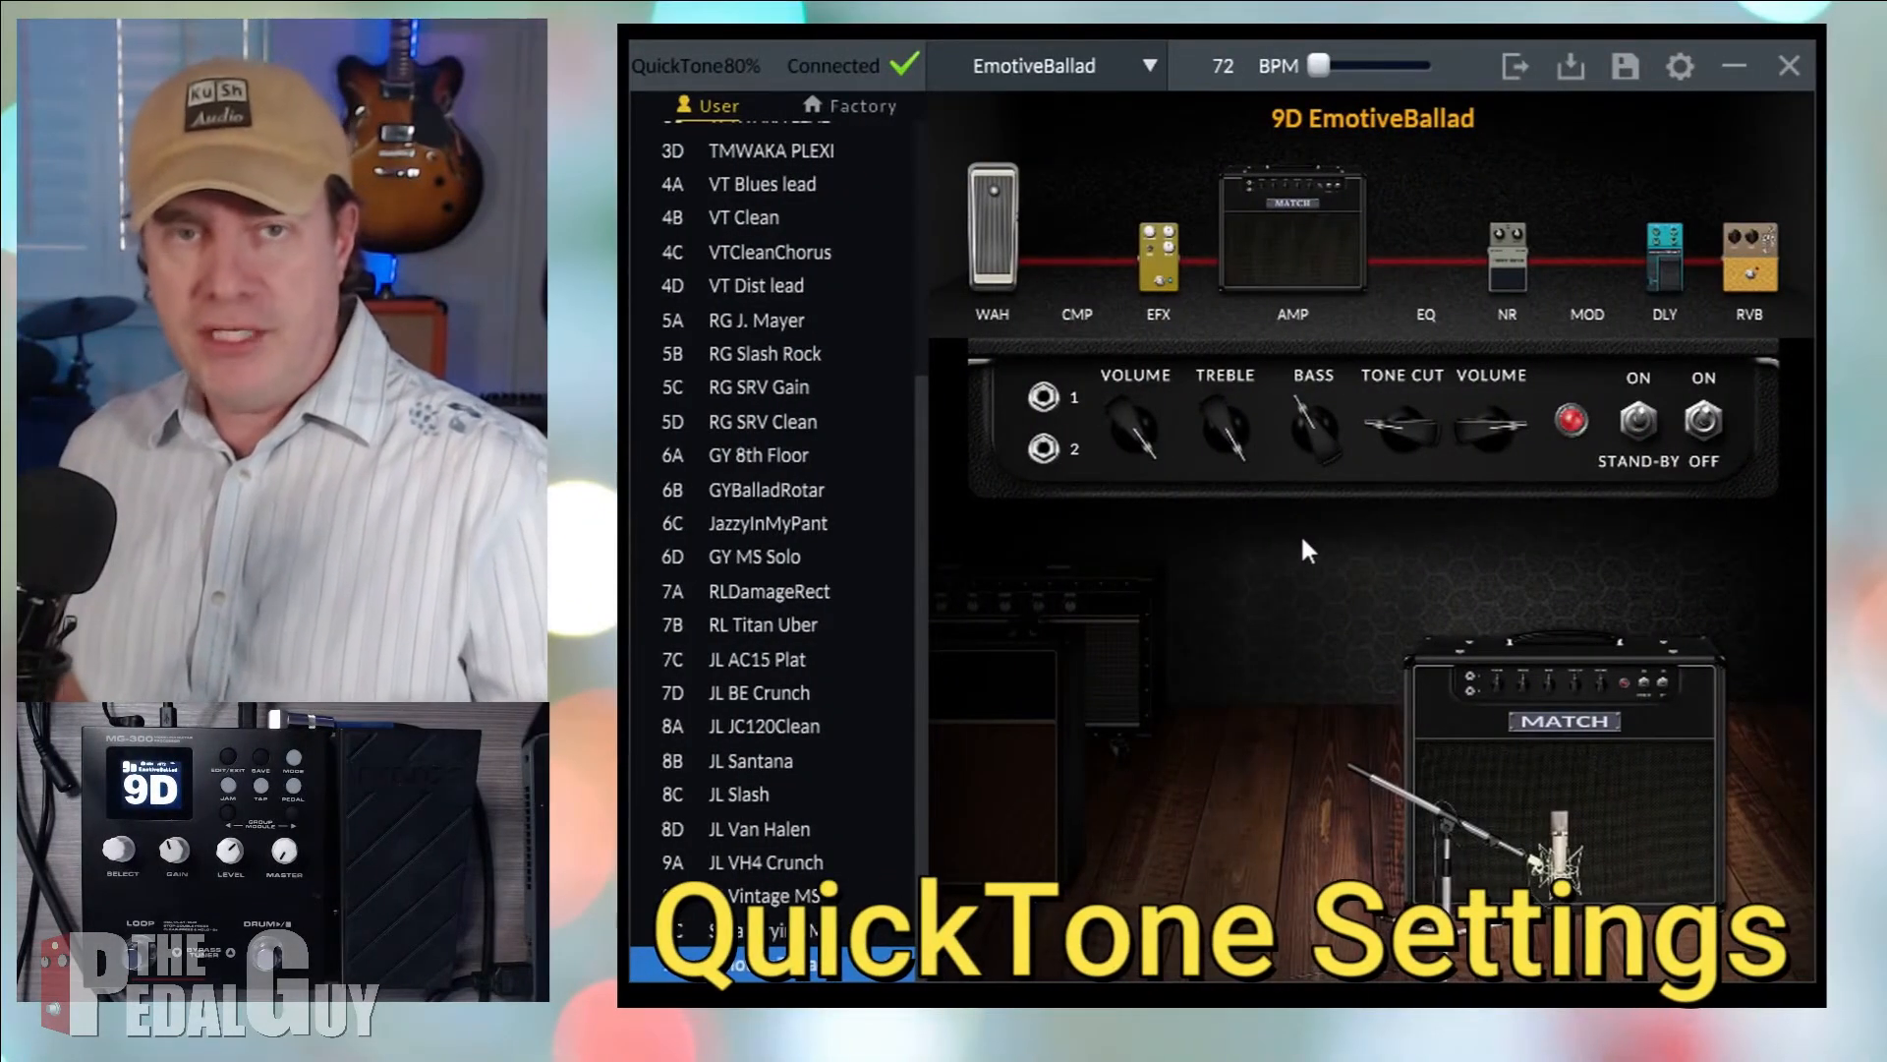
pyautogui.moveTo(1359, 479)
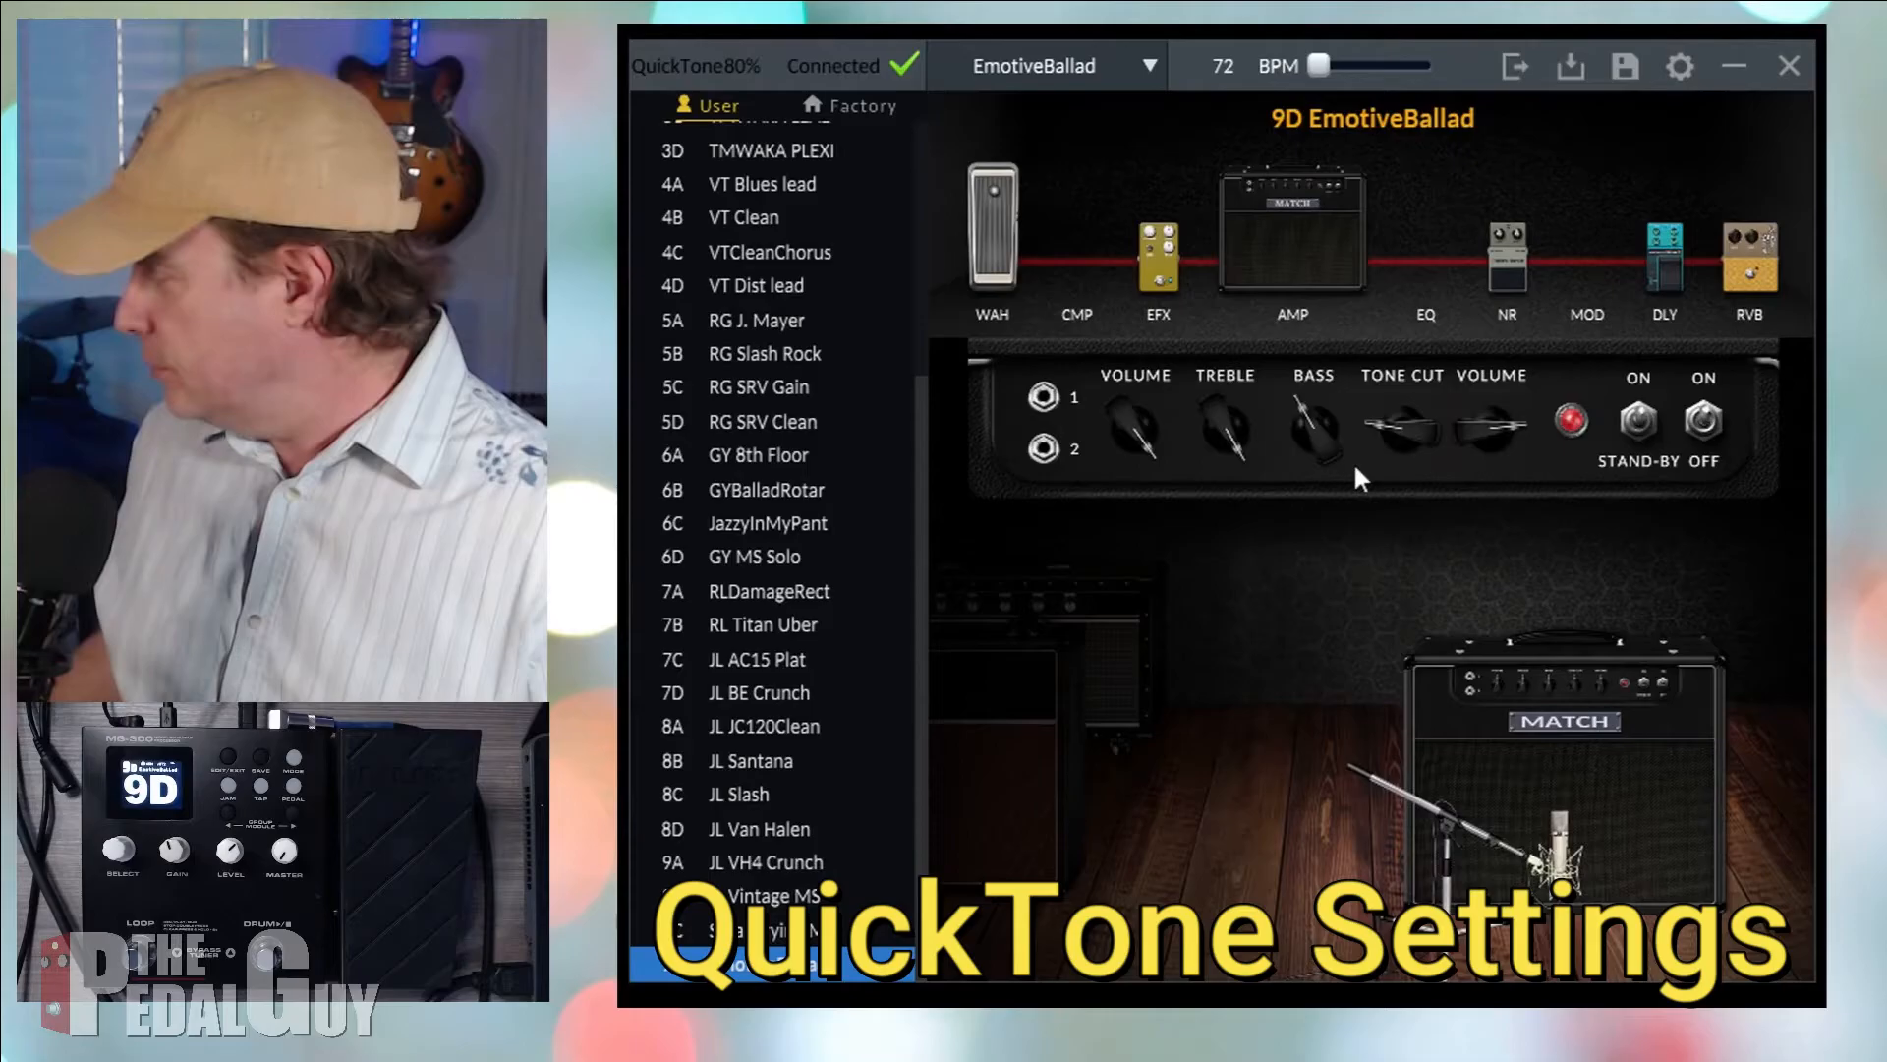
pyautogui.moveTo(1680, 66)
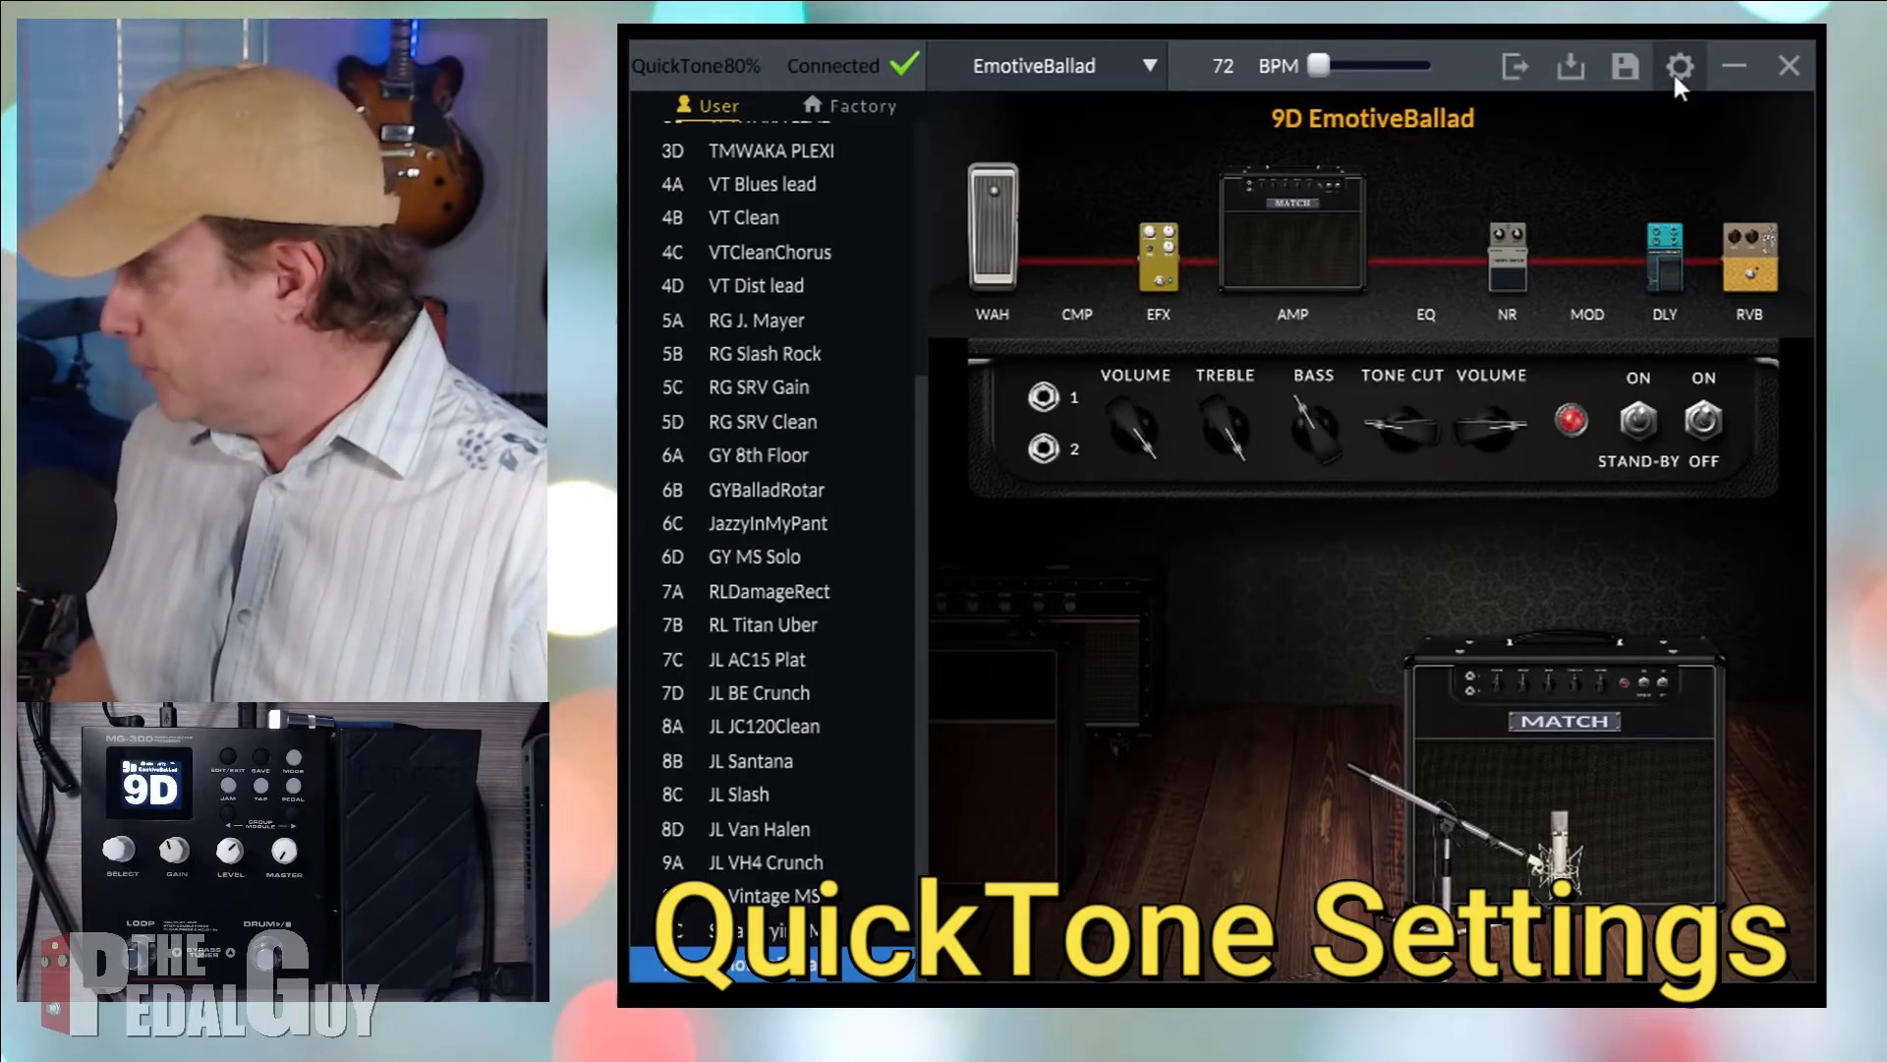
# - Show the QuickTone Editor device settings with USB levels and Normal routing mode
pyautogui.click(1681, 67)
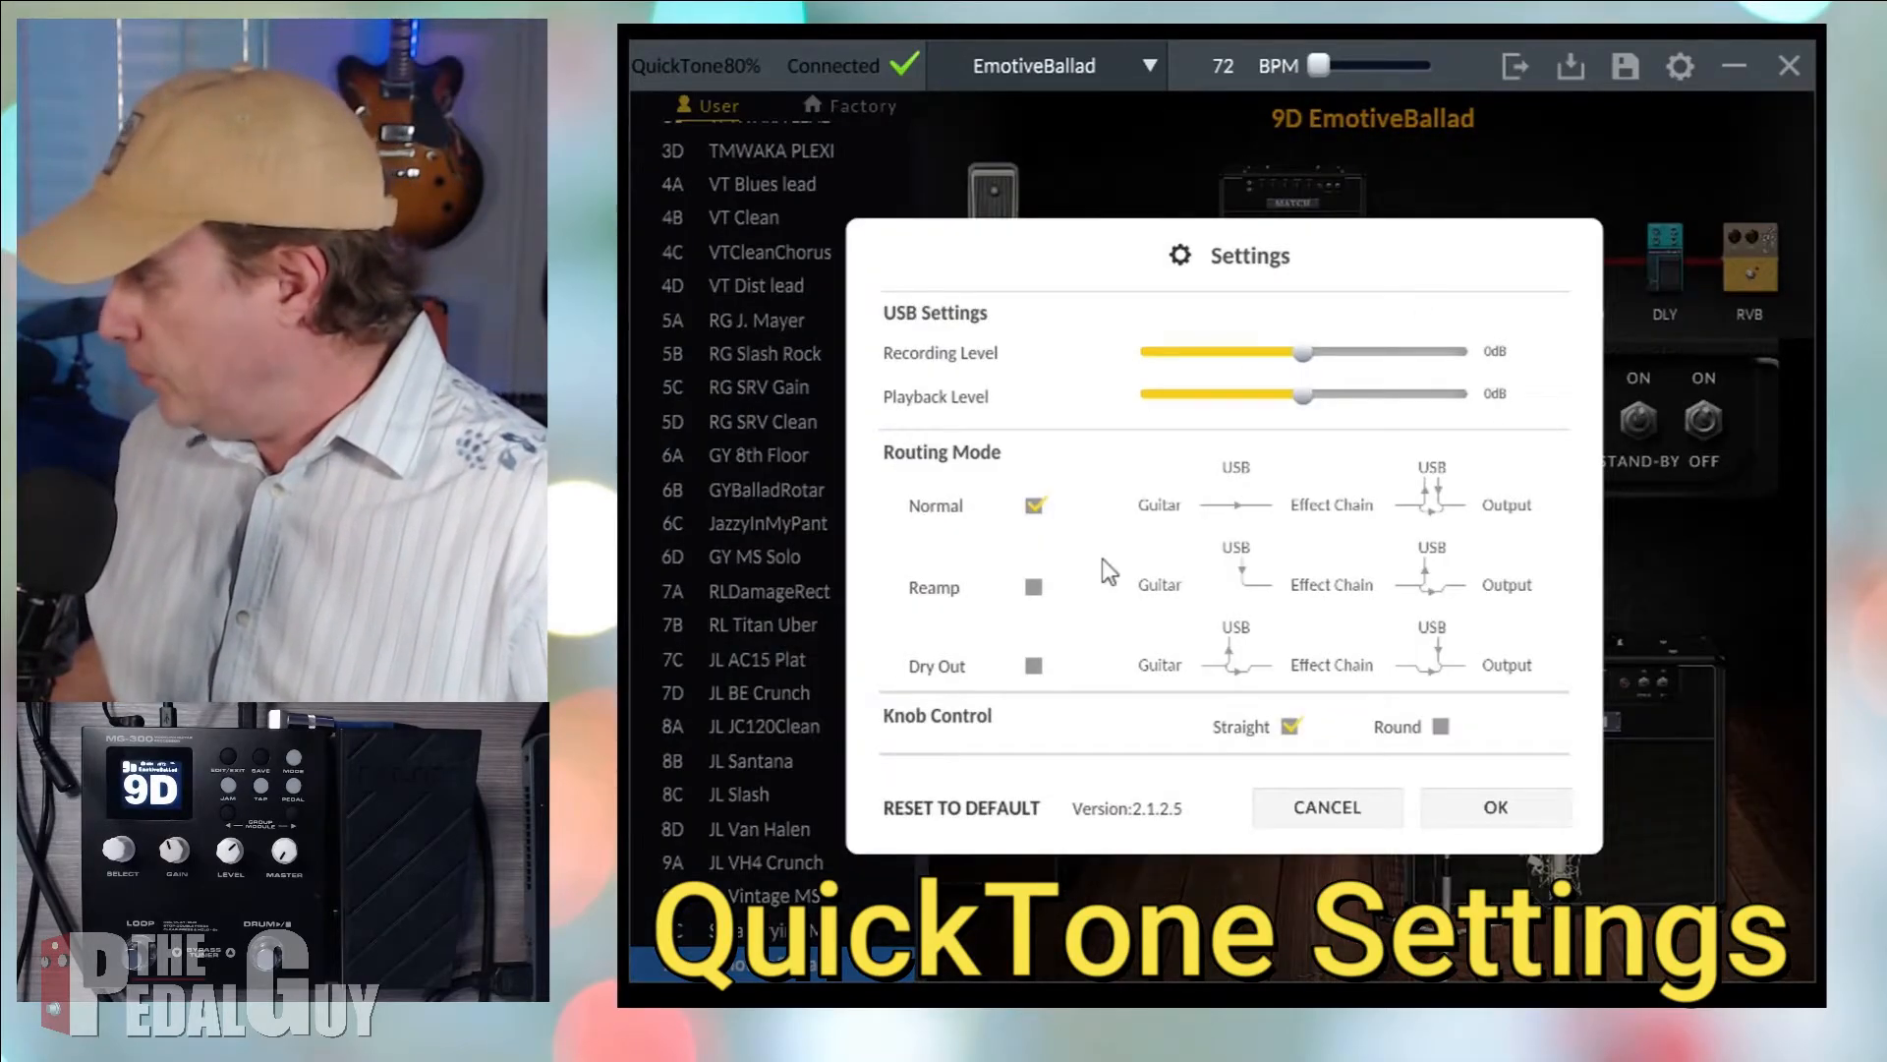
pyautogui.moveTo(1023, 480)
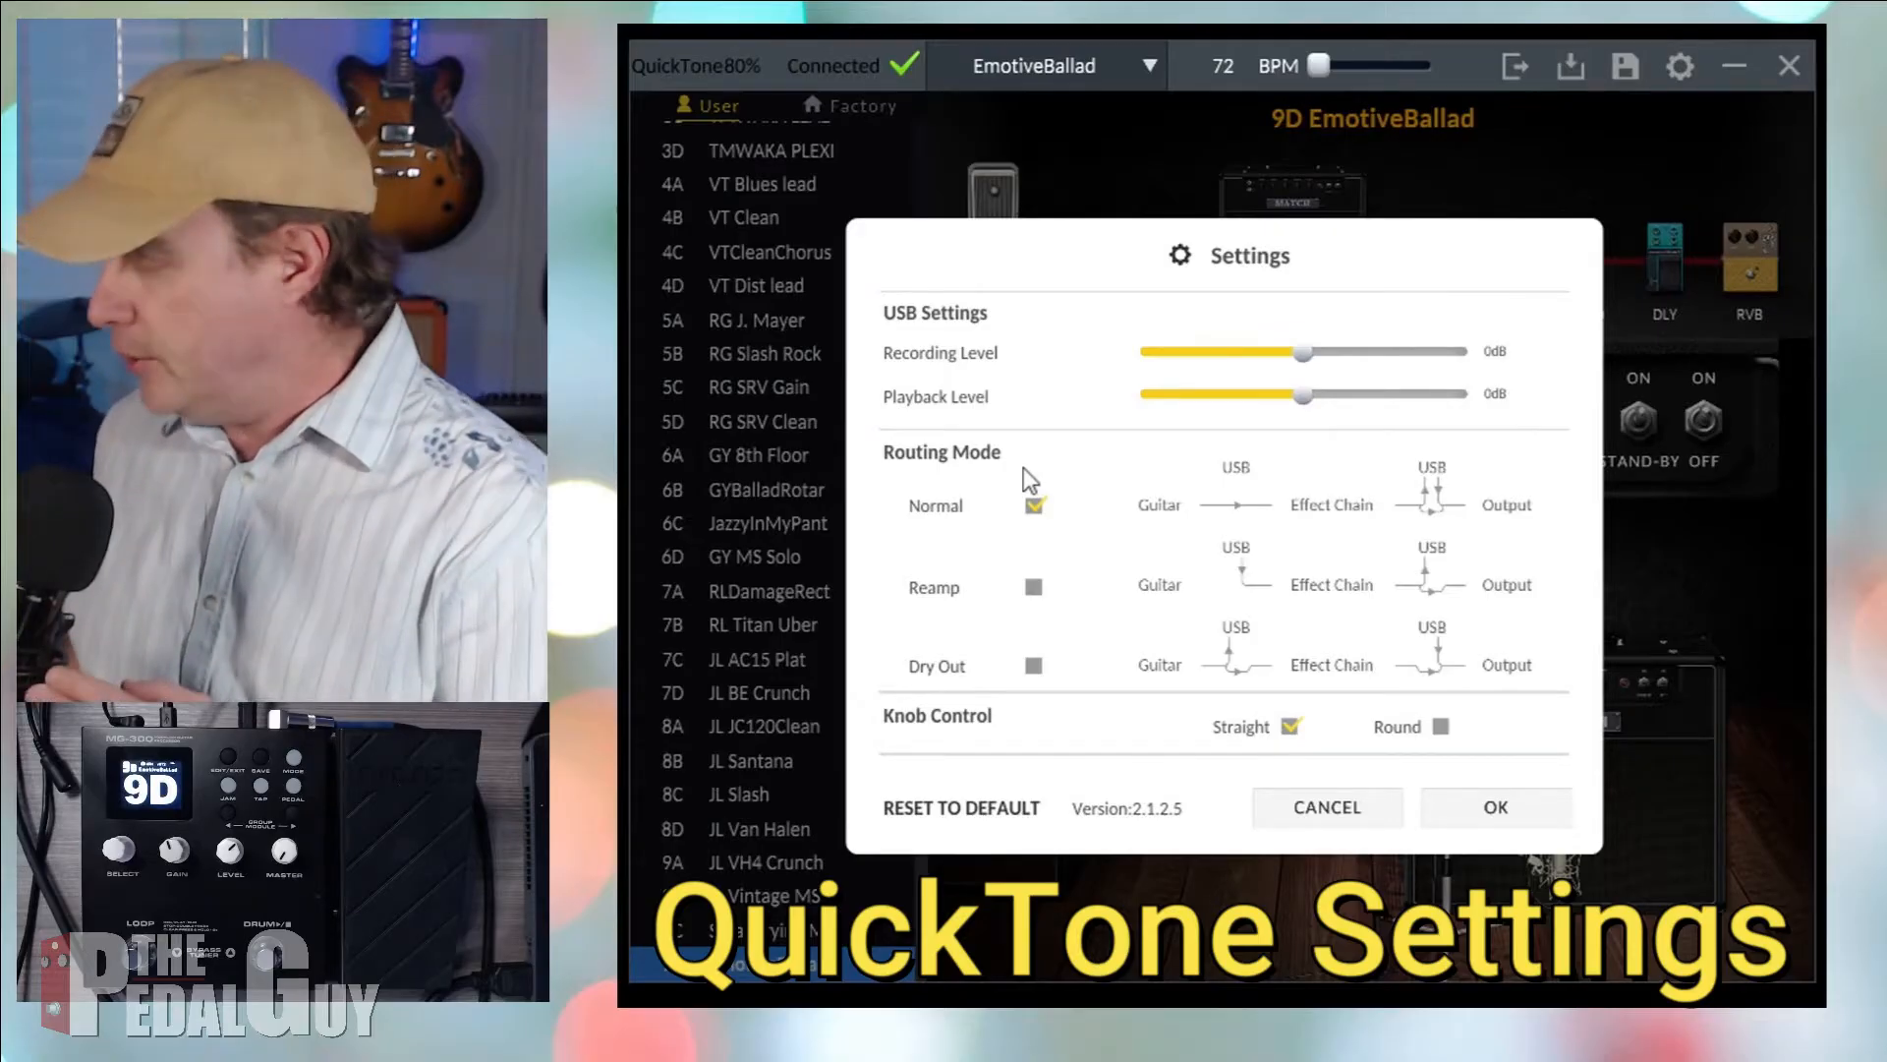
pyautogui.moveTo(1020, 434)
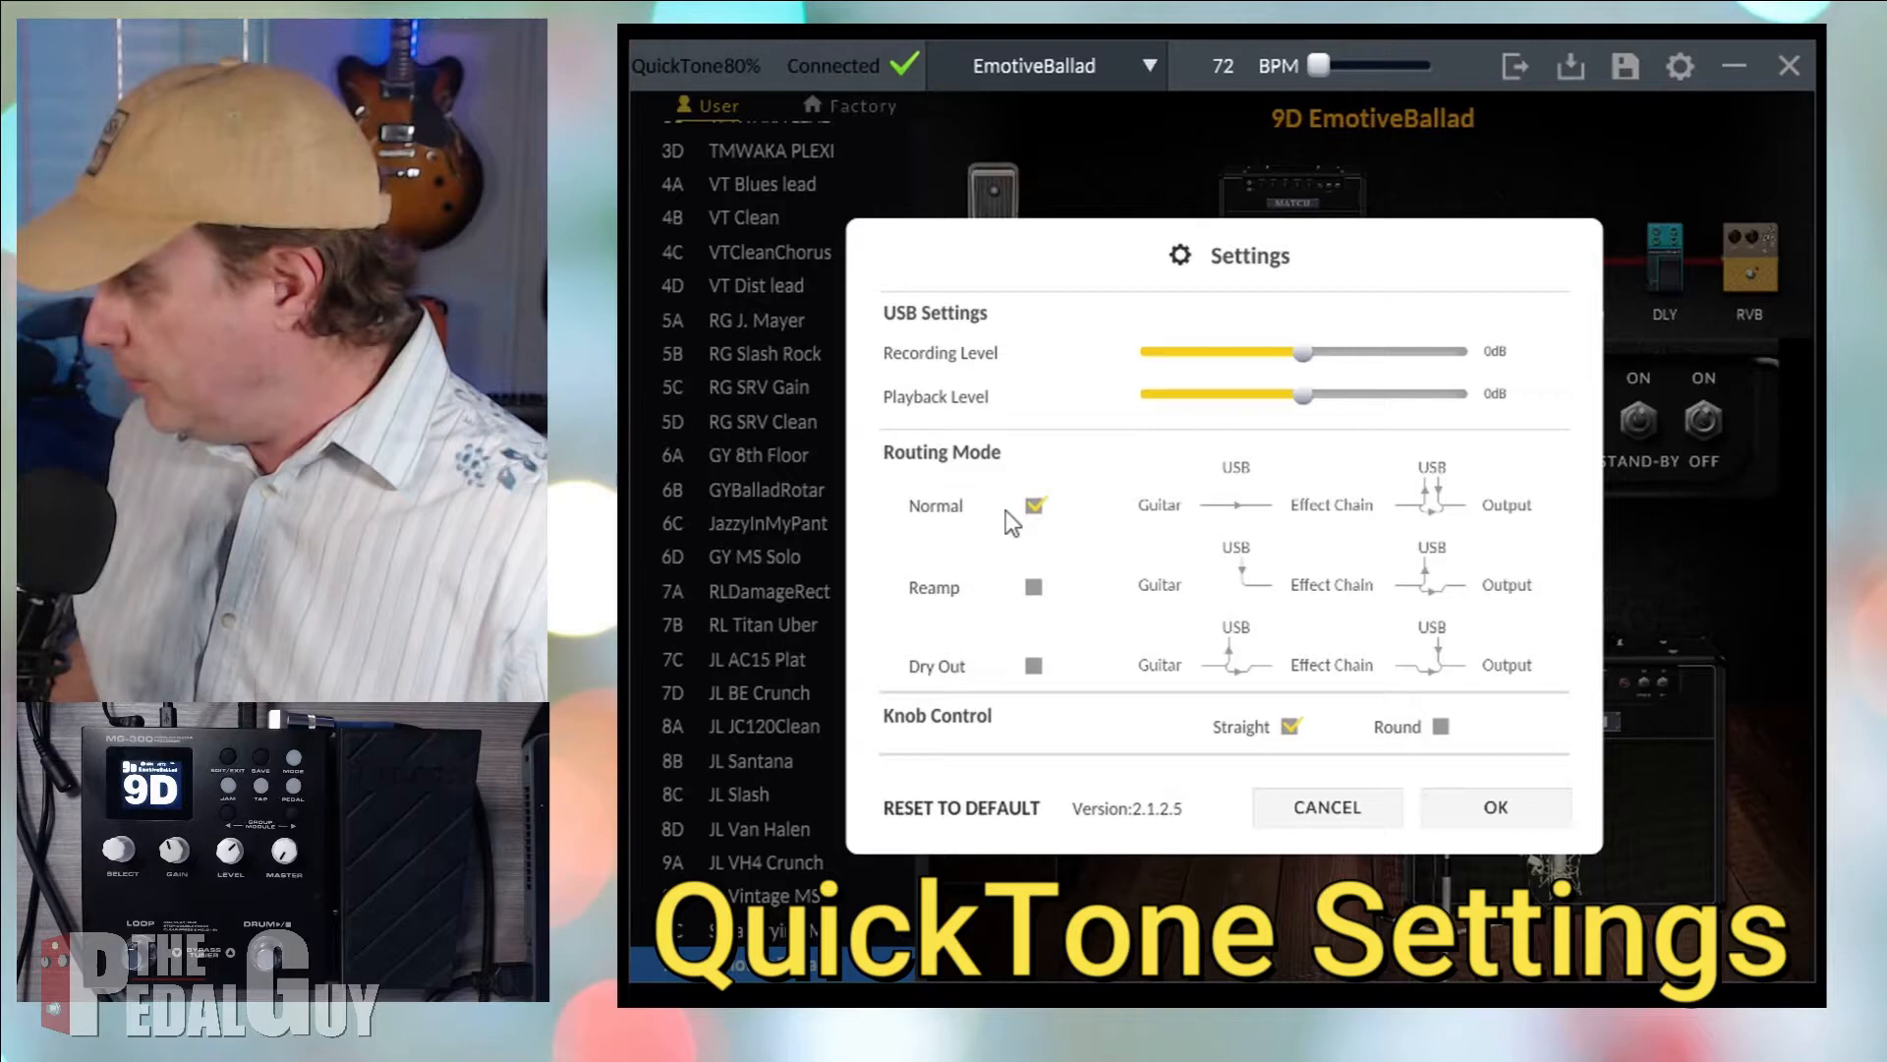
pyautogui.moveTo(1014, 474)
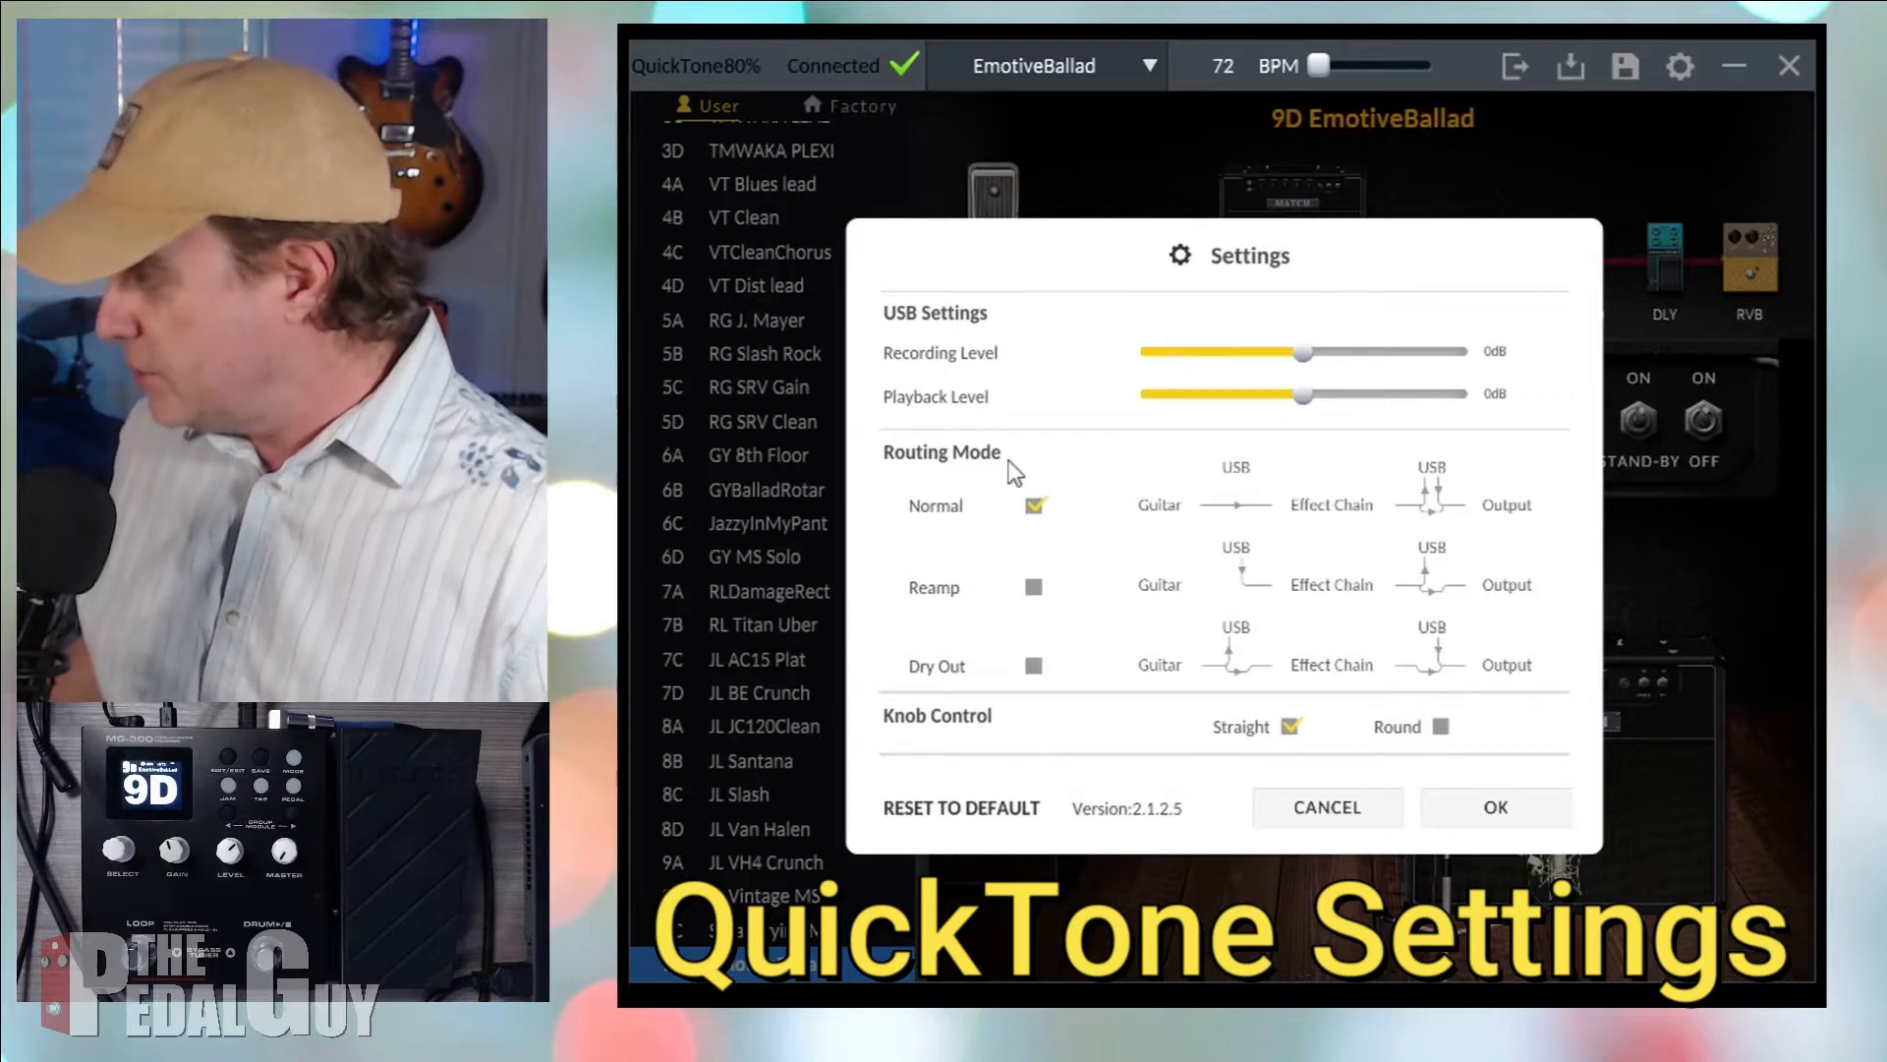
pyautogui.moveTo(1028, 617)
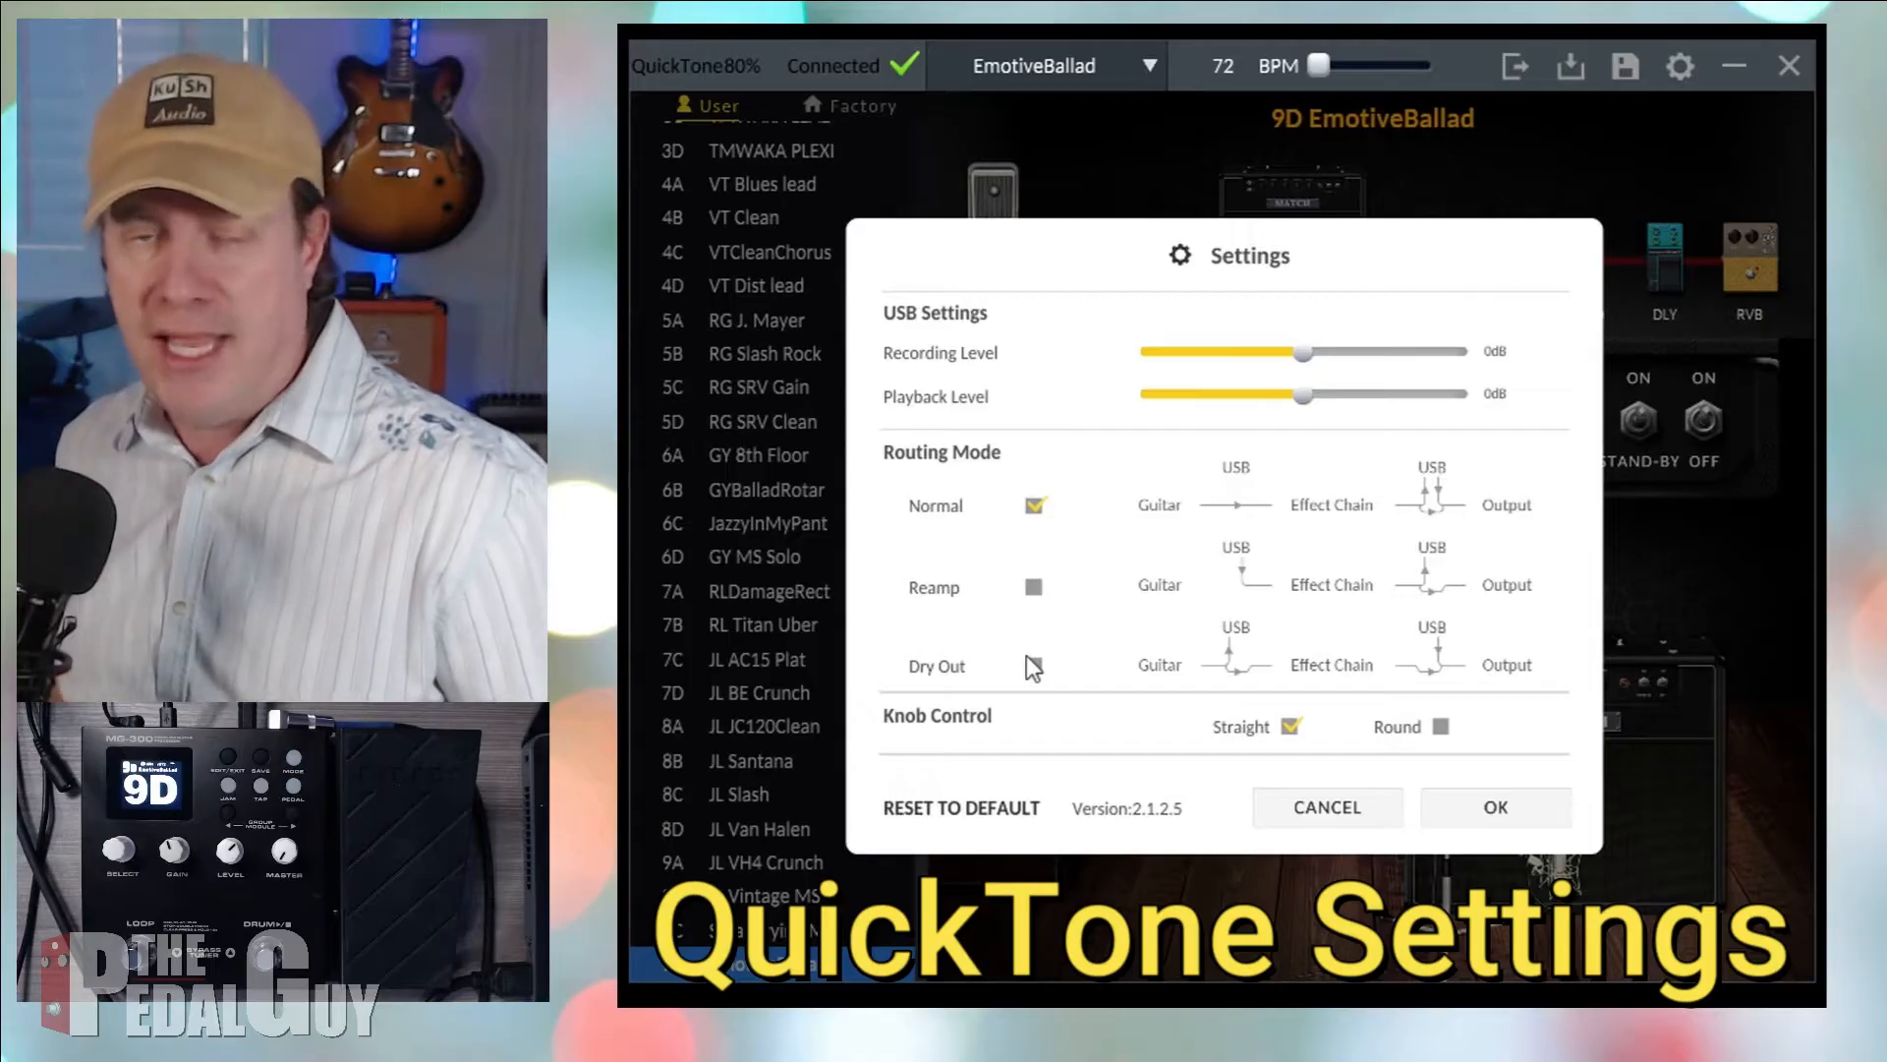
pyautogui.moveTo(1350, 808)
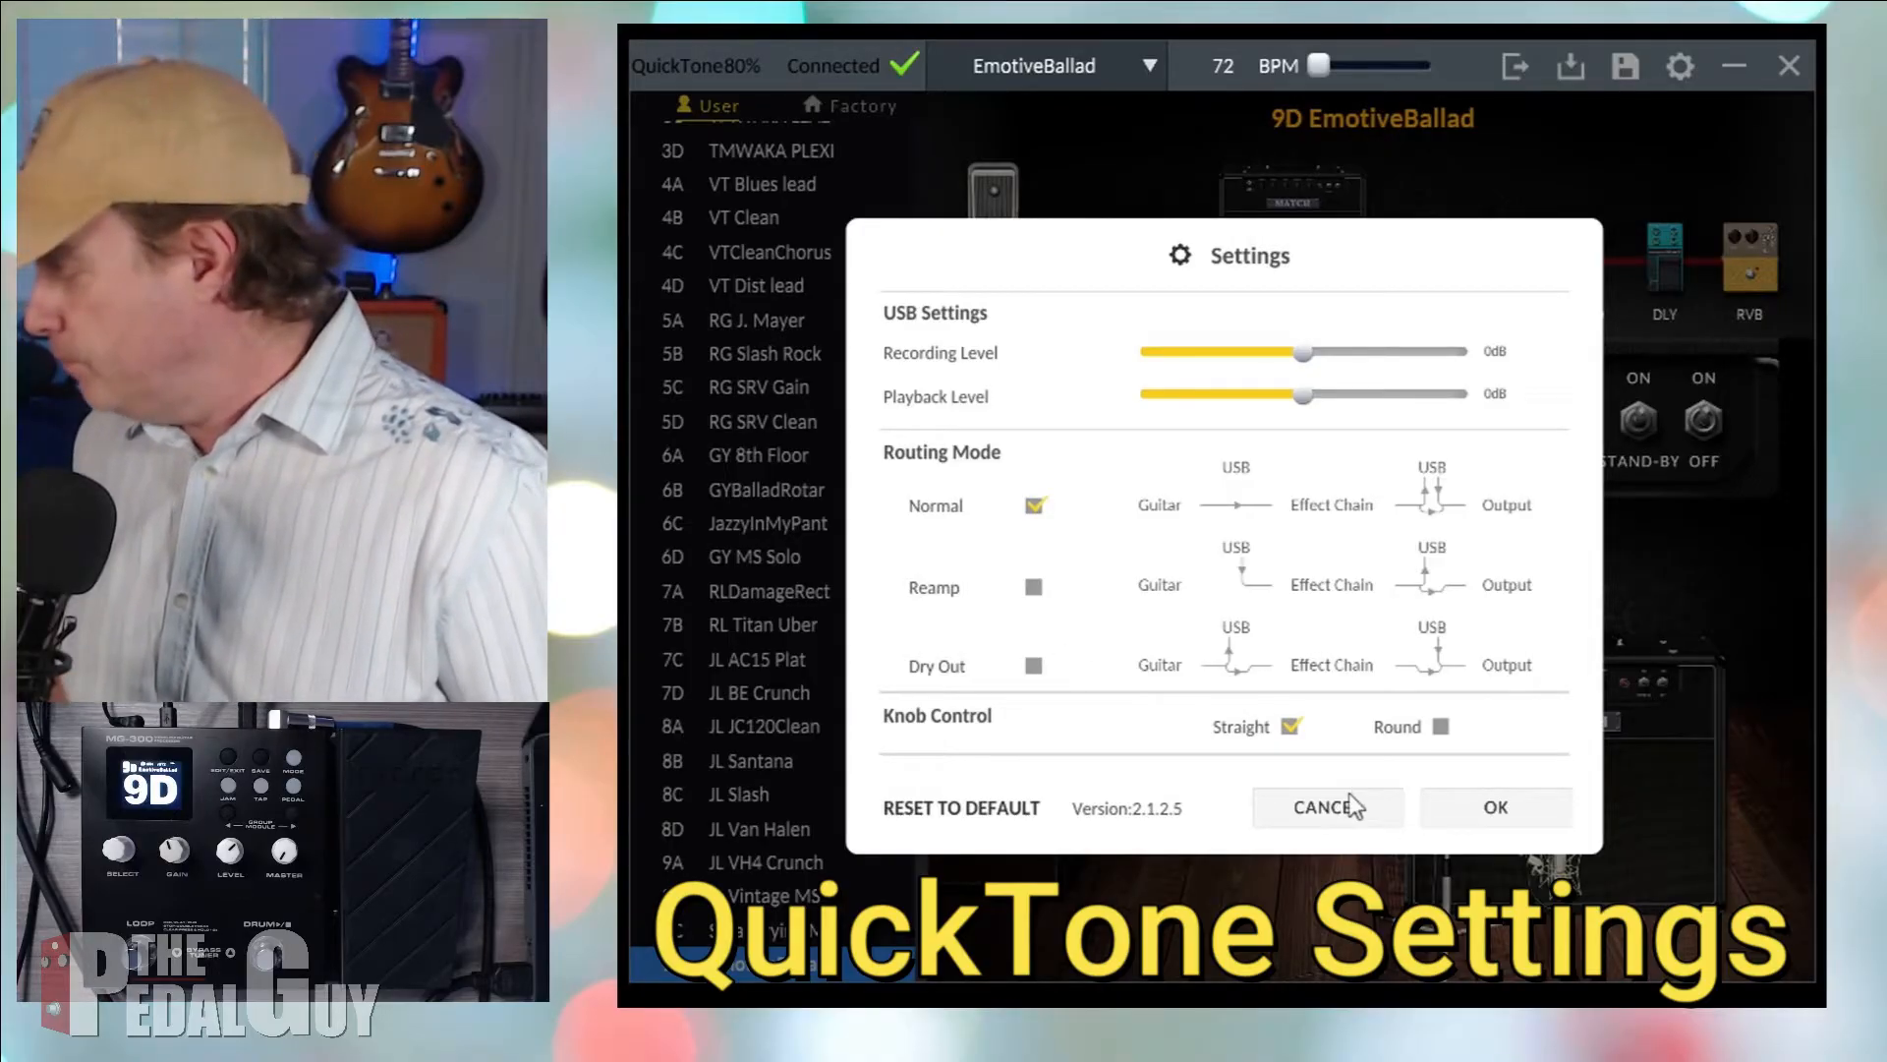
# - Cancel the QuickTone Settings dialog, leaving the EmotiveBallad preset unchanged
pyautogui.click(1325, 806)
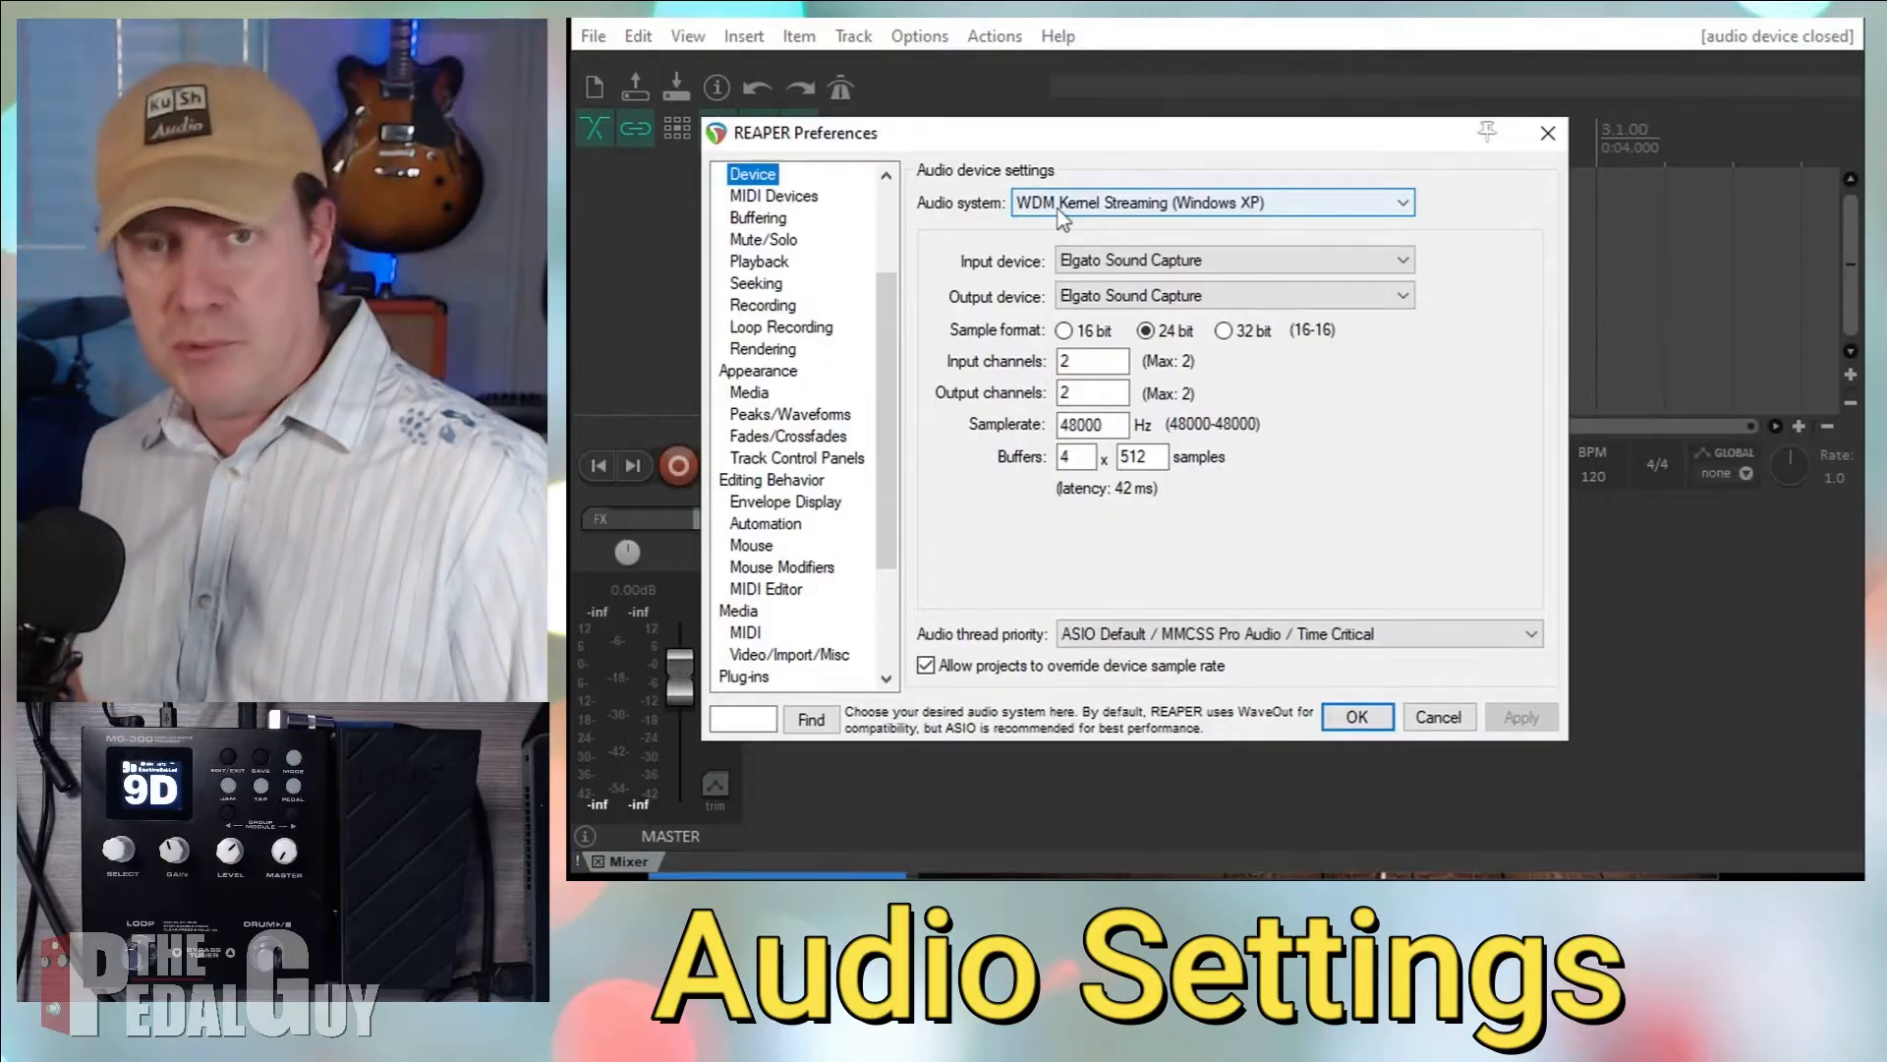
pyautogui.moveTo(1064, 232)
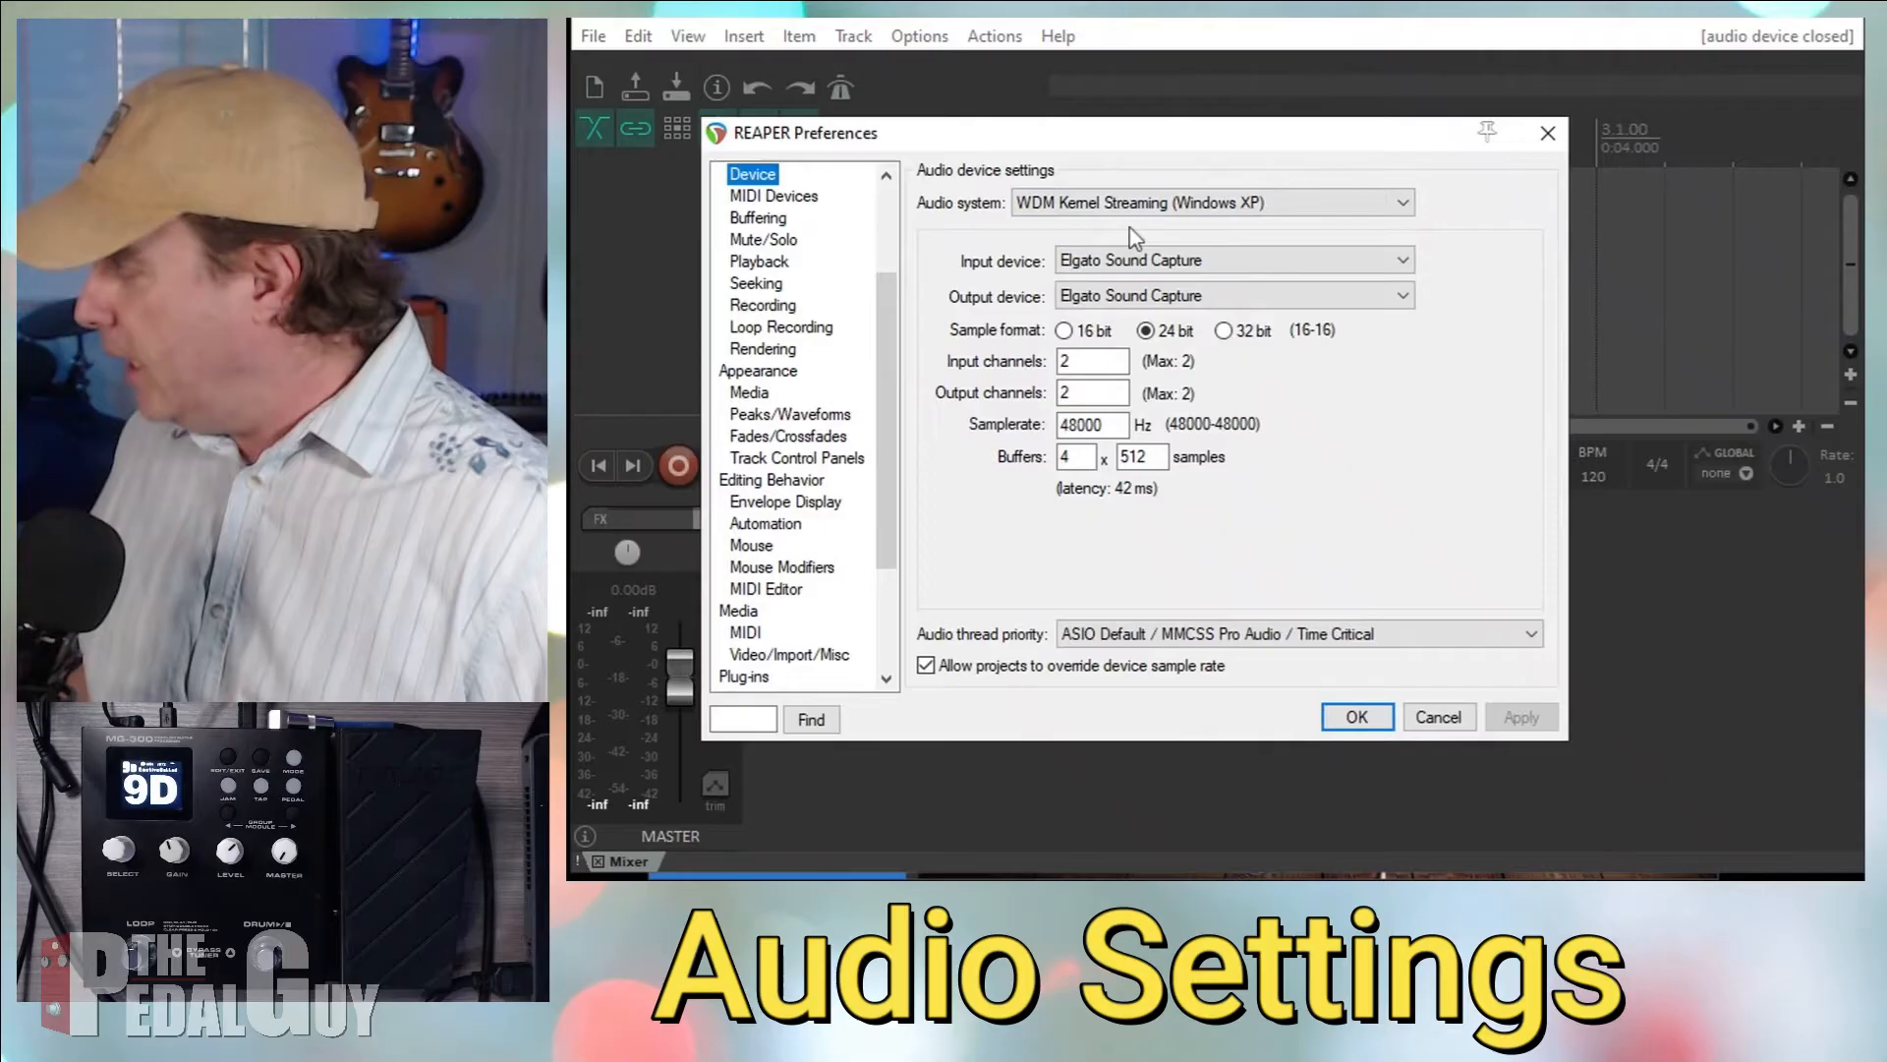
pyautogui.moveTo(1132, 203)
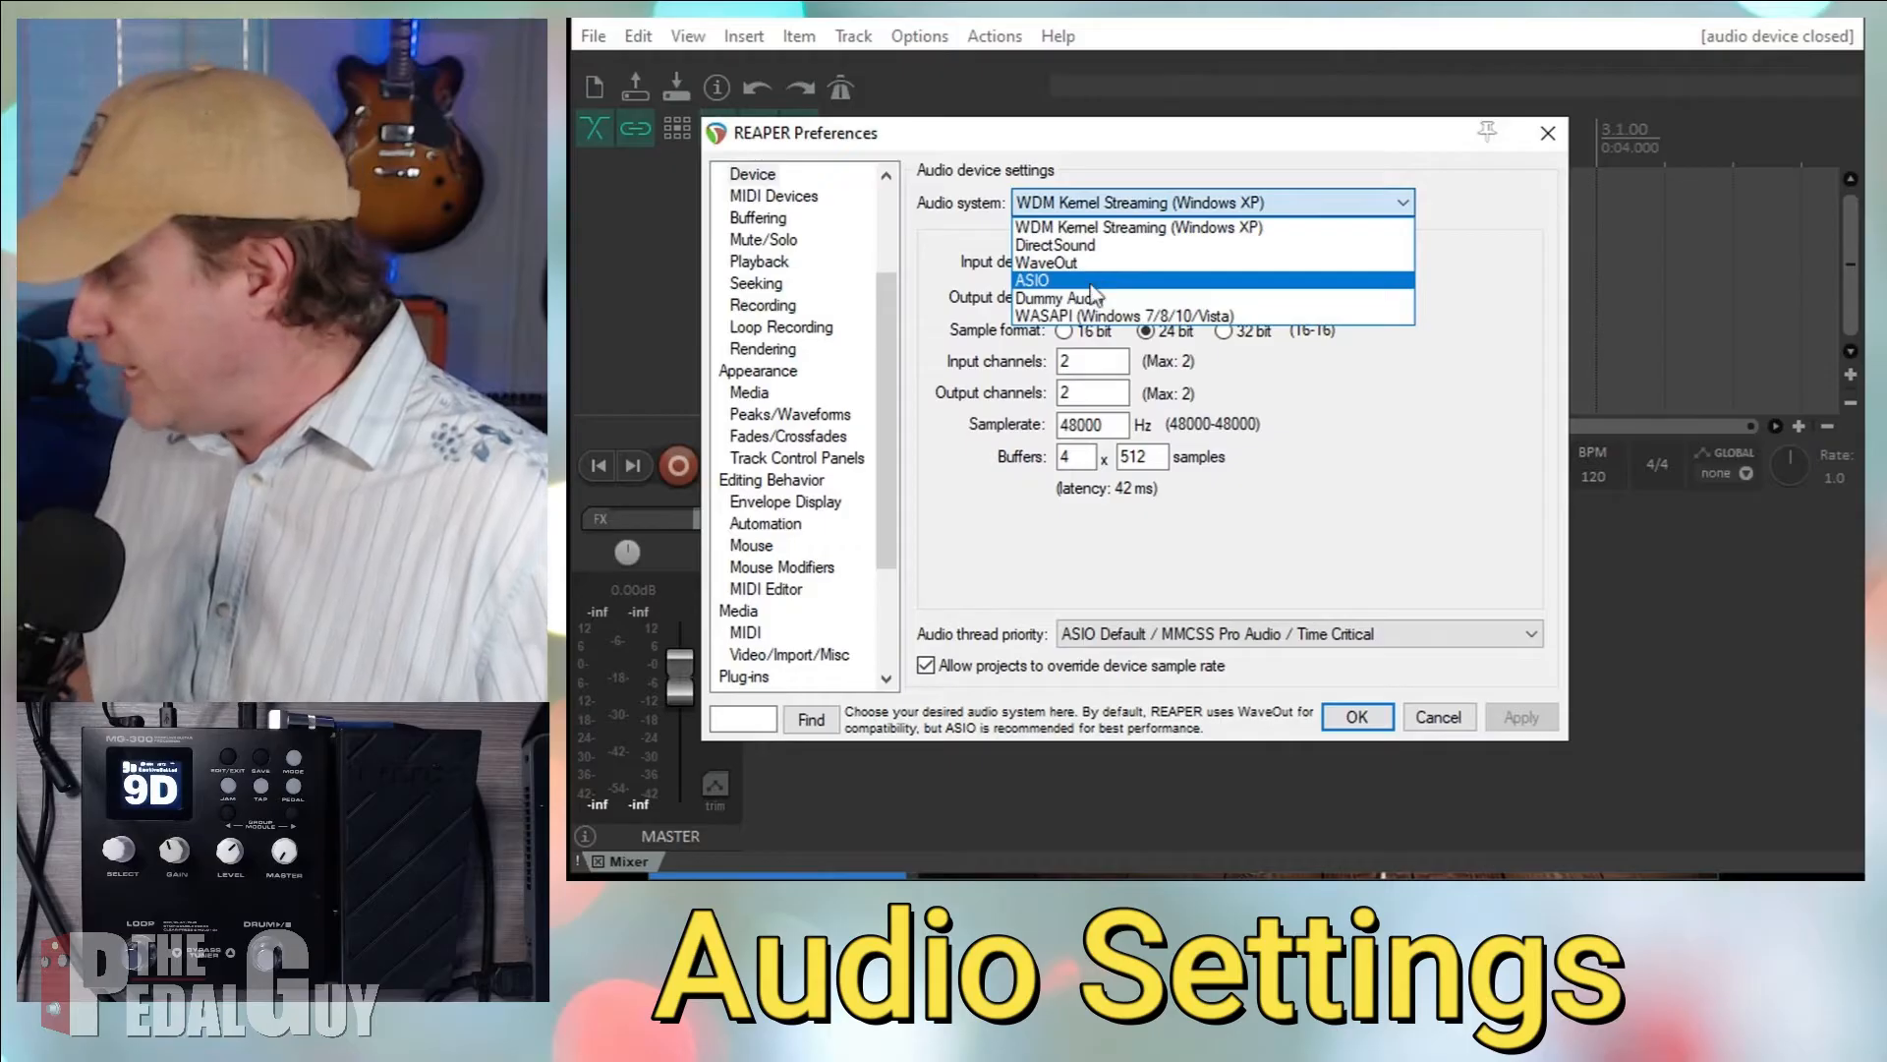
# - Choose ASIO with the NUX Audio driver, OUT 1 as first output, and sample-rate request off
pyautogui.click(1028, 281)
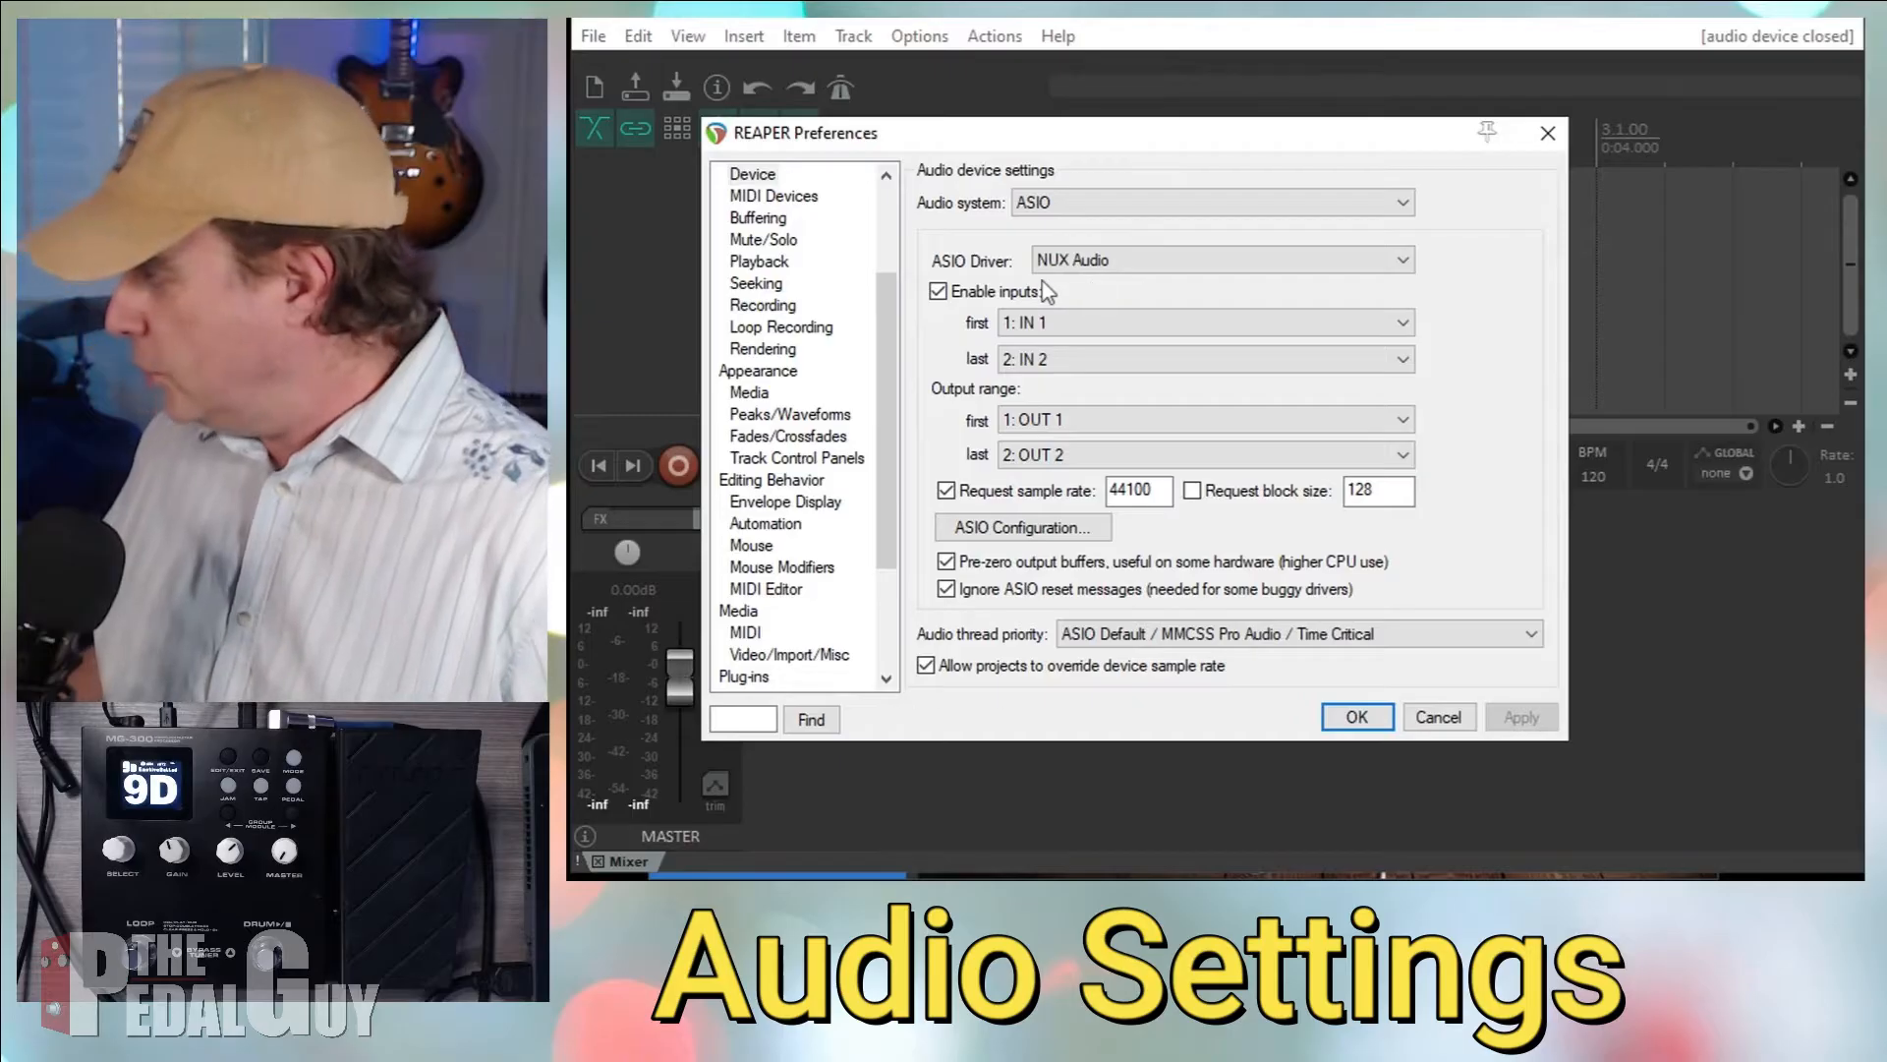
pyautogui.moveTo(1011, 301)
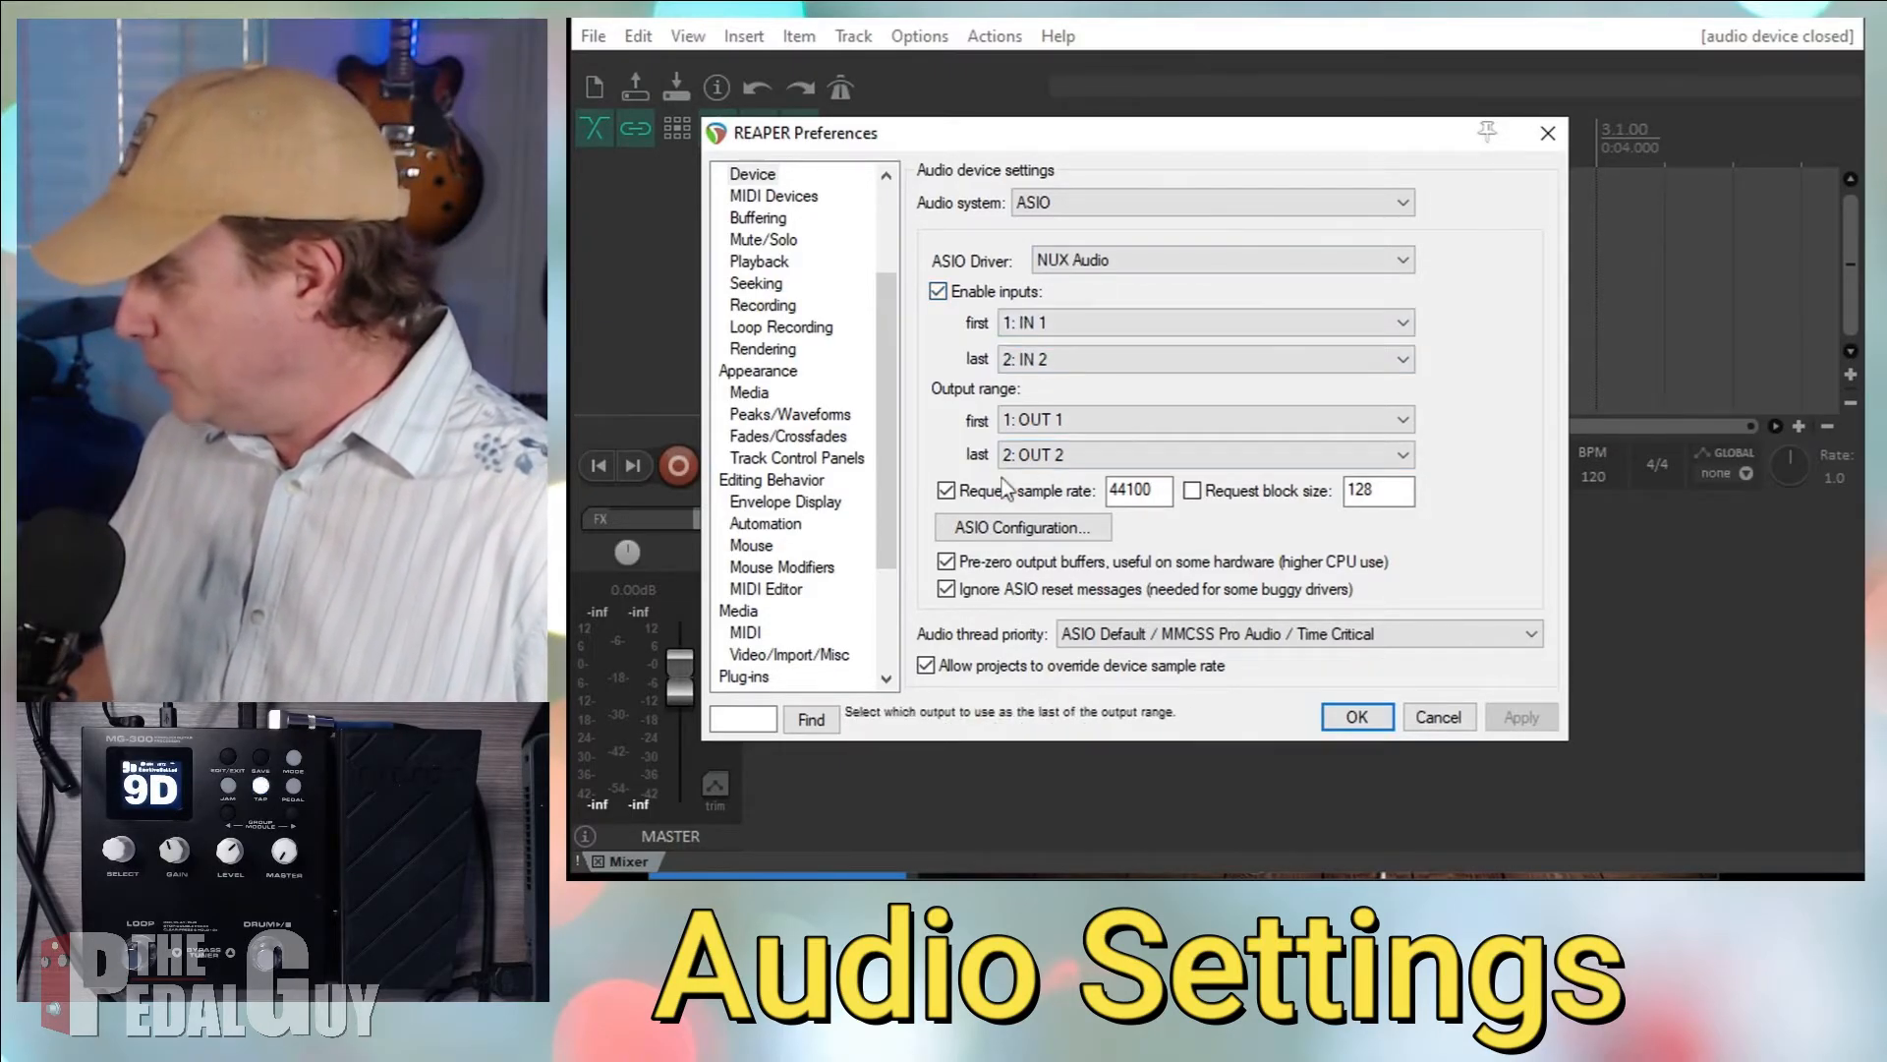
pyautogui.click(946, 489)
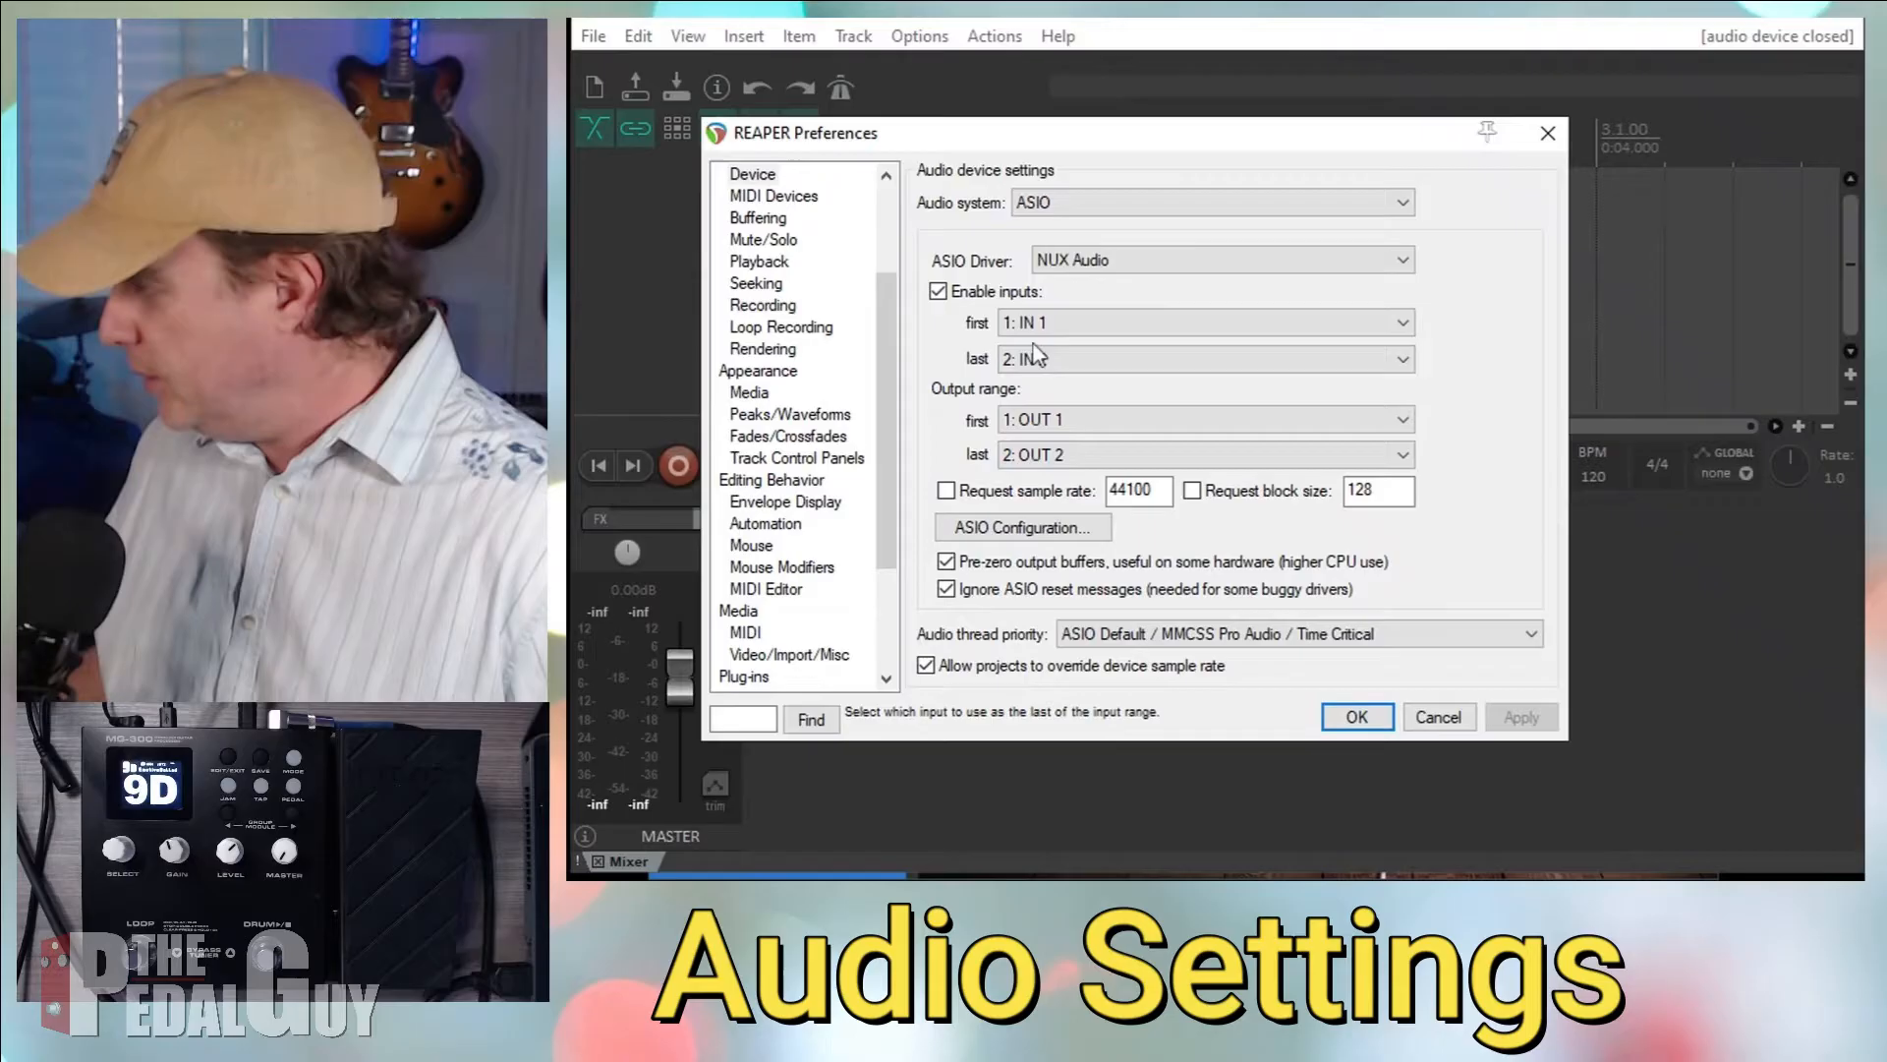
pyautogui.click(1203, 419)
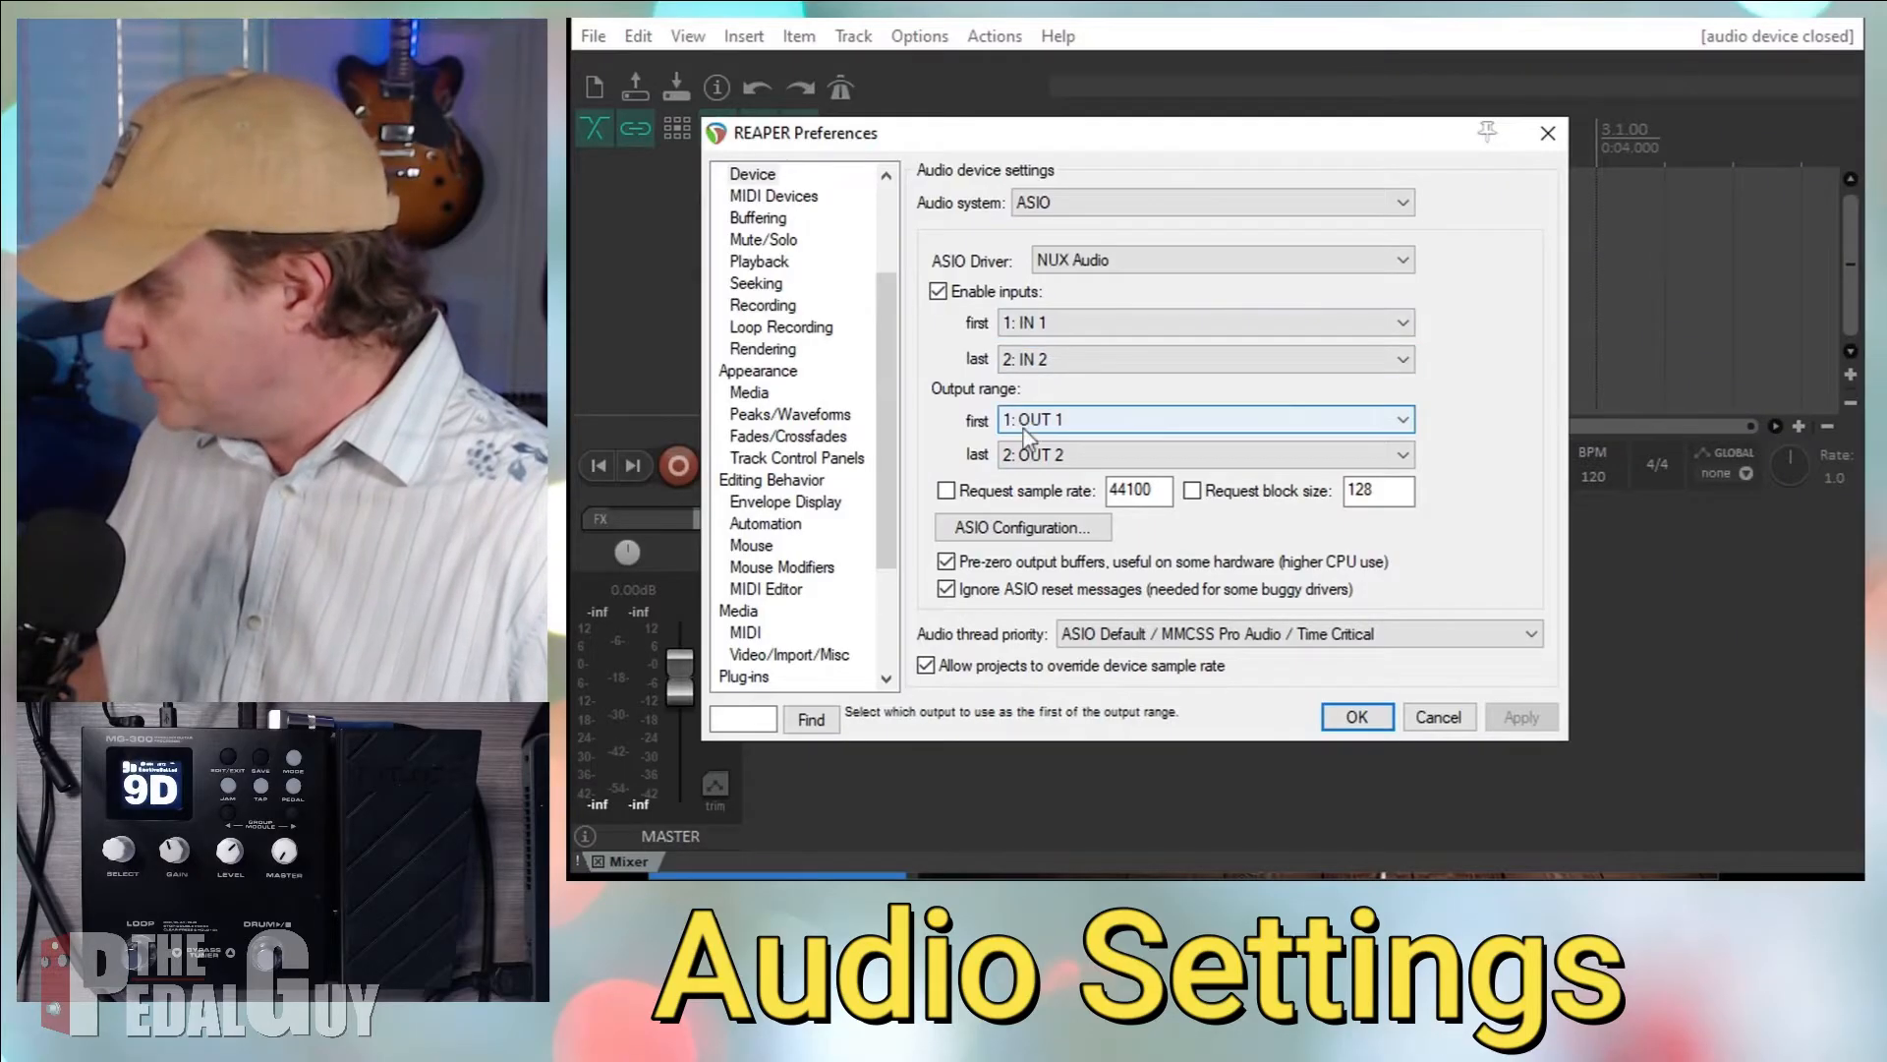
pyautogui.click(1203, 454)
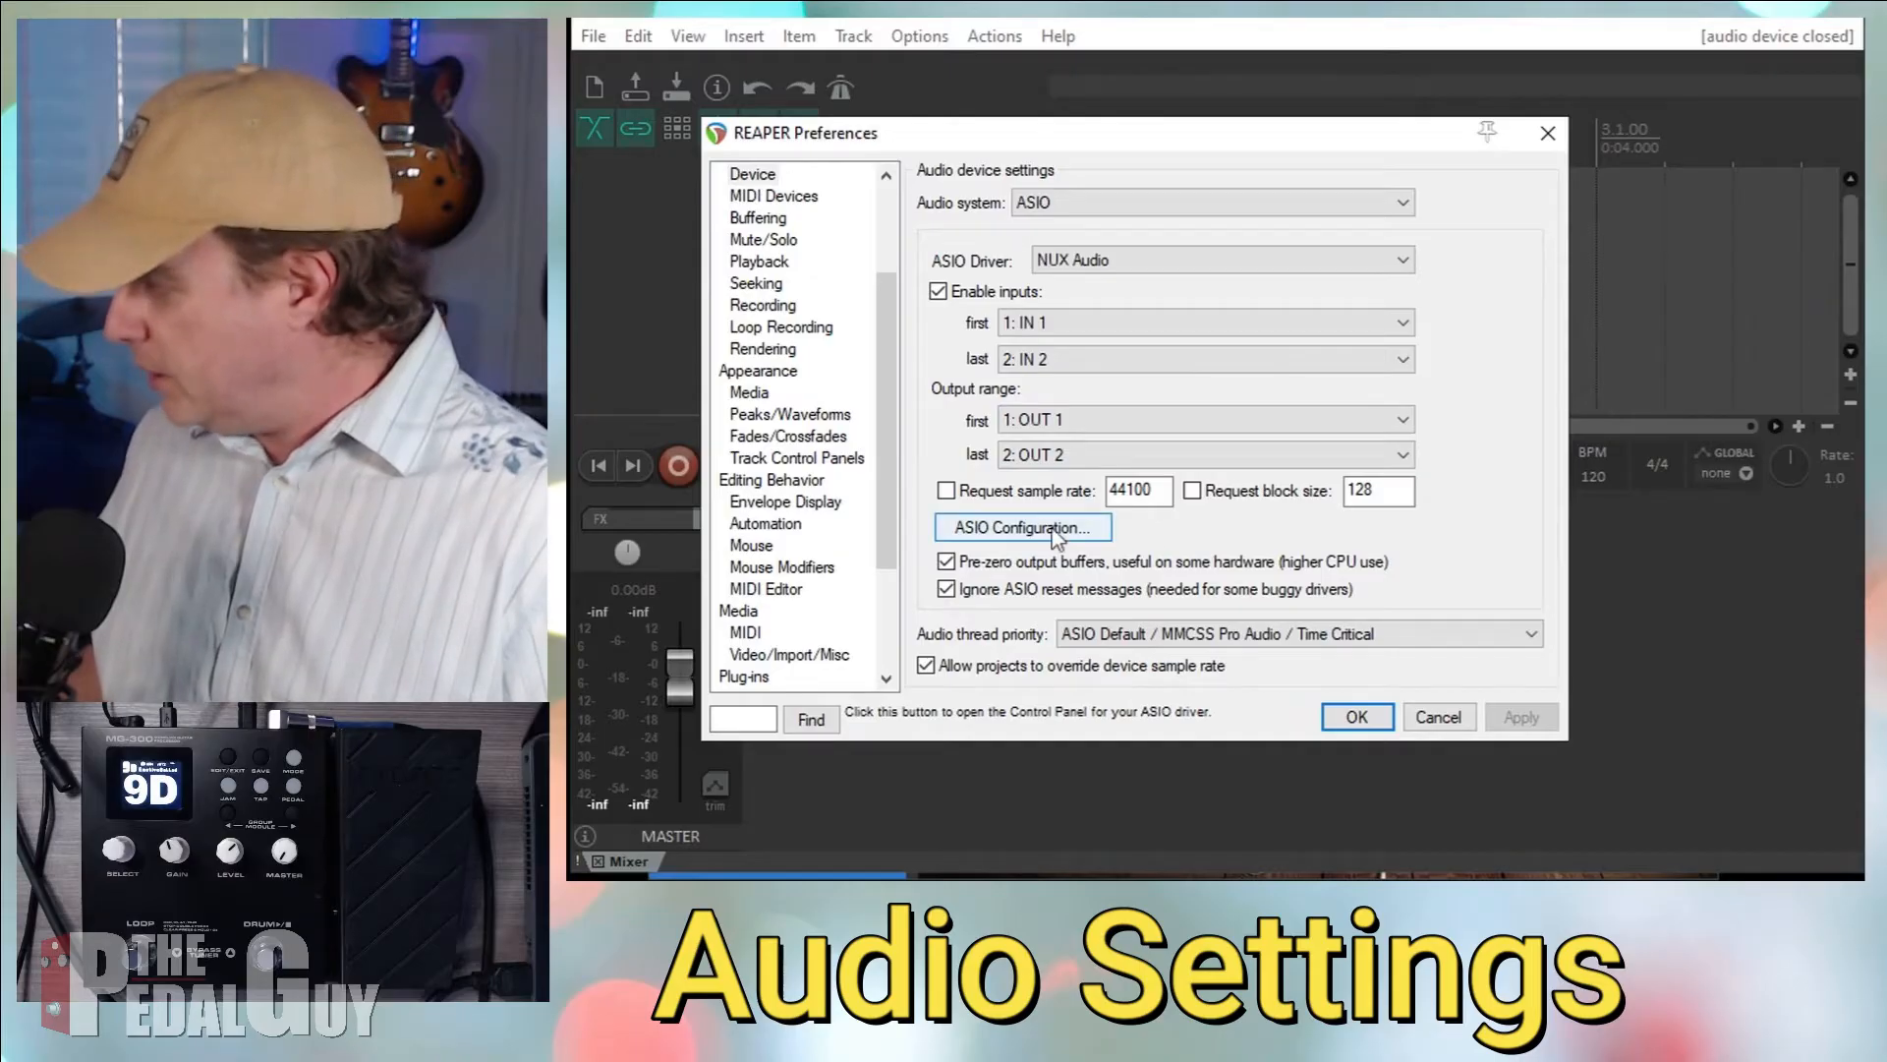
# - Review the NUX Control Panel's buffer size settings and driver version information
pyautogui.click(1020, 527)
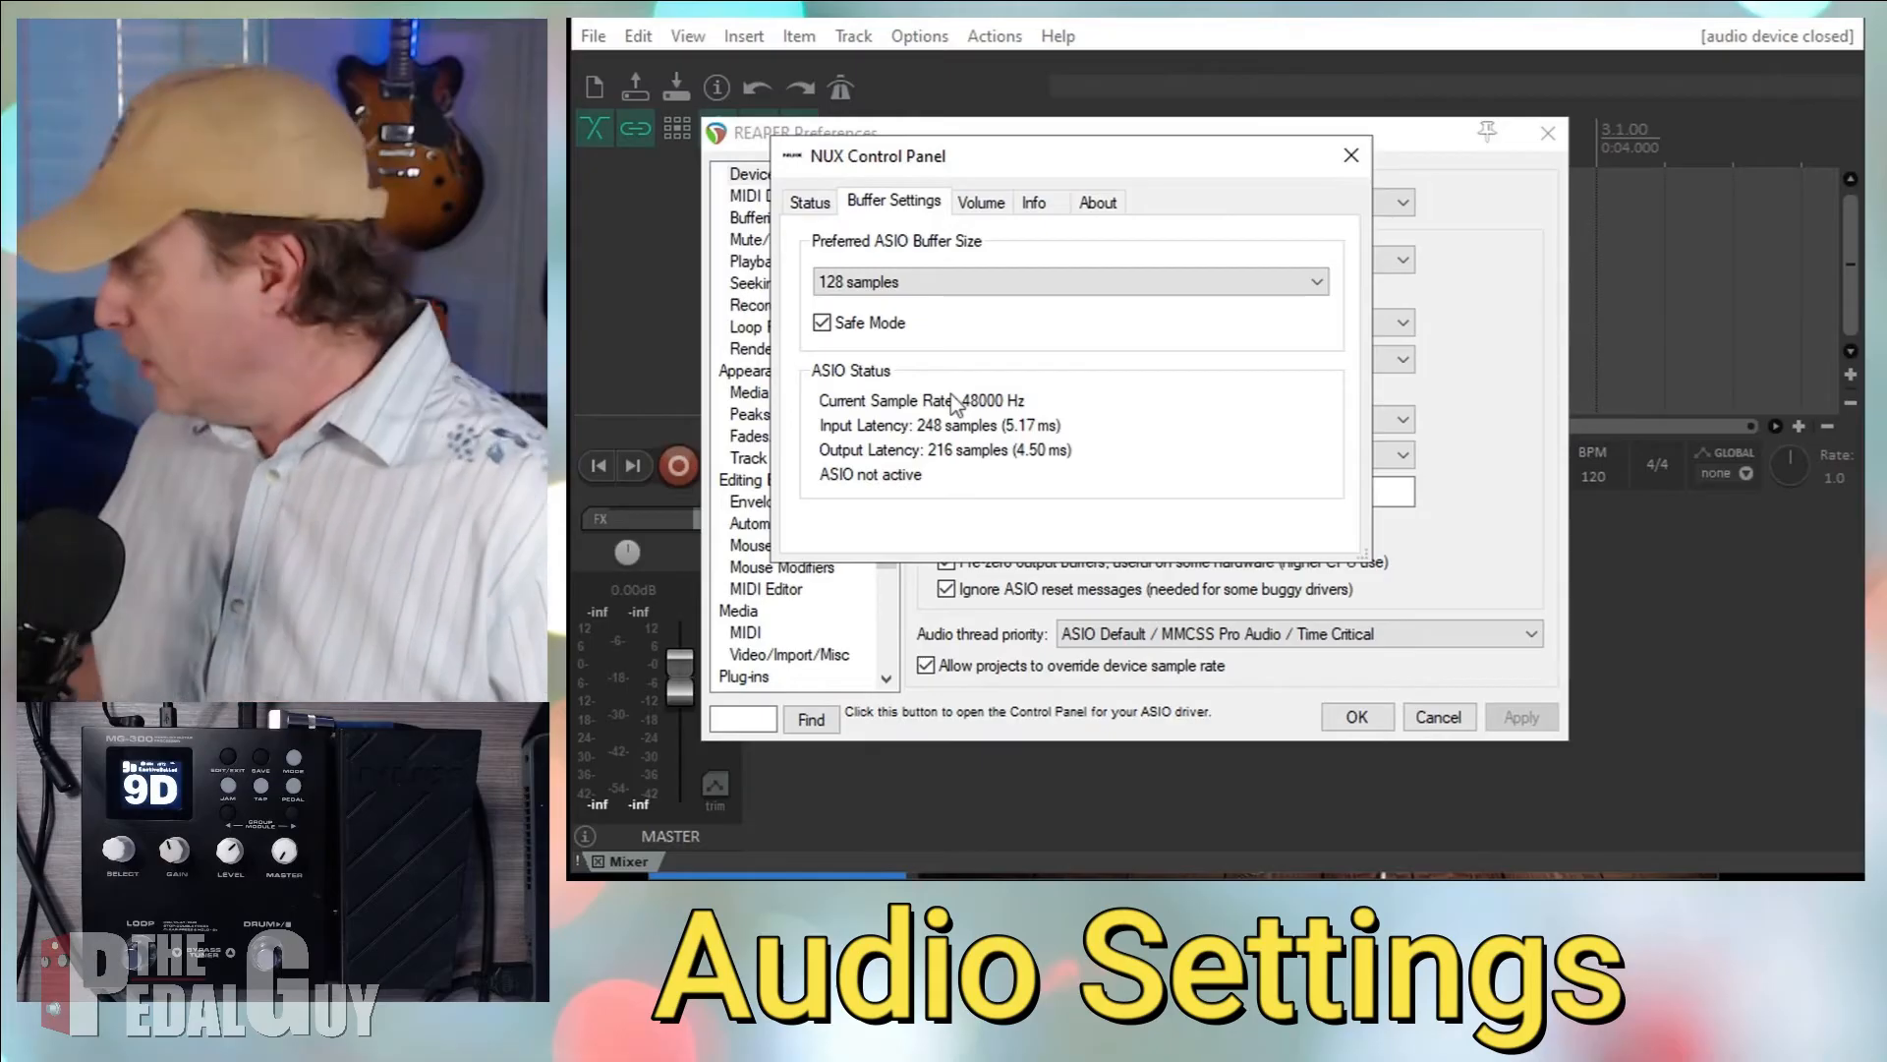
pyautogui.moveTo(857, 255)
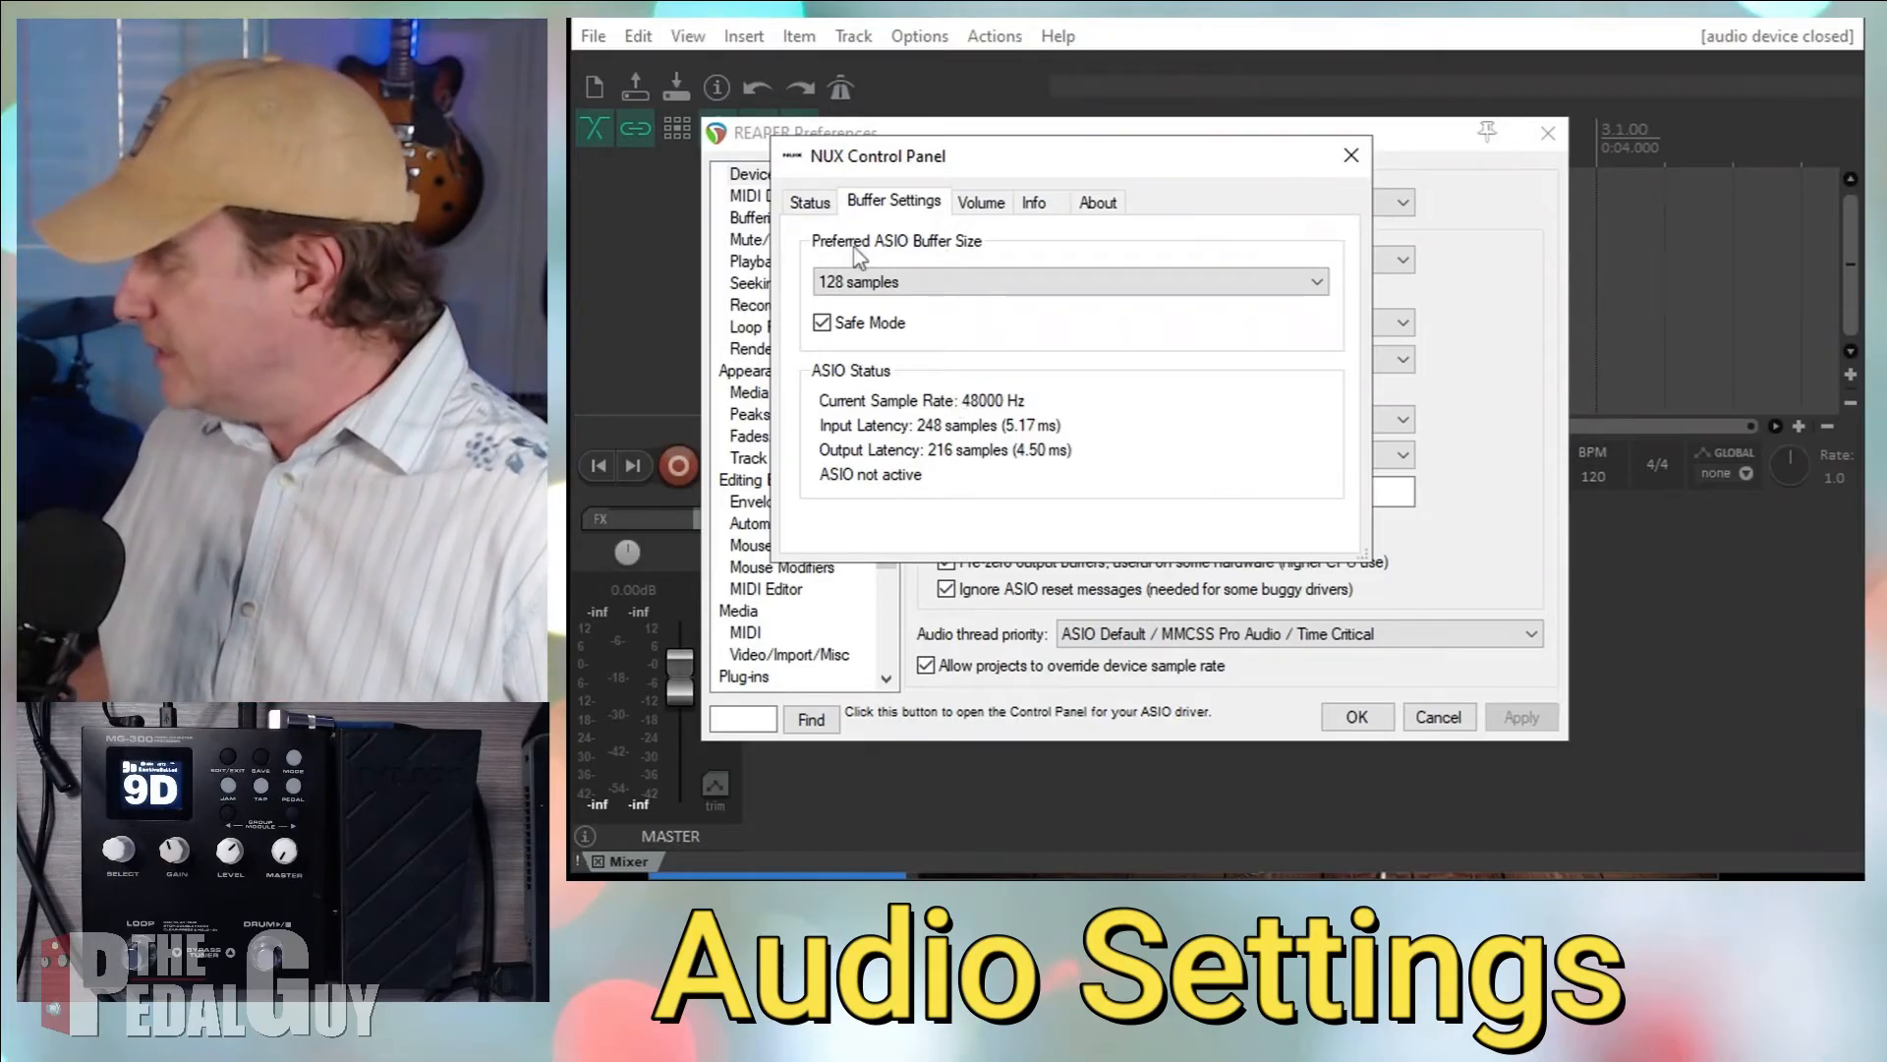
pyautogui.moveTo(952, 210)
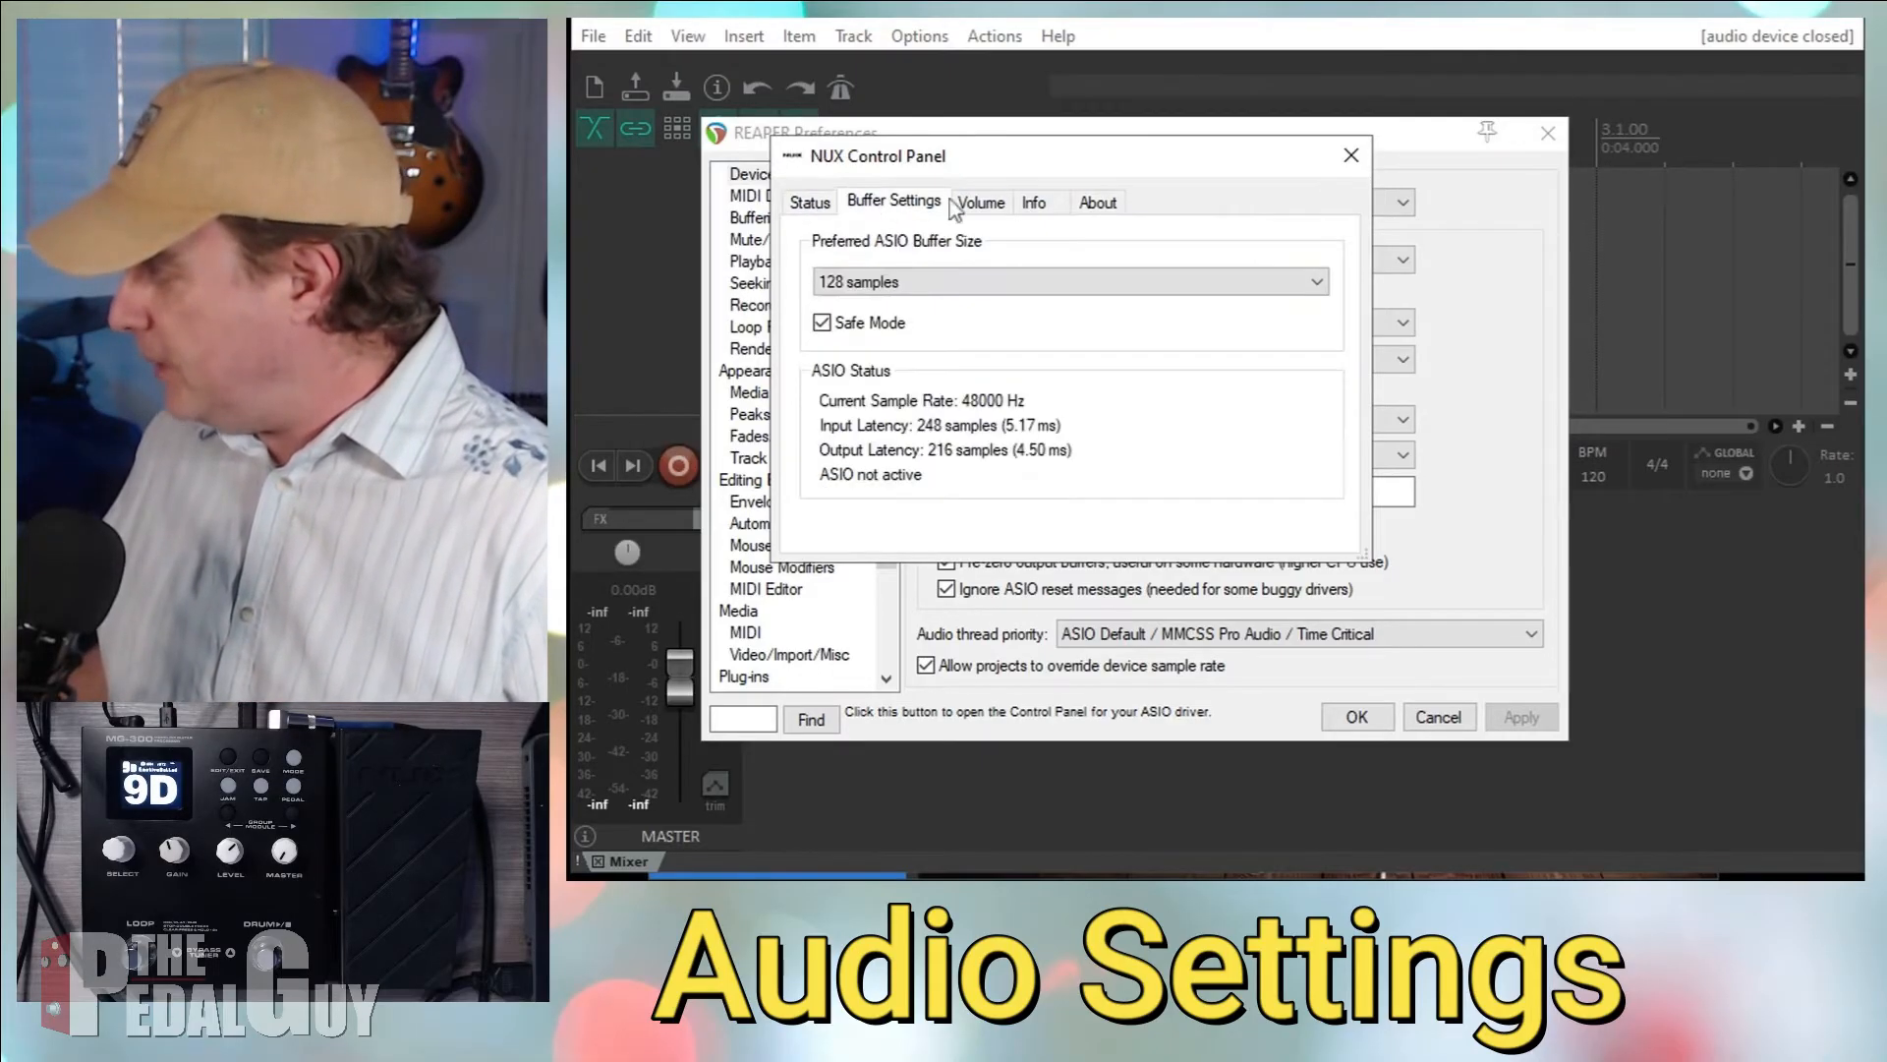
pyautogui.click(1097, 201)
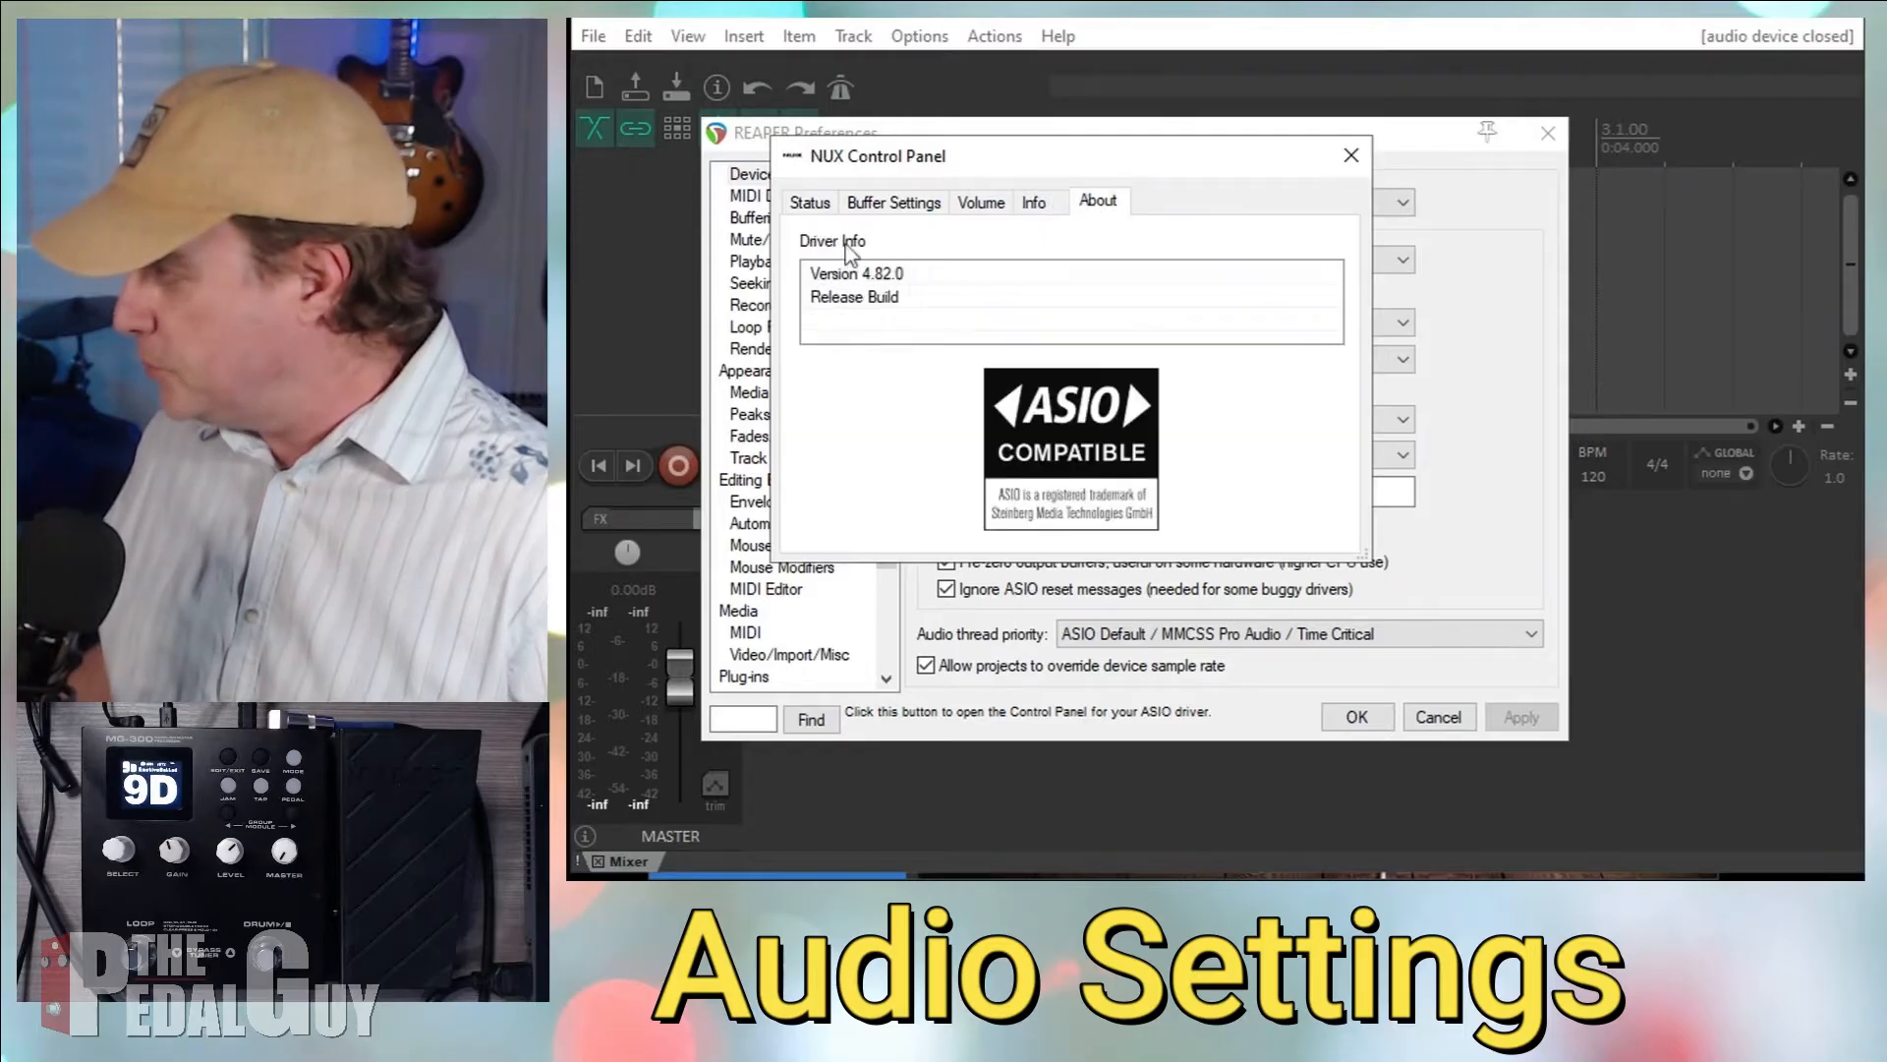
pyautogui.click(892, 200)
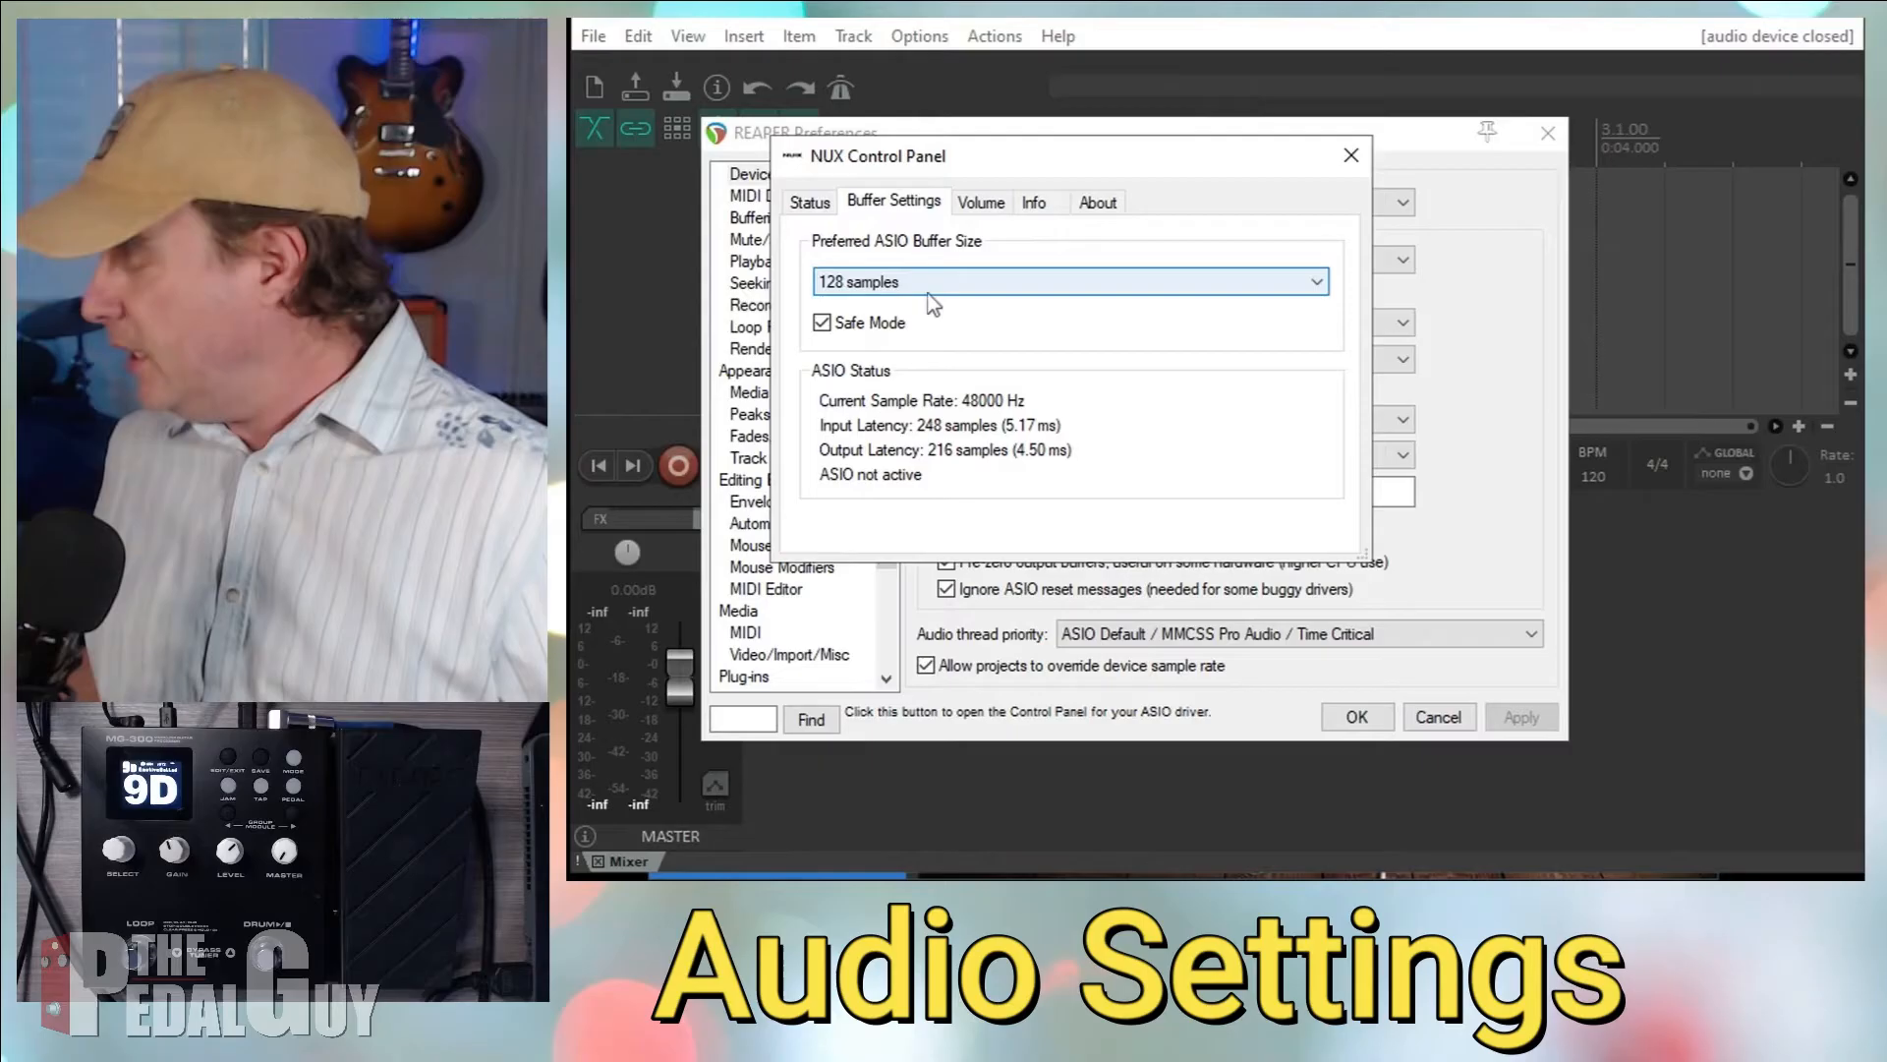
pyautogui.moveTo(861, 289)
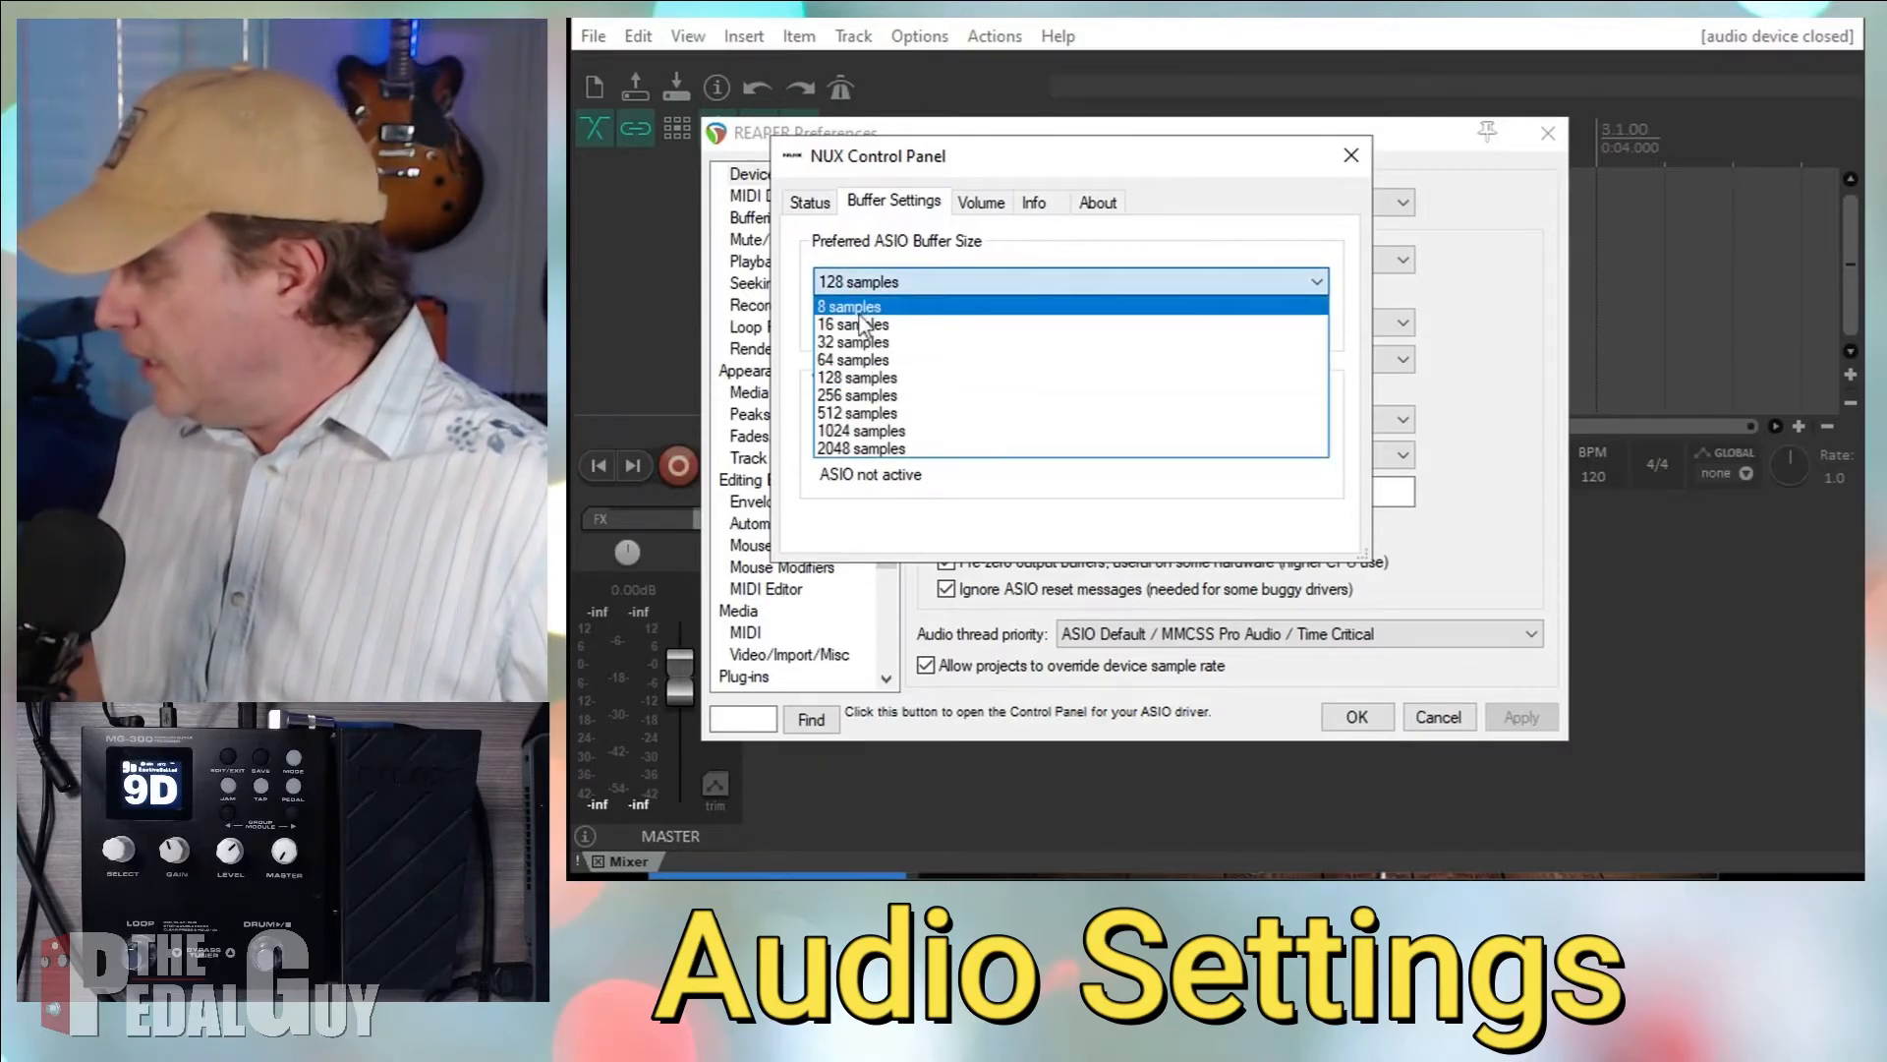
pyautogui.moveTo(855, 395)
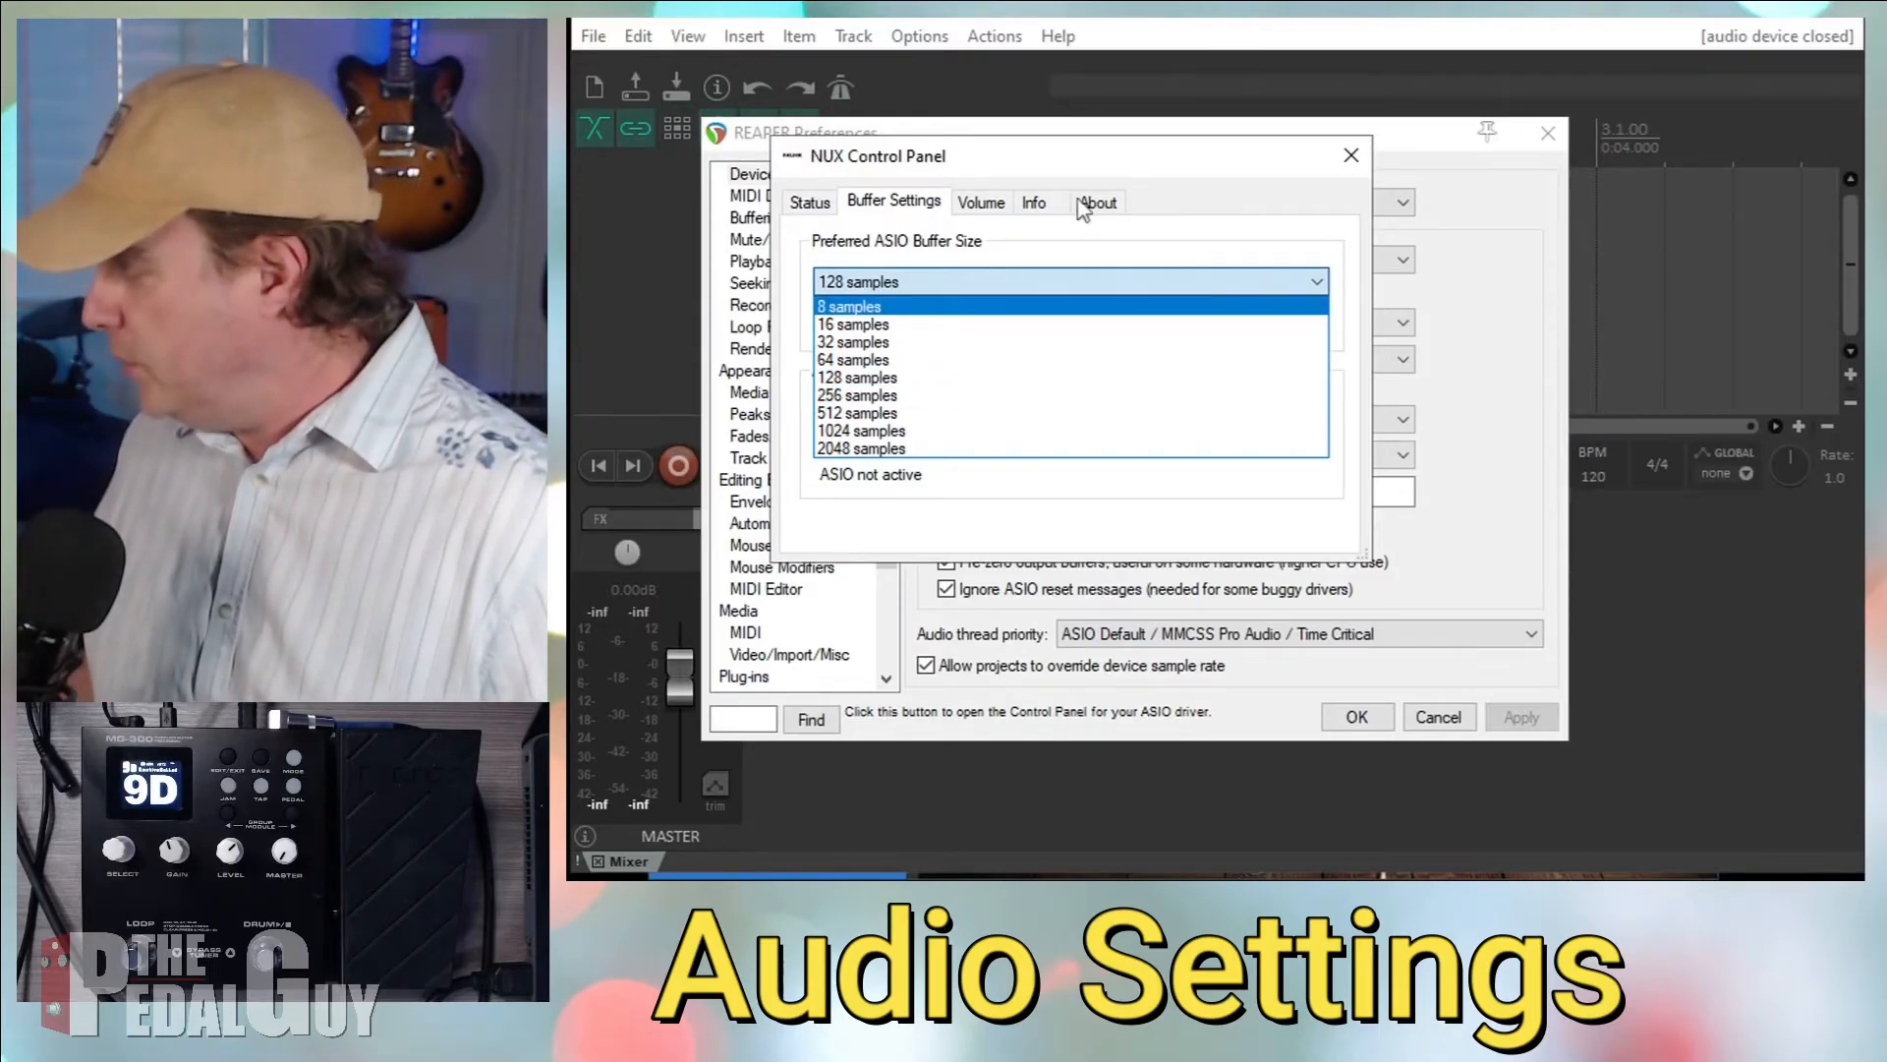
# - Close the control panel and apply the ASIO NUX Audio preferences at 48 kHz
pyautogui.click(1350, 155)
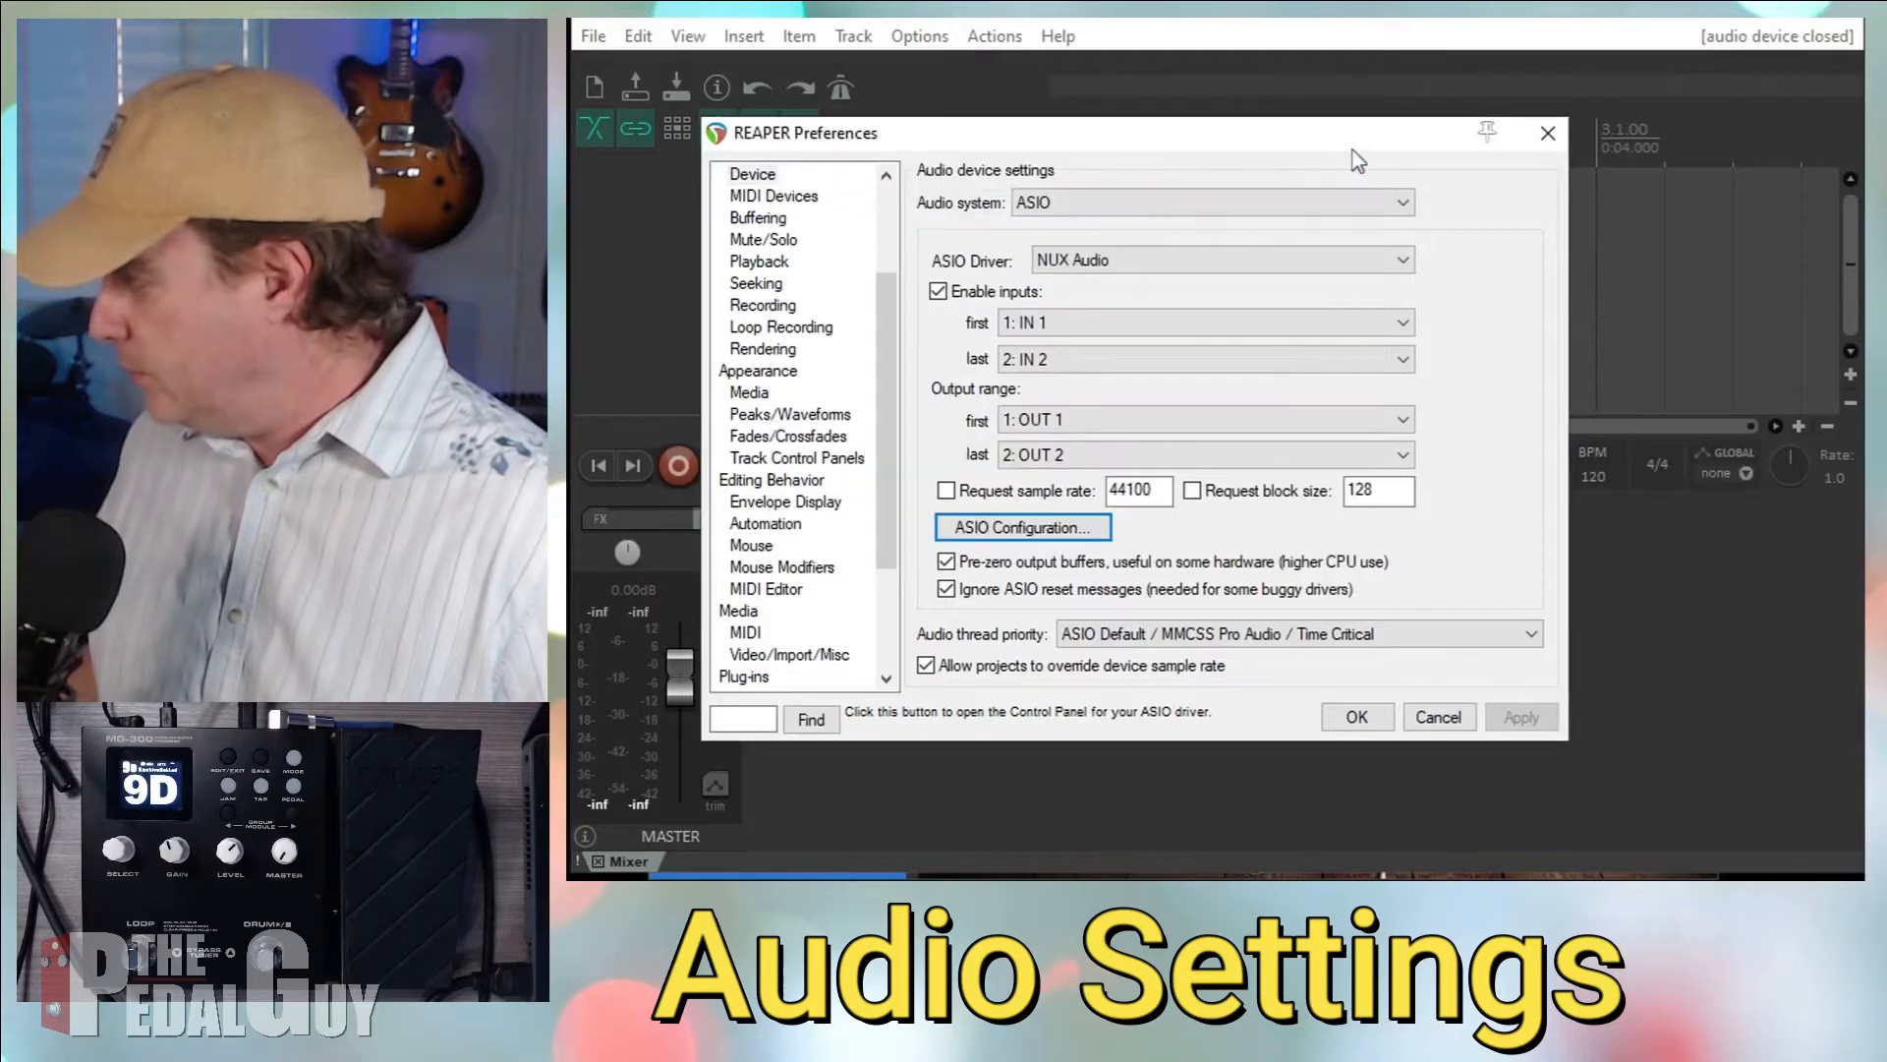
pyautogui.click(1354, 716)
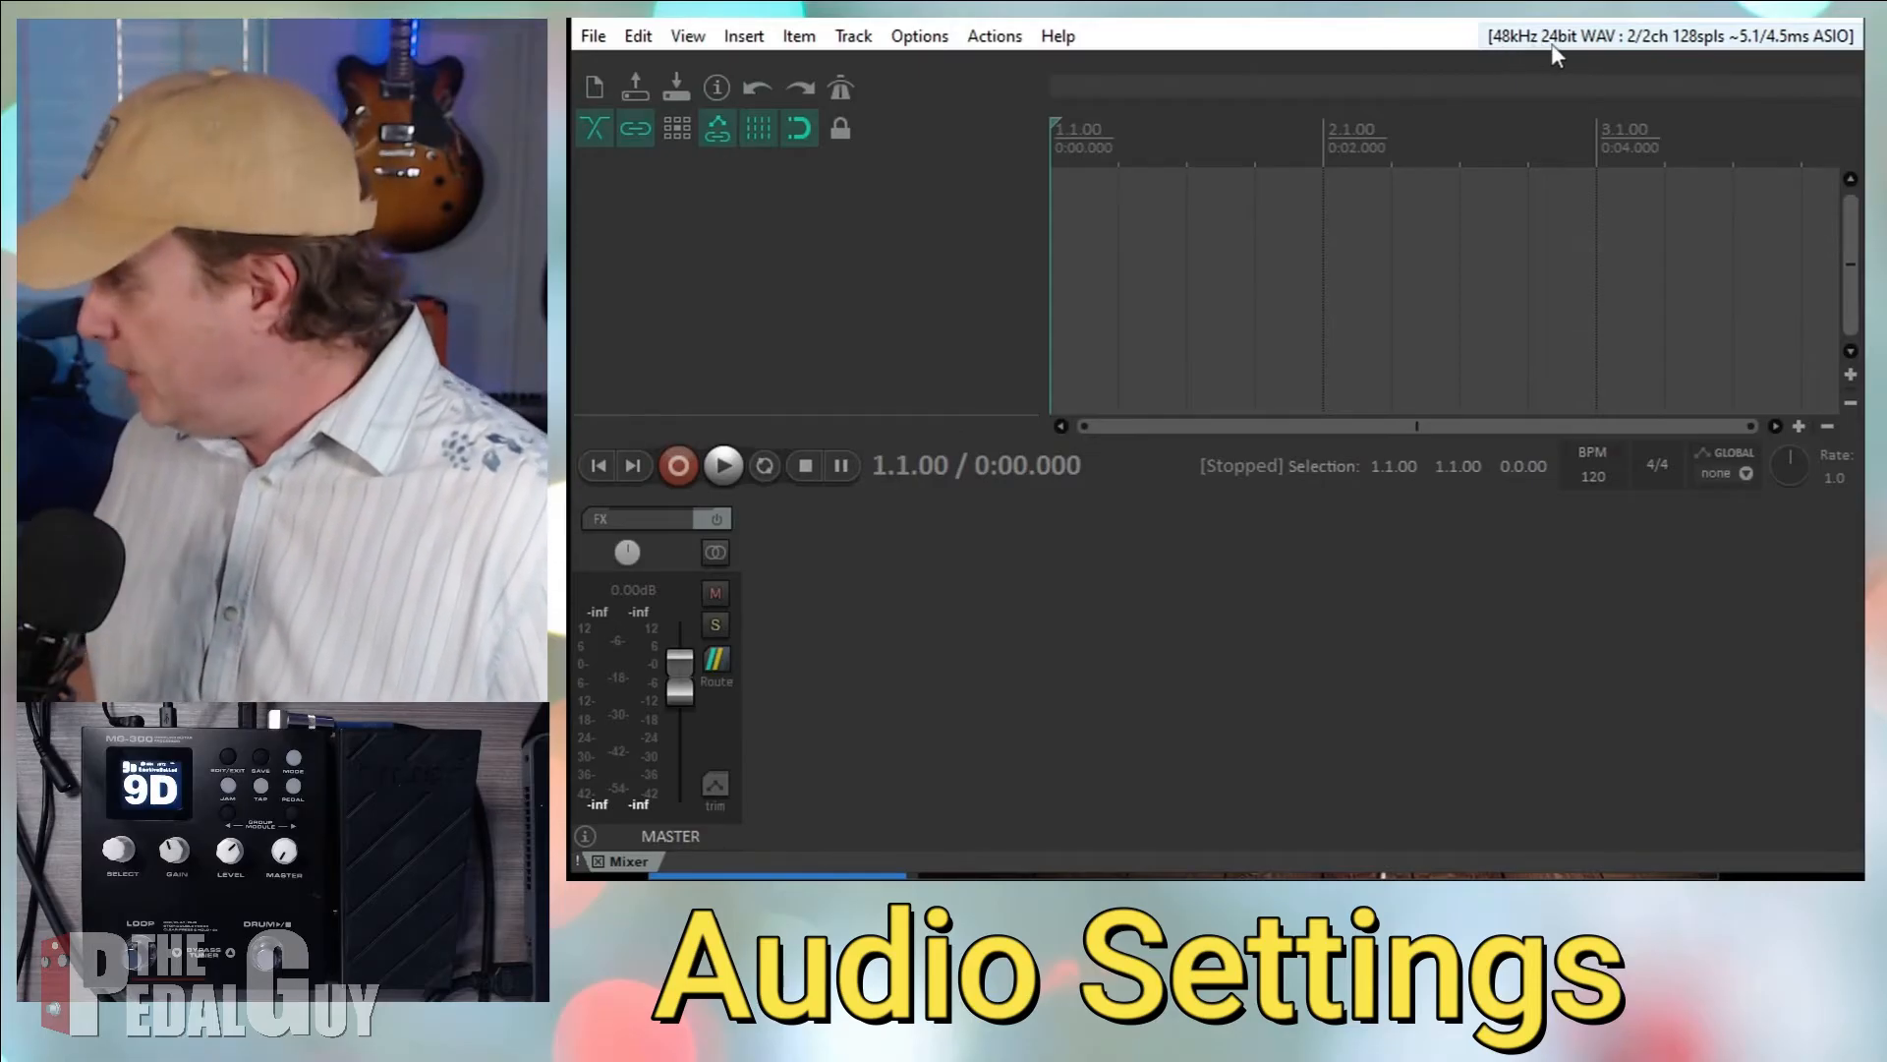
pyautogui.moveTo(1632, 55)
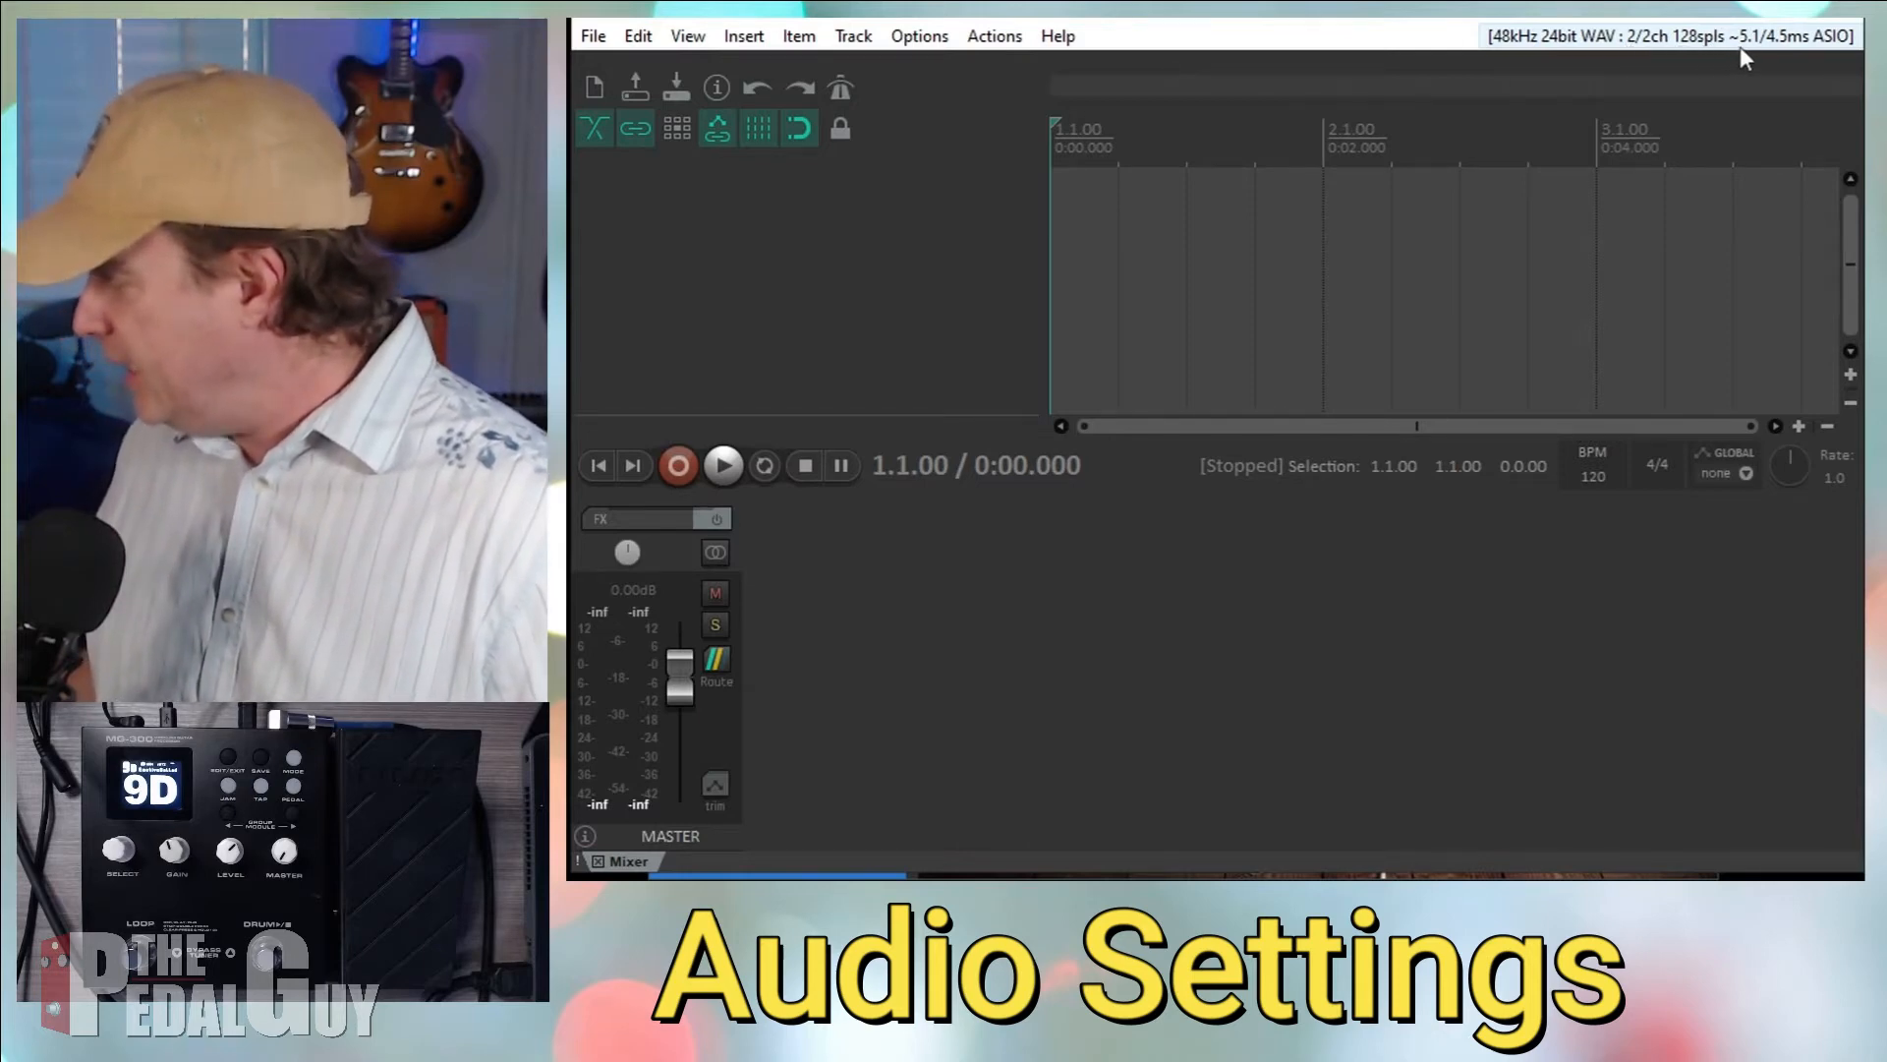
pyautogui.moveTo(1769, 57)
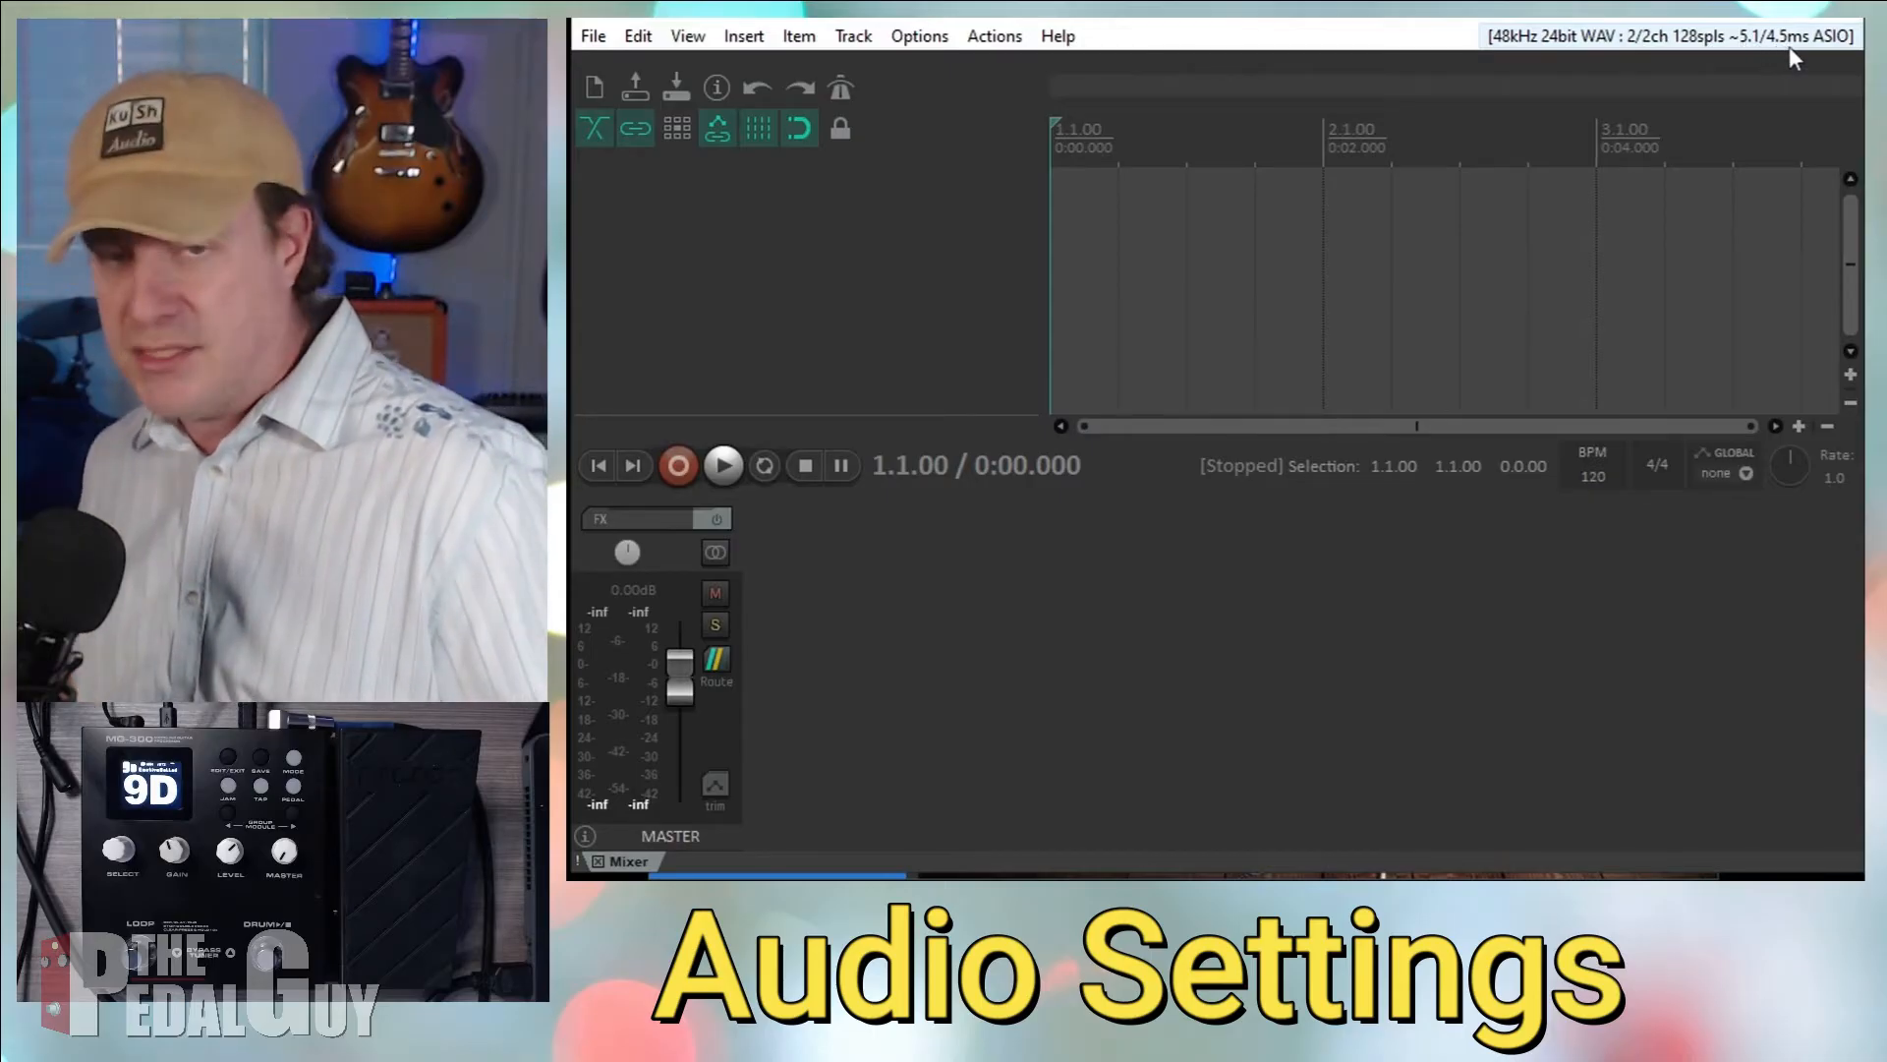
pyautogui.moveTo(1010, 328)
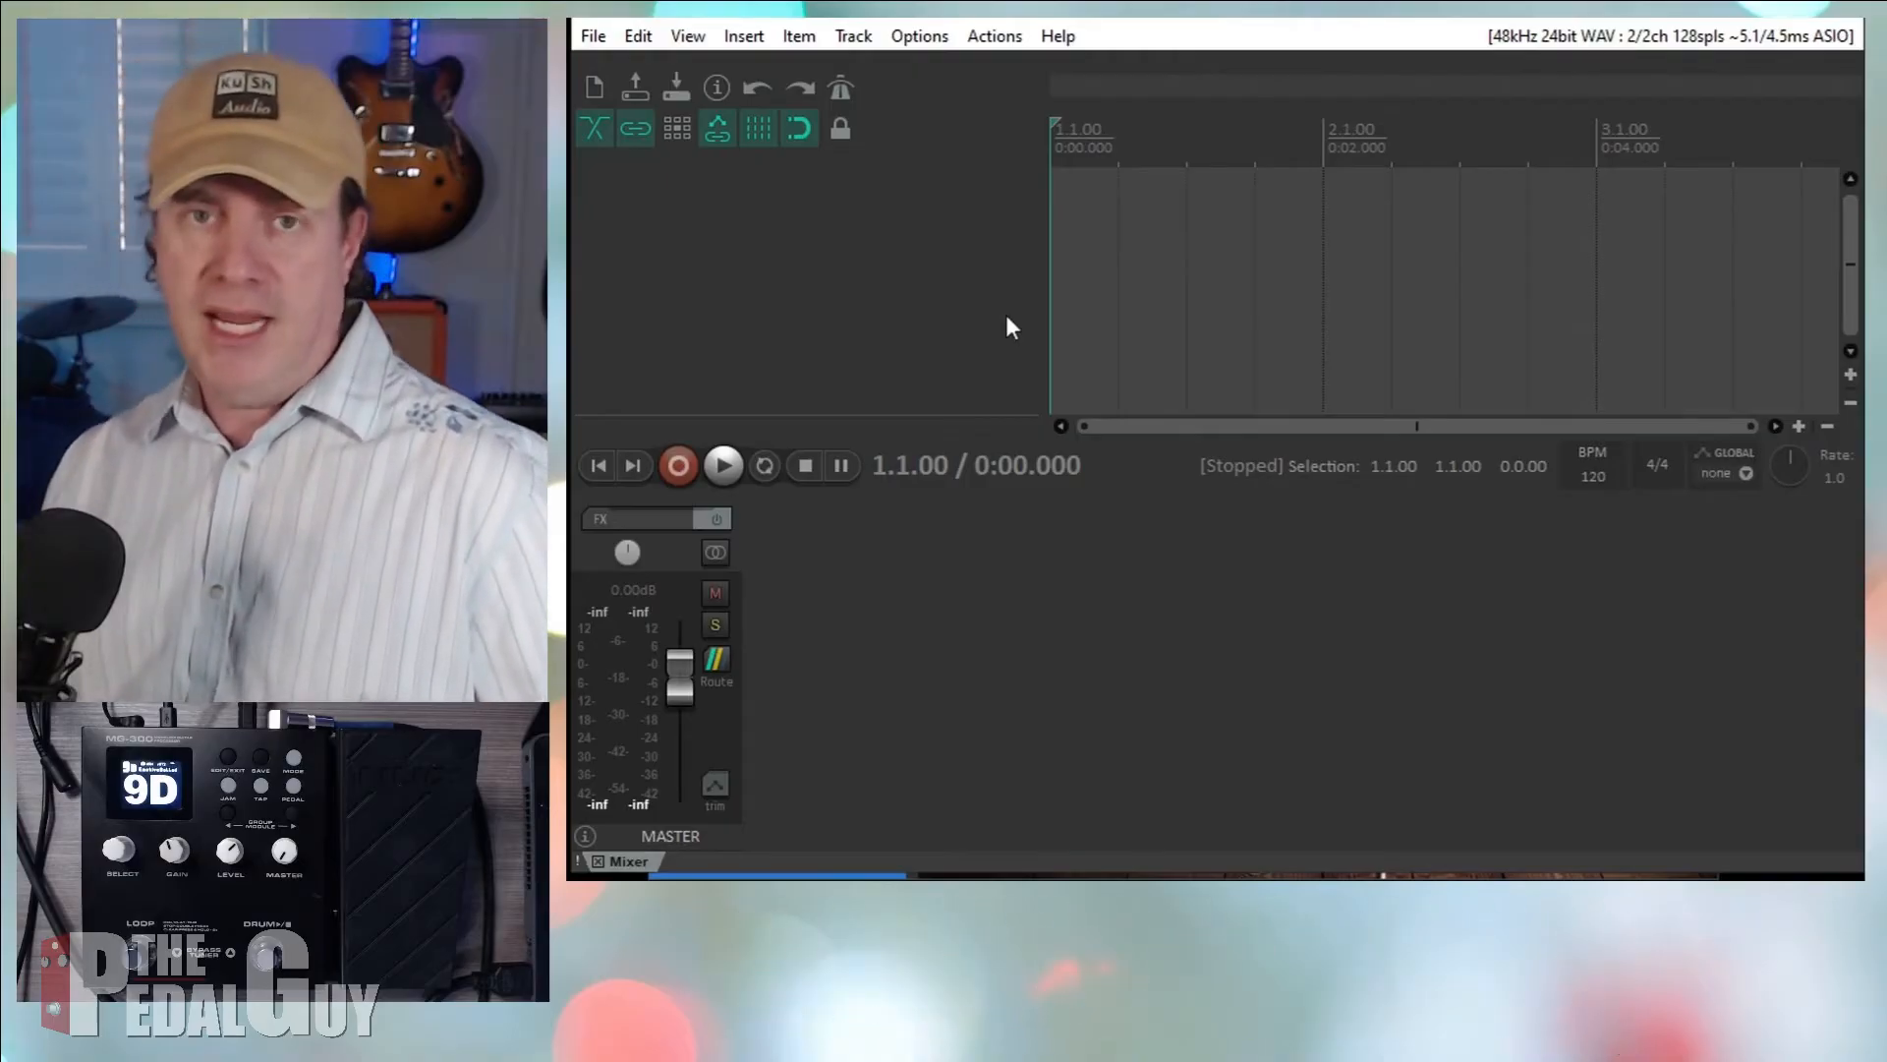
pyautogui.click(840, 86)
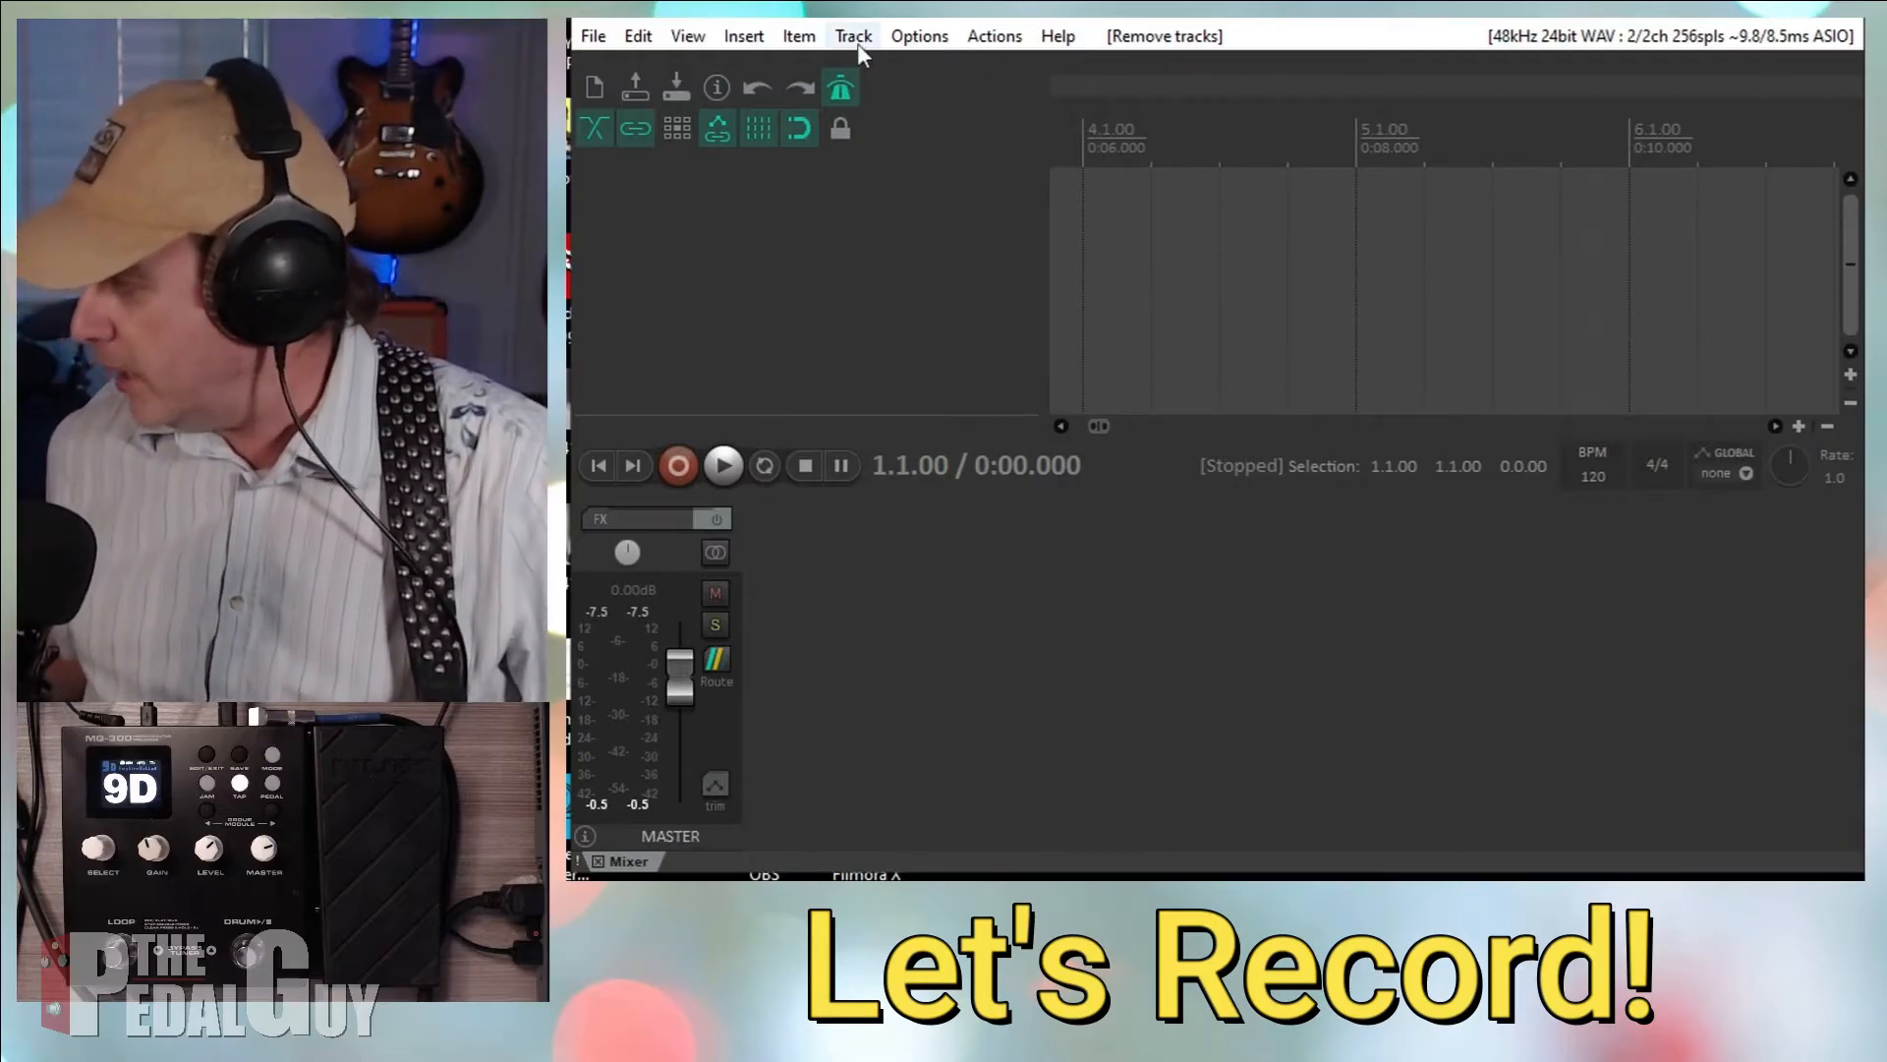
# - Insert a new empty track 1 from the empty track area's context menu
pyautogui.click(851, 36)
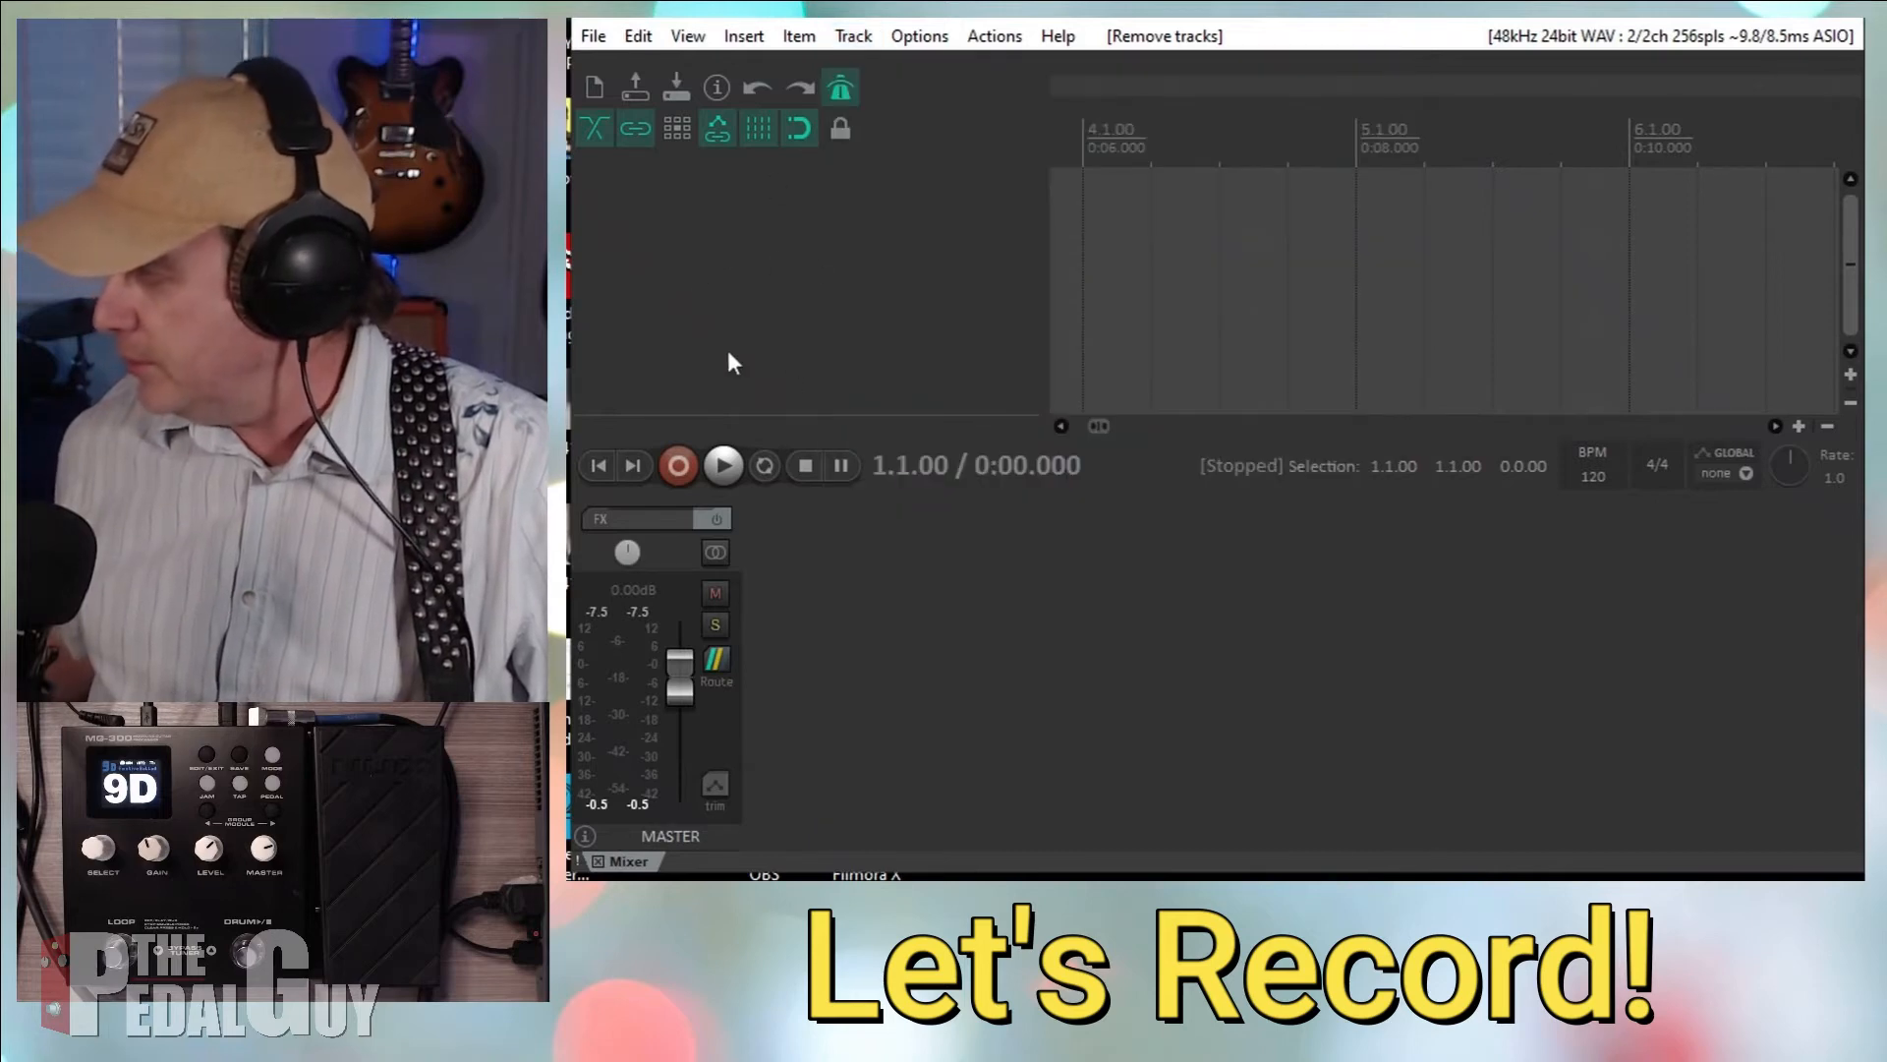
pyautogui.click(851, 35)
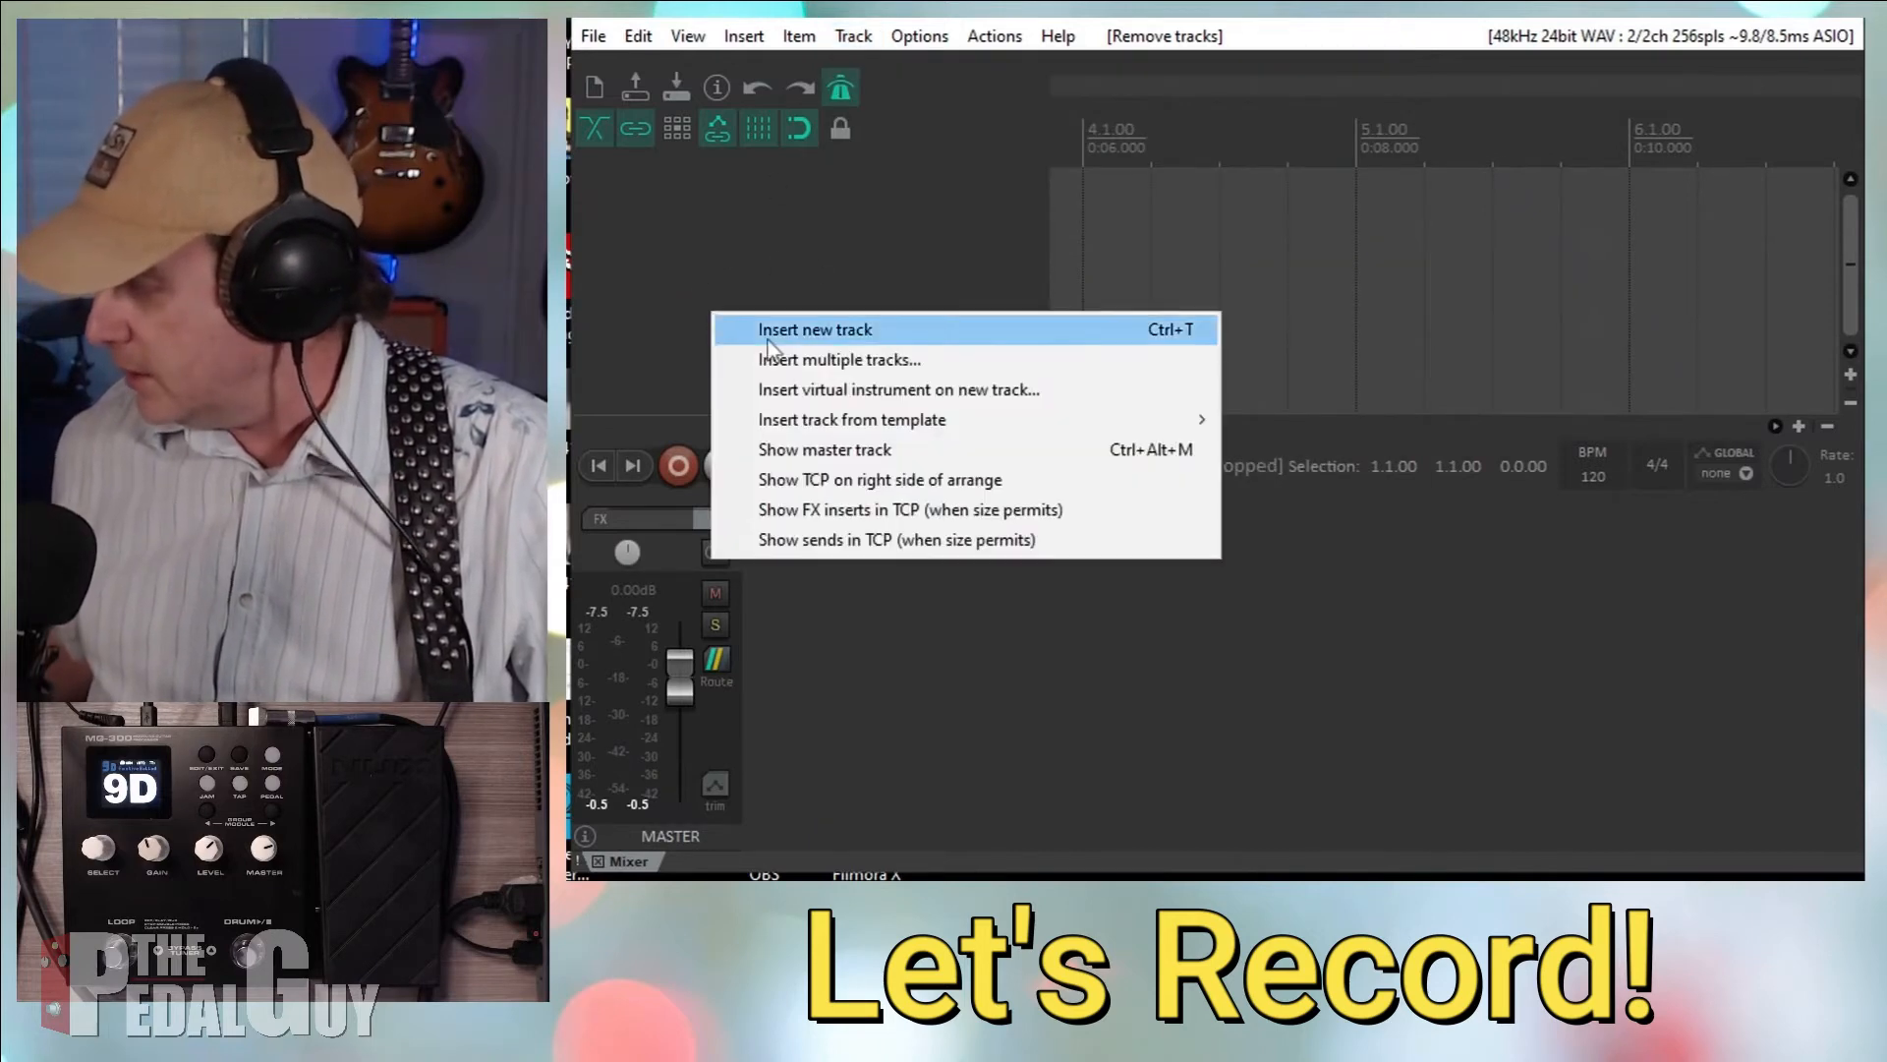
pyautogui.click(814, 328)
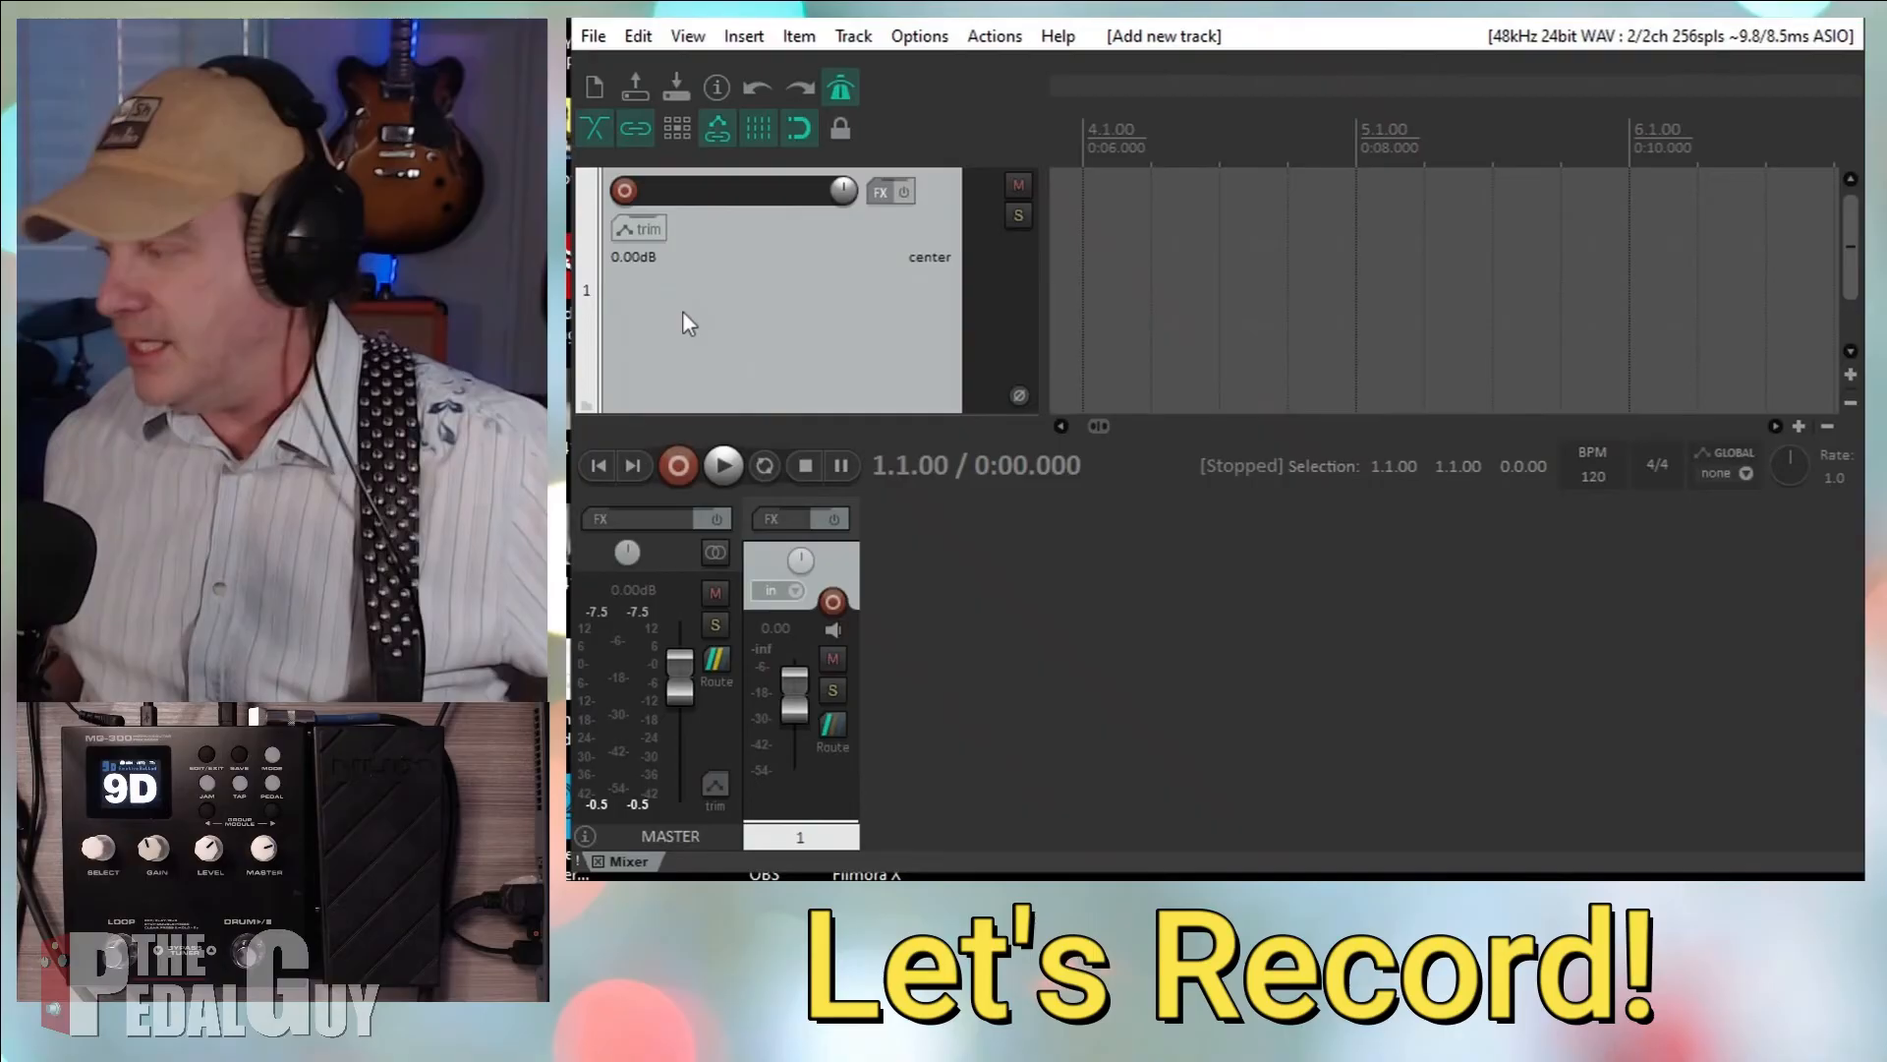
pyautogui.moveTo(682, 307)
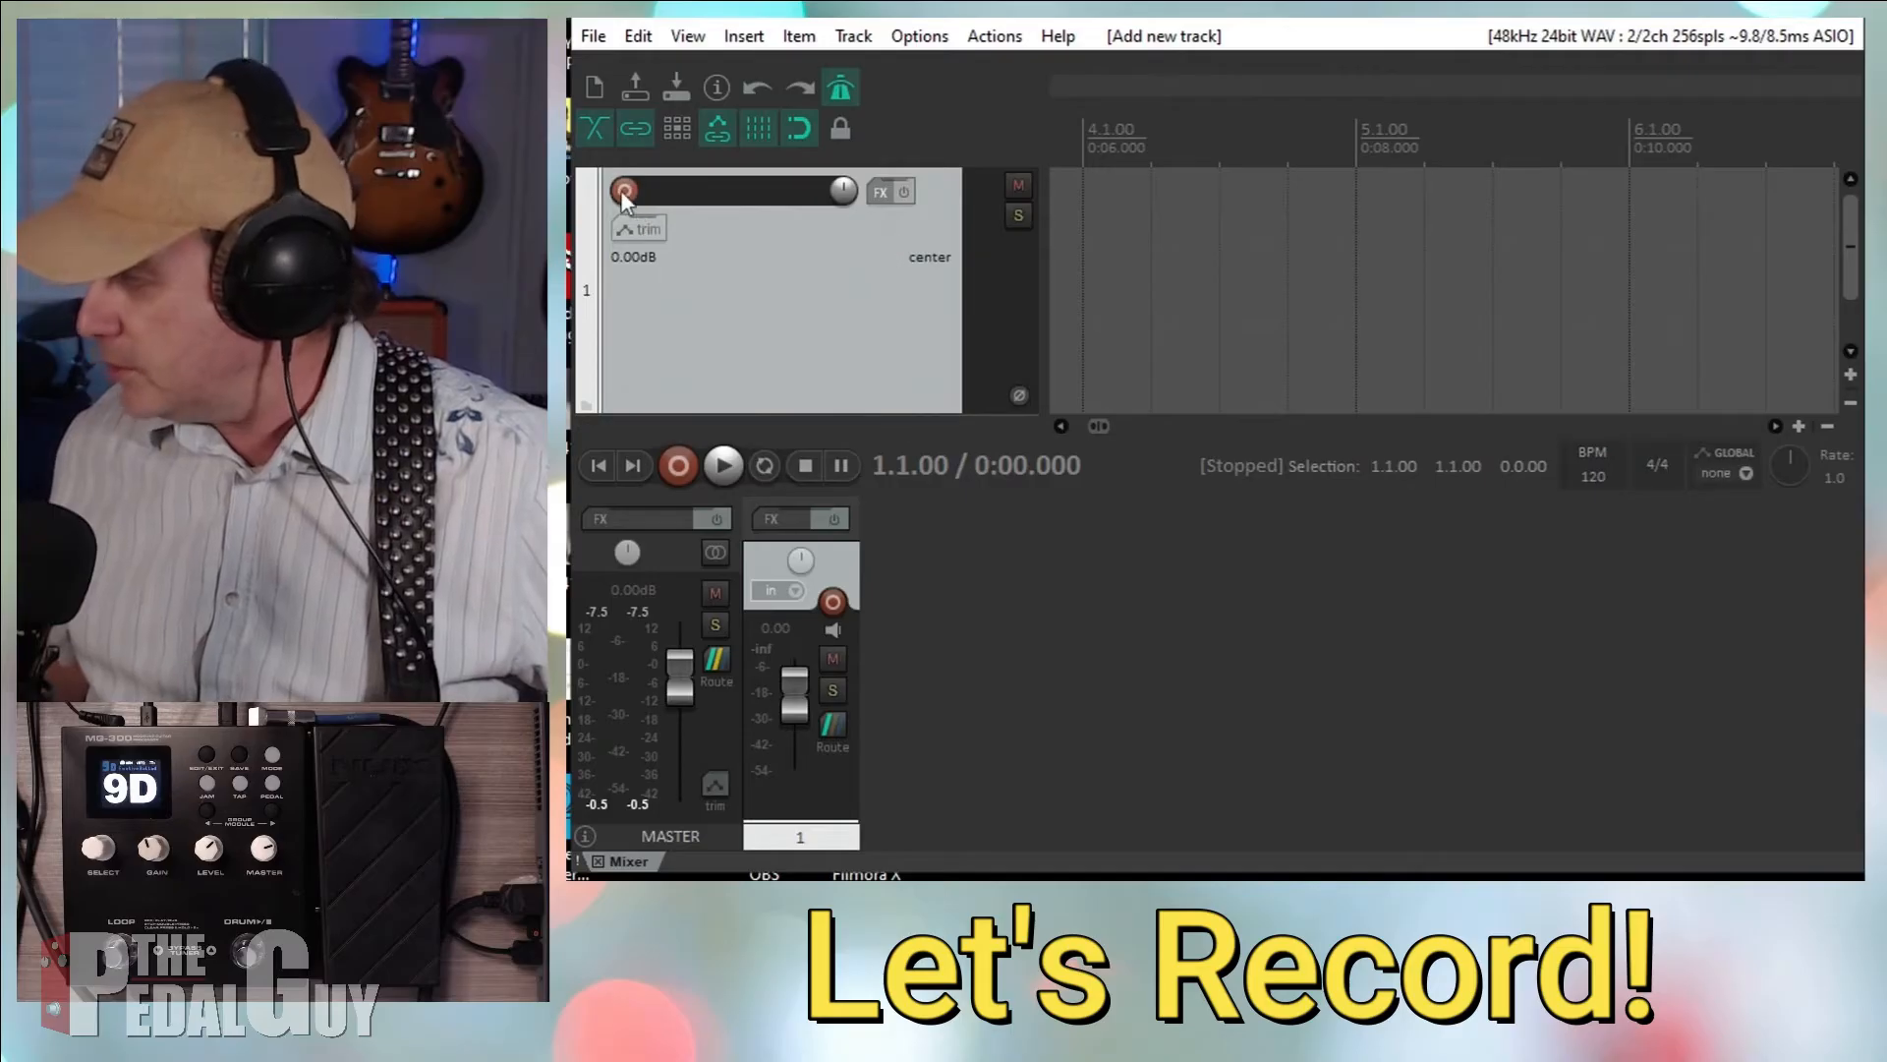
pyautogui.moveTo(623, 193)
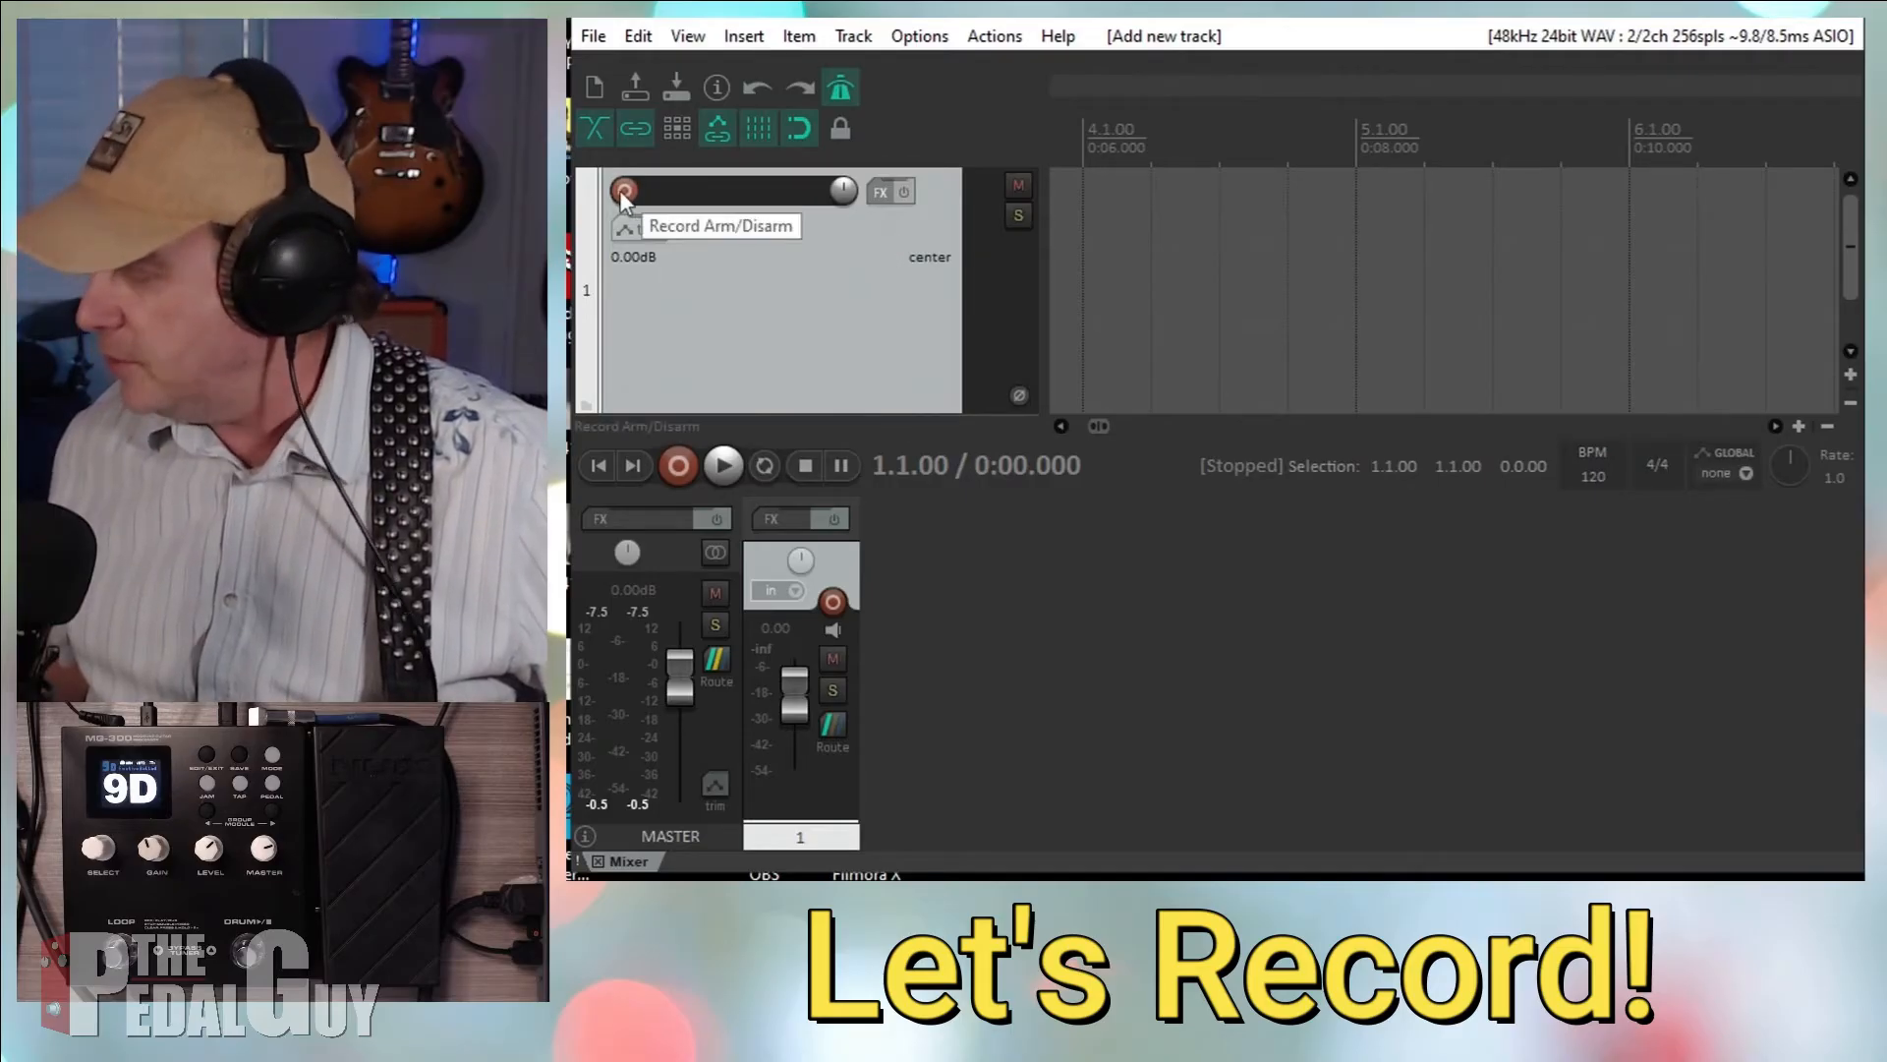
# - Record-arm track 1 on input IN 1 so its meter picks up the guitar signal
pyautogui.click(623, 191)
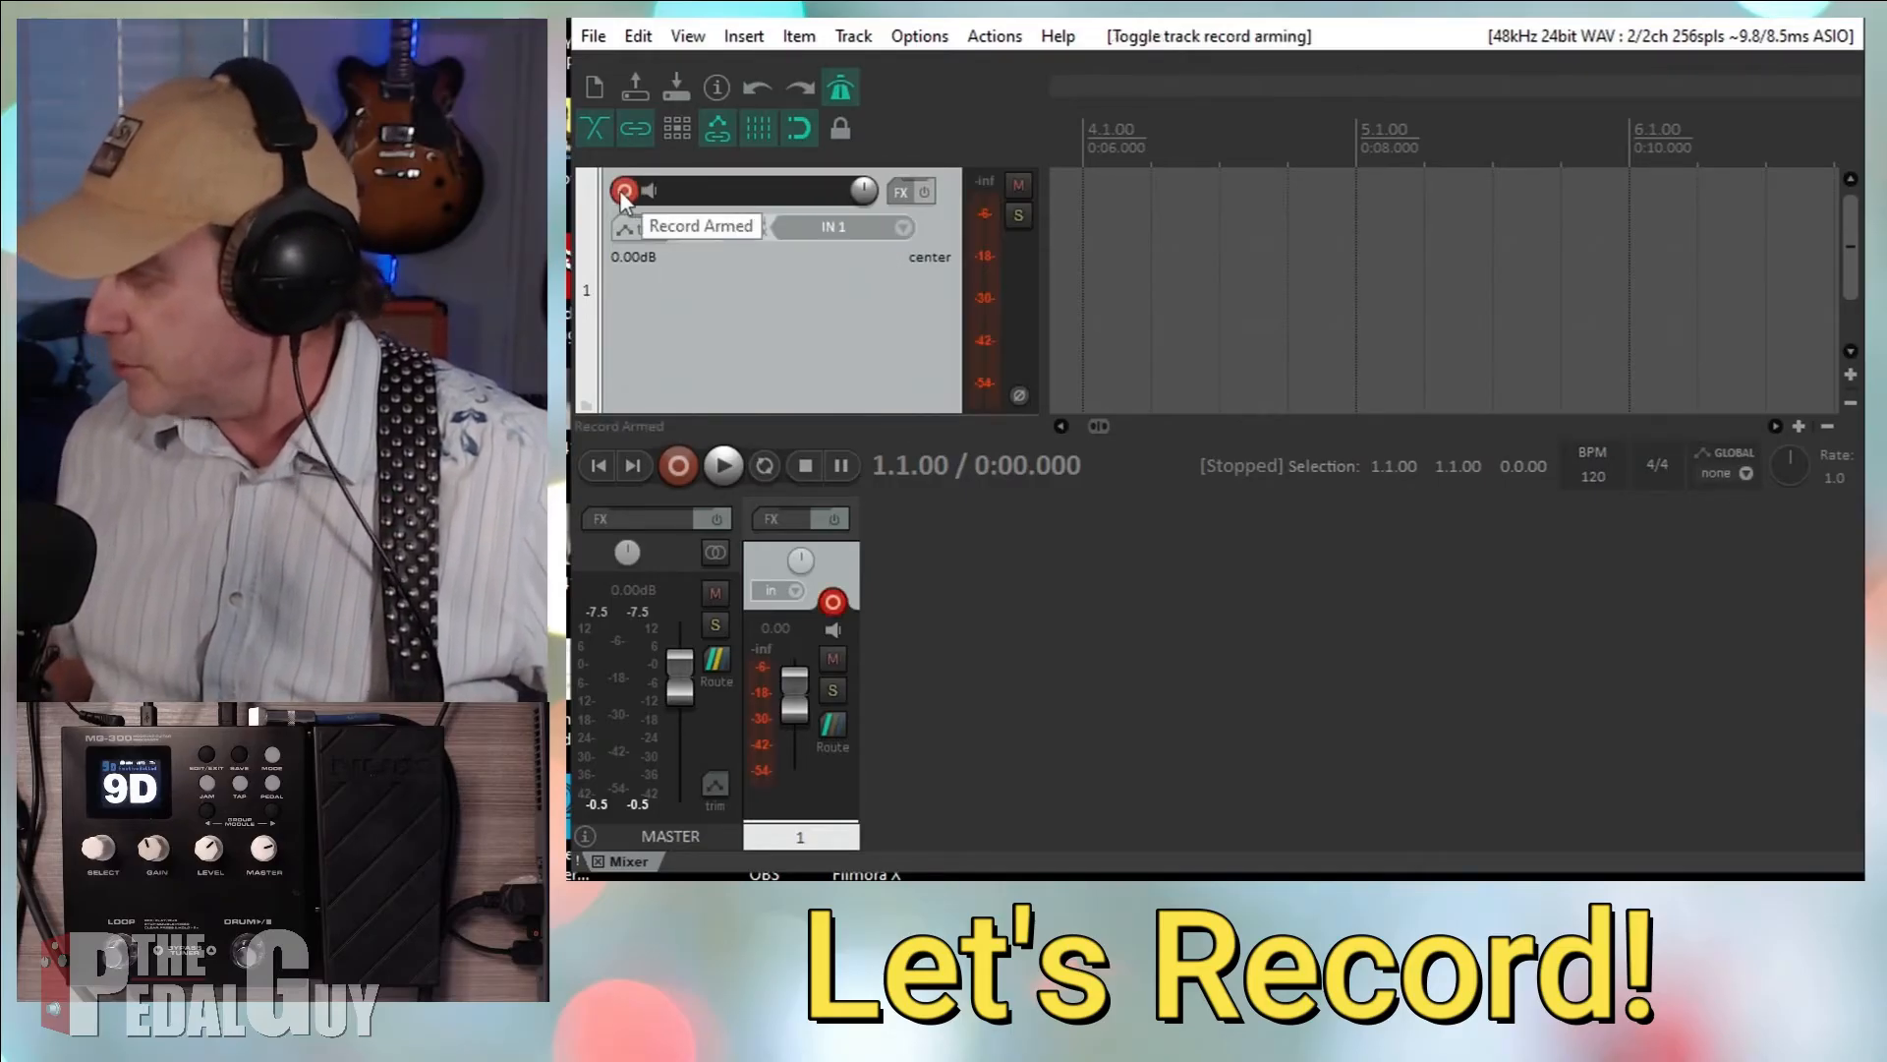
pyautogui.click(623, 191)
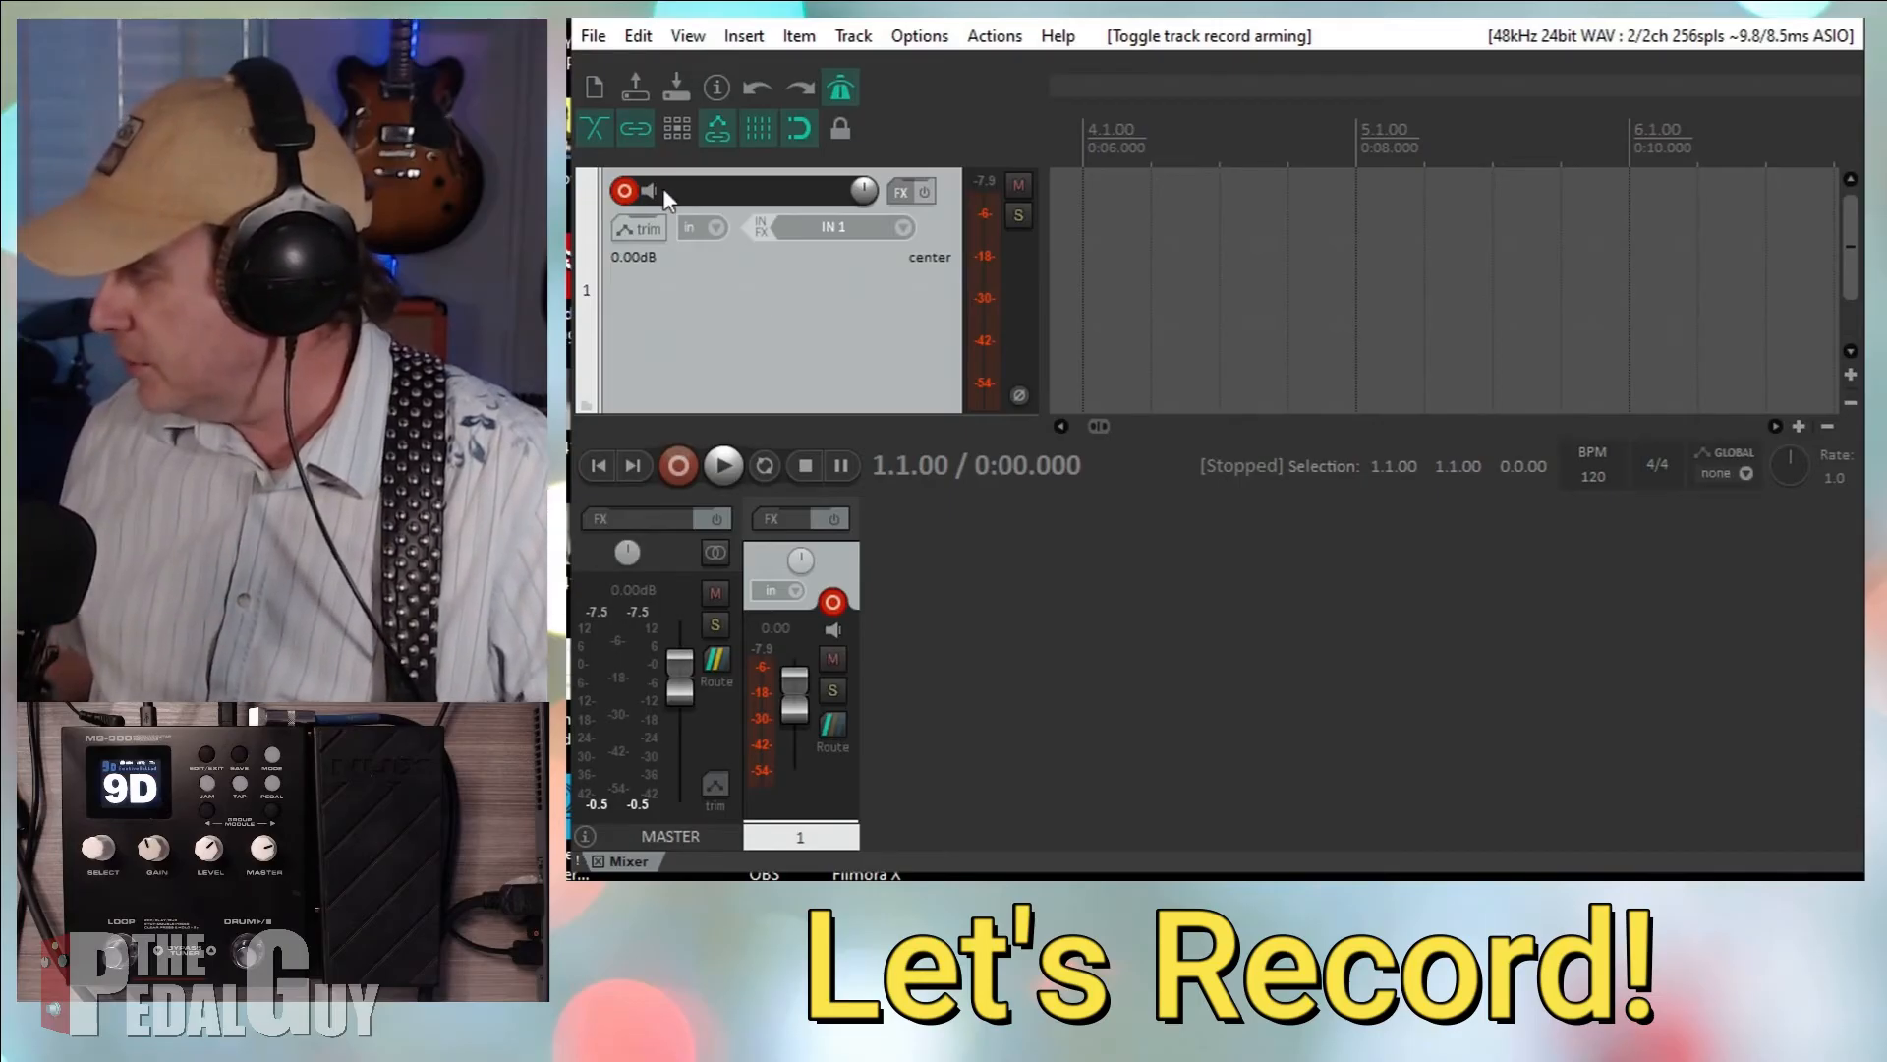
pyautogui.moveTo(651, 199)
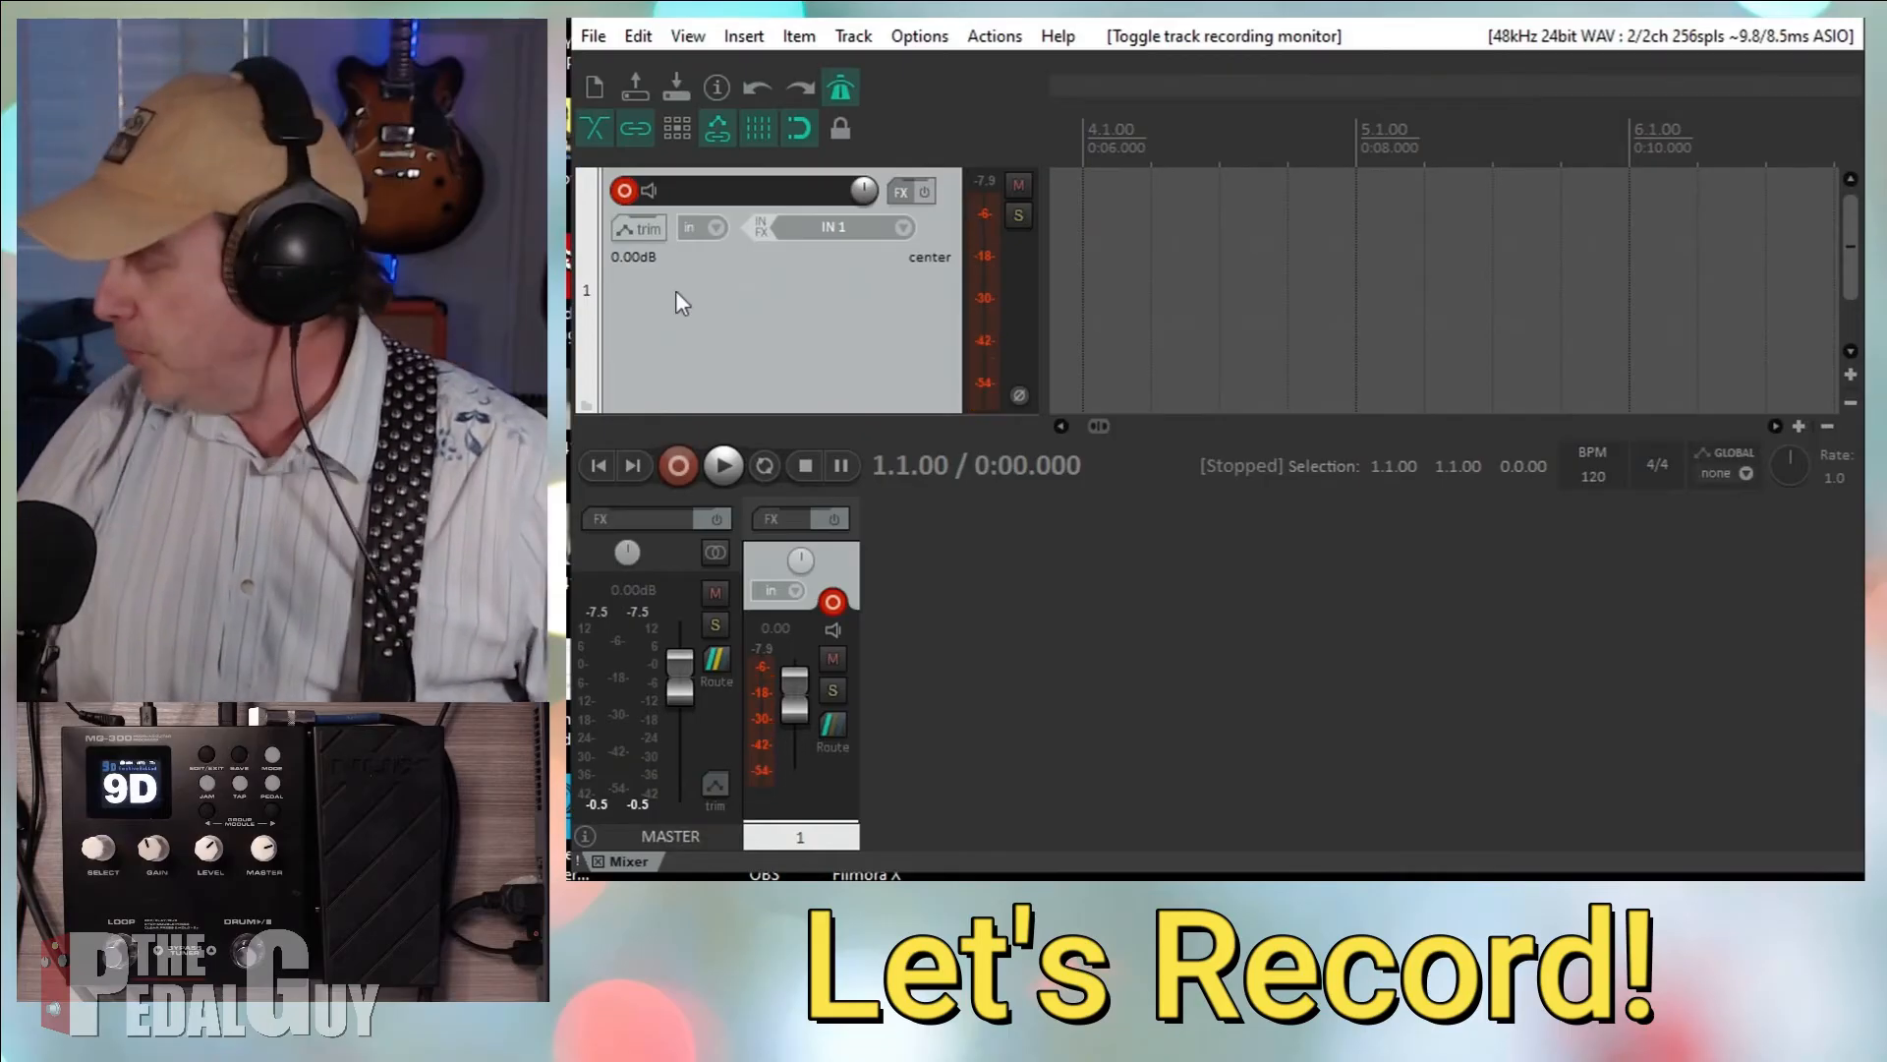
pyautogui.moveTo(612, 480)
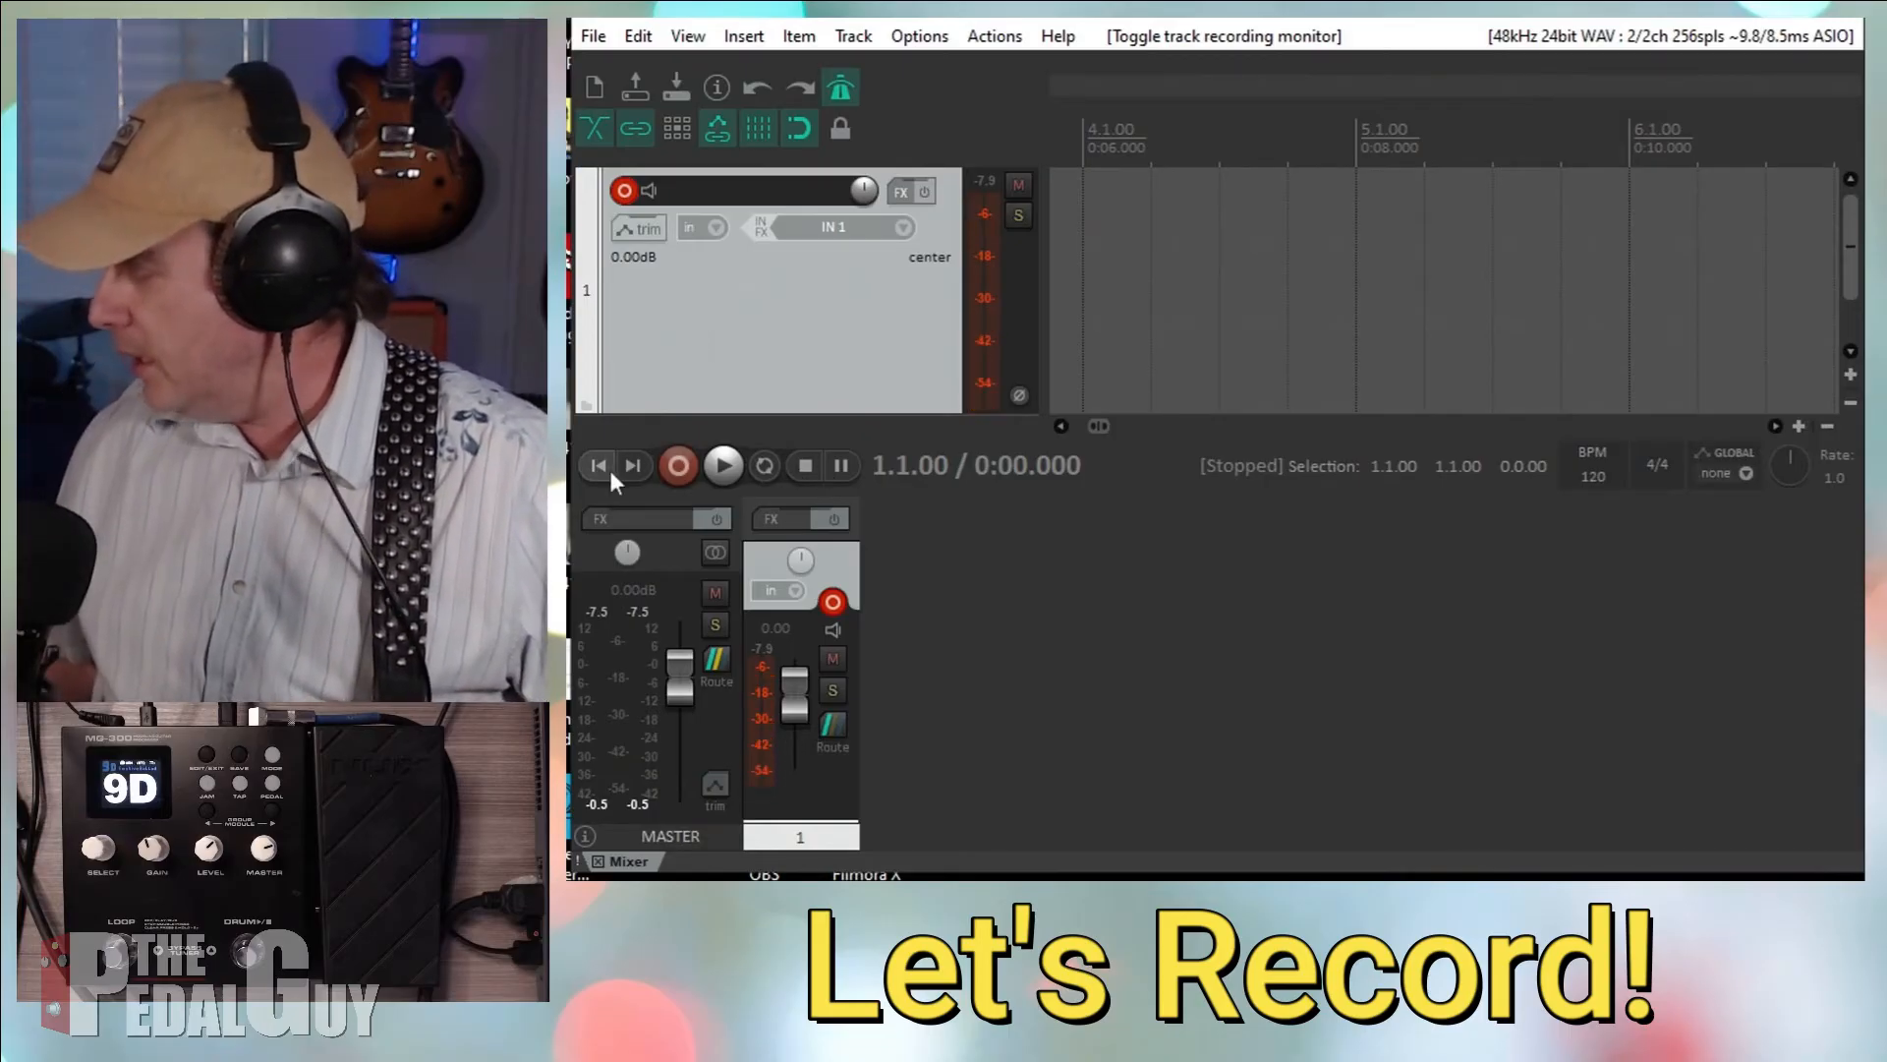
# - From the project start, record a roughly 25-second guitar take and stop recording
pyautogui.click(676, 464)
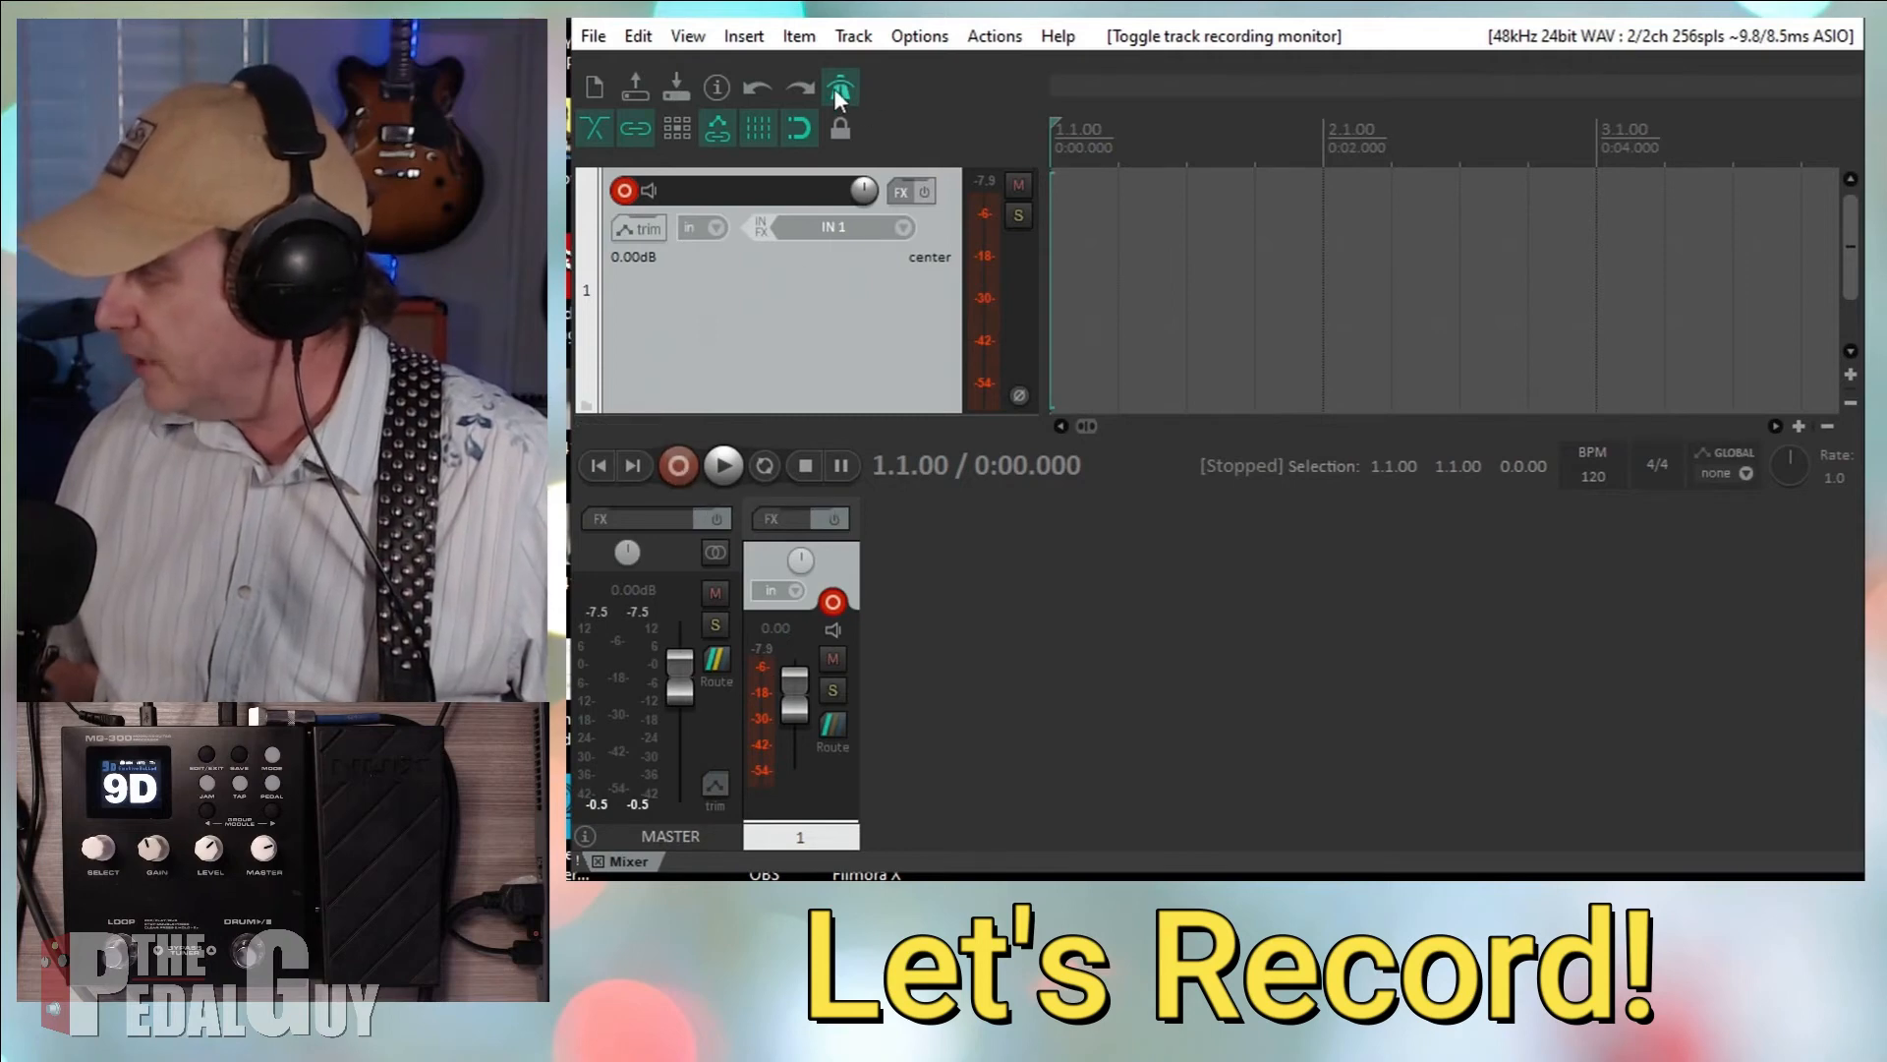
pyautogui.moveTo(677, 466)
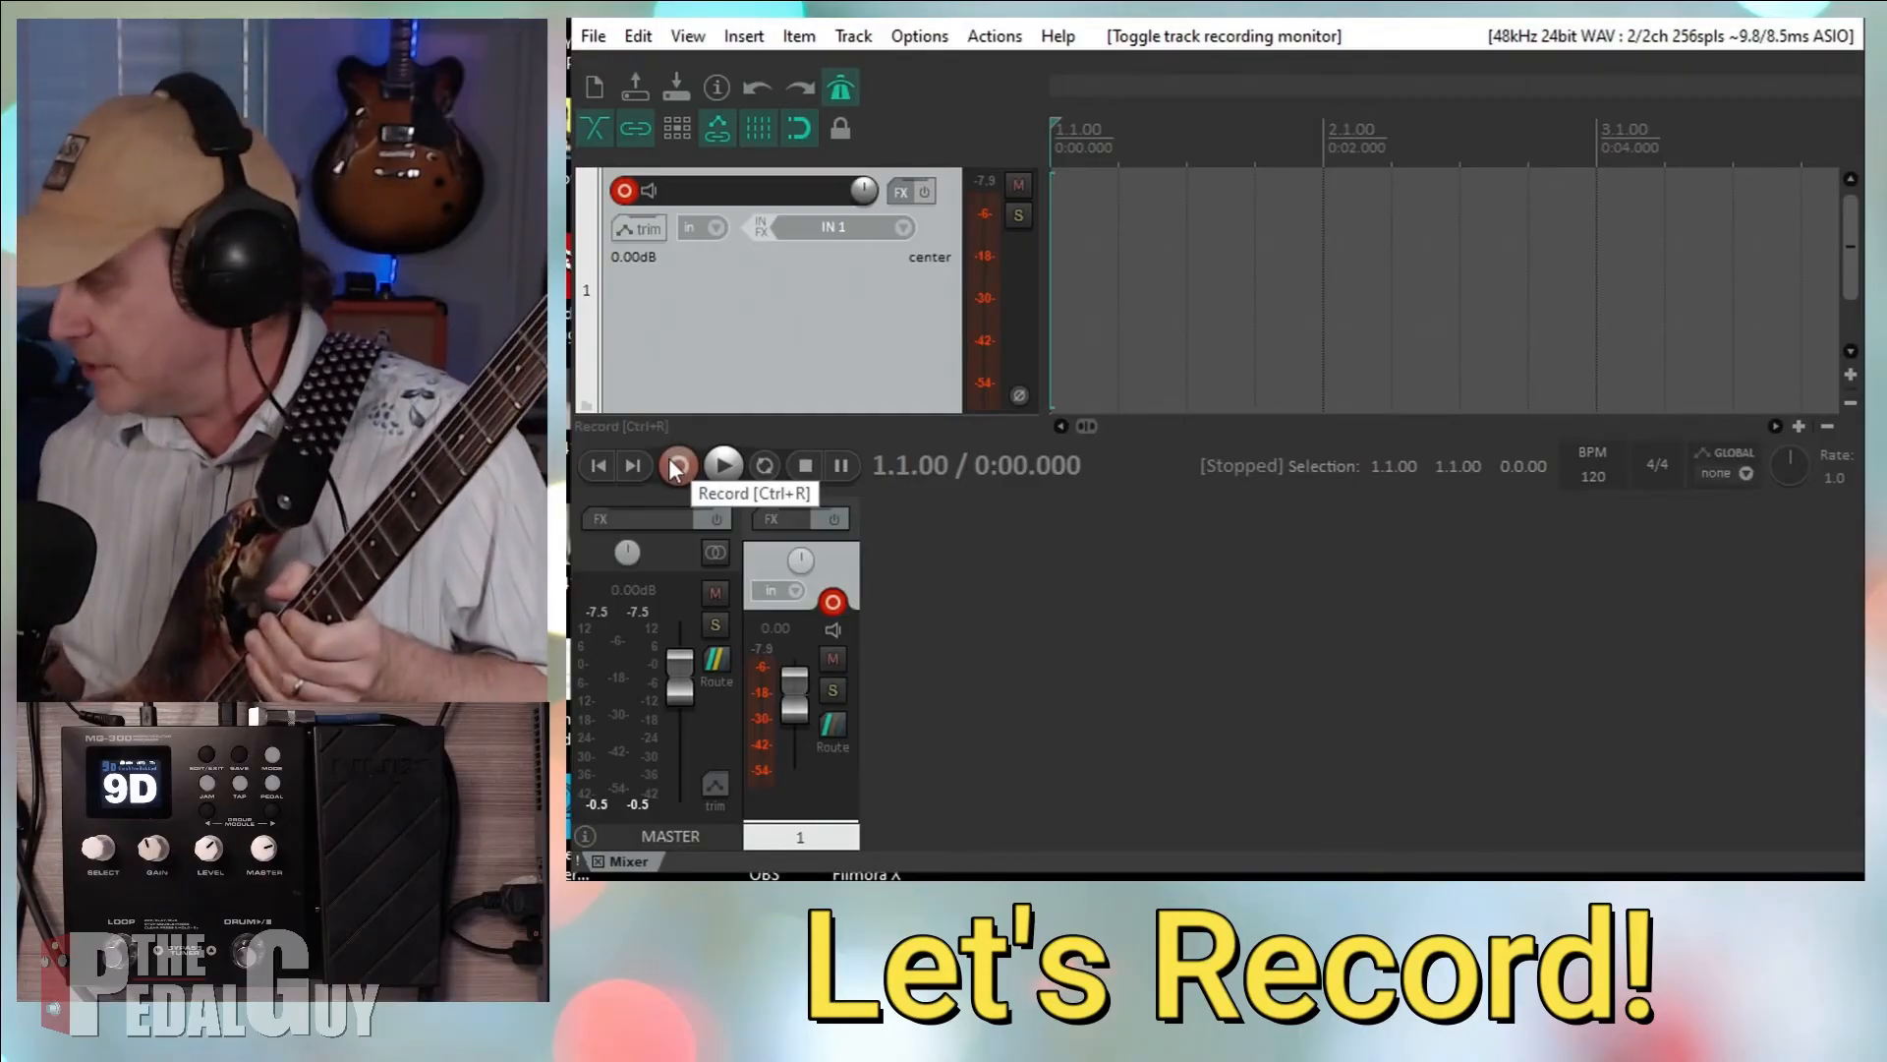
pyautogui.click(676, 466)
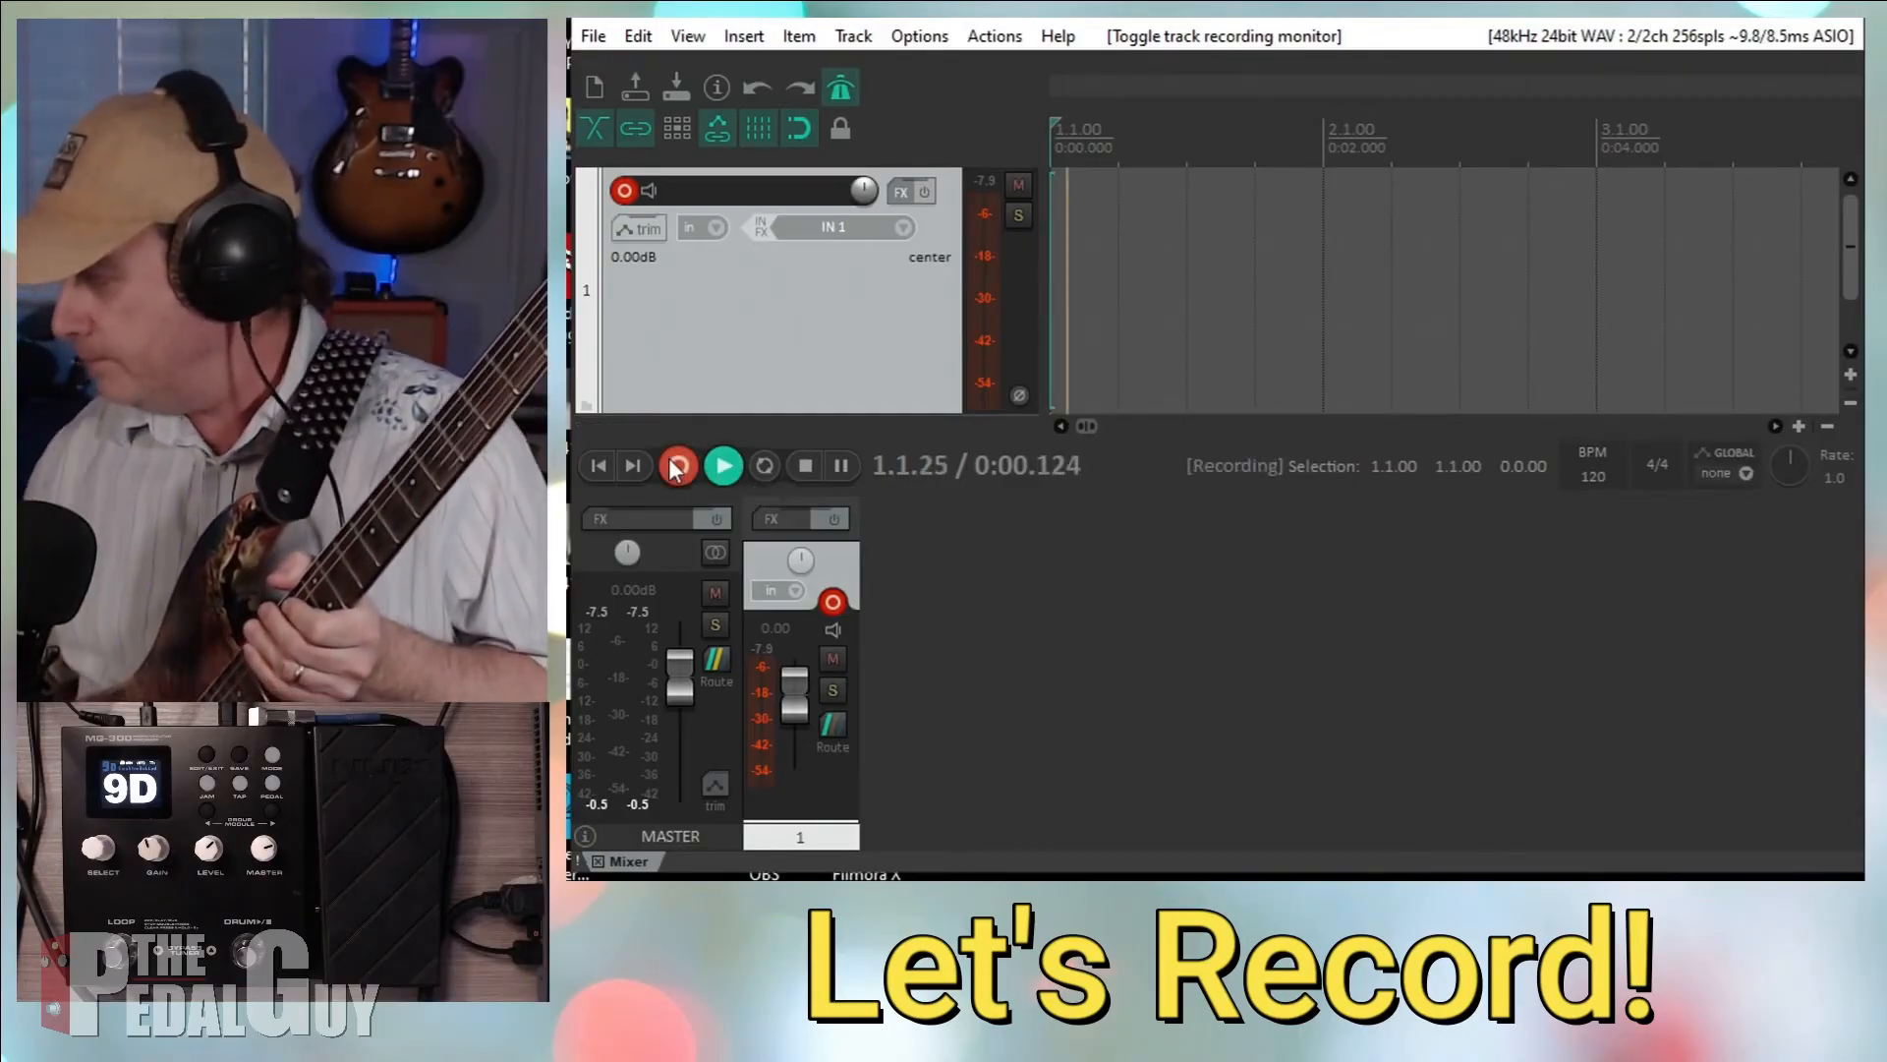
pyautogui.click(674, 463)
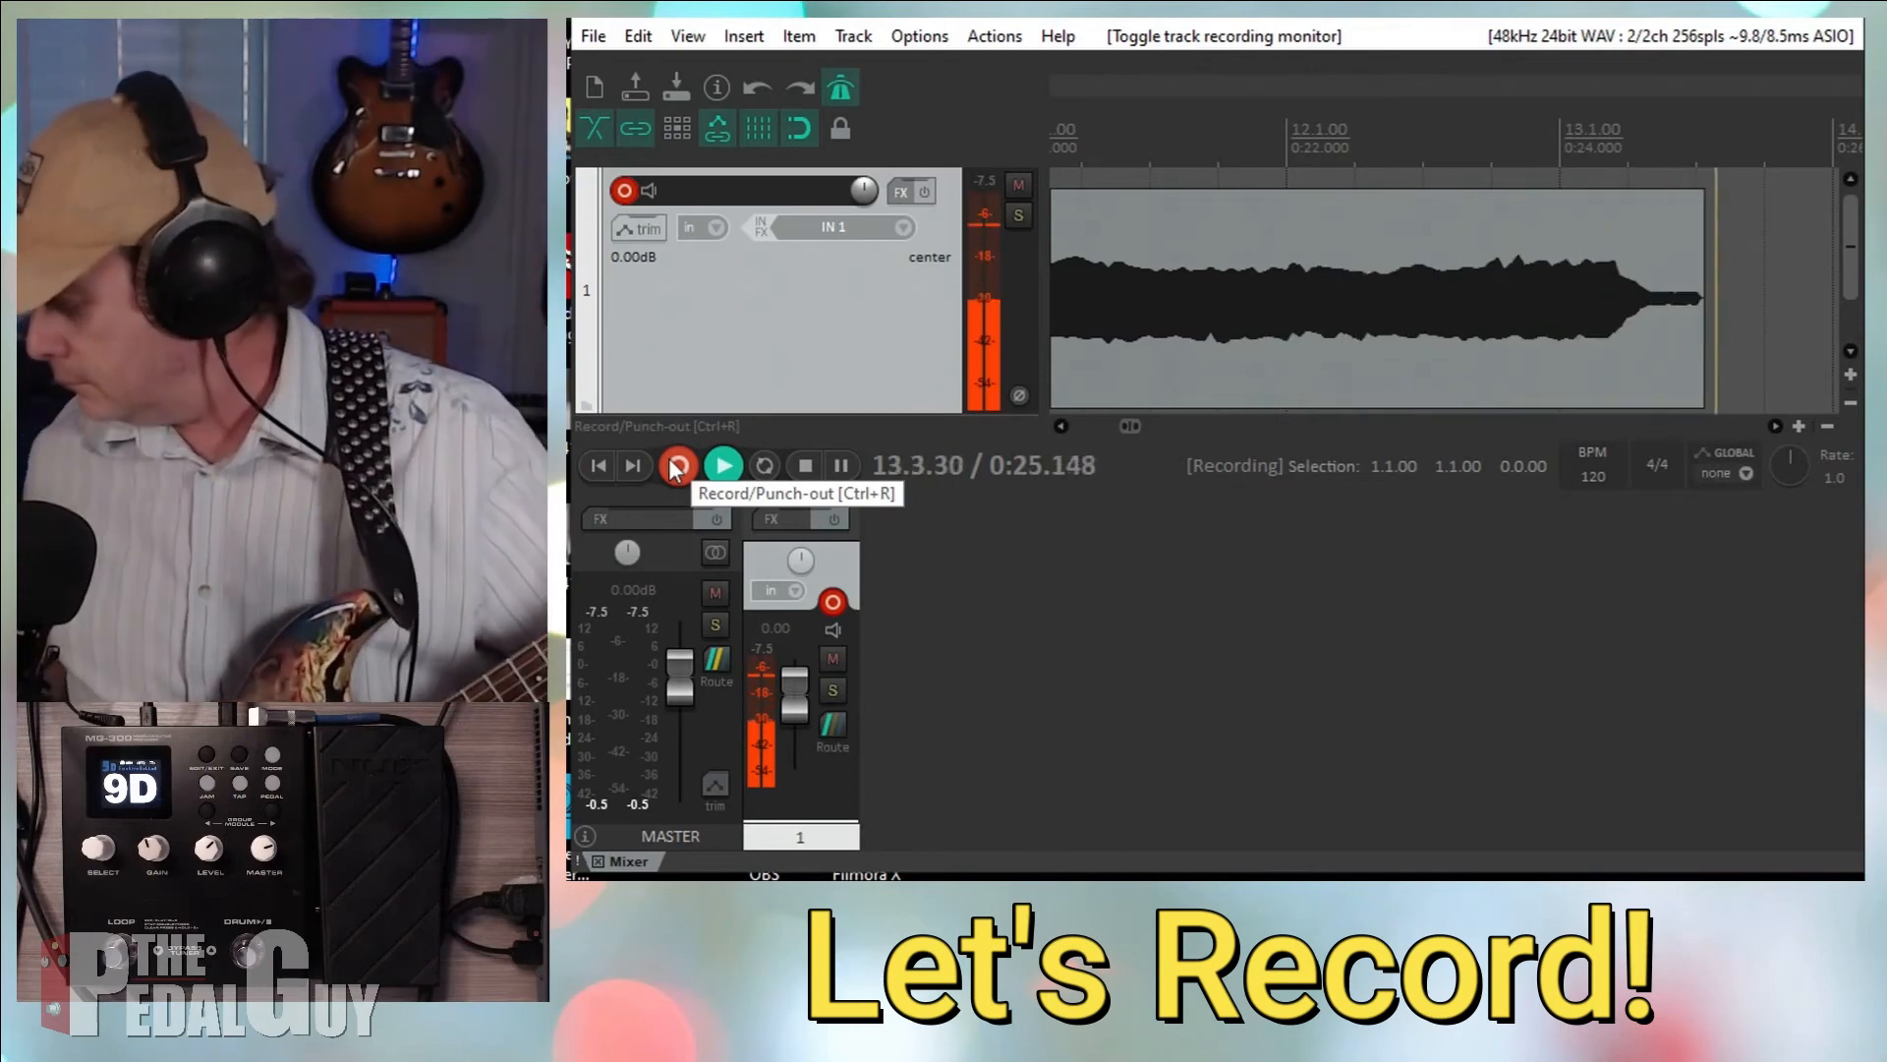
pyautogui.click(675, 466)
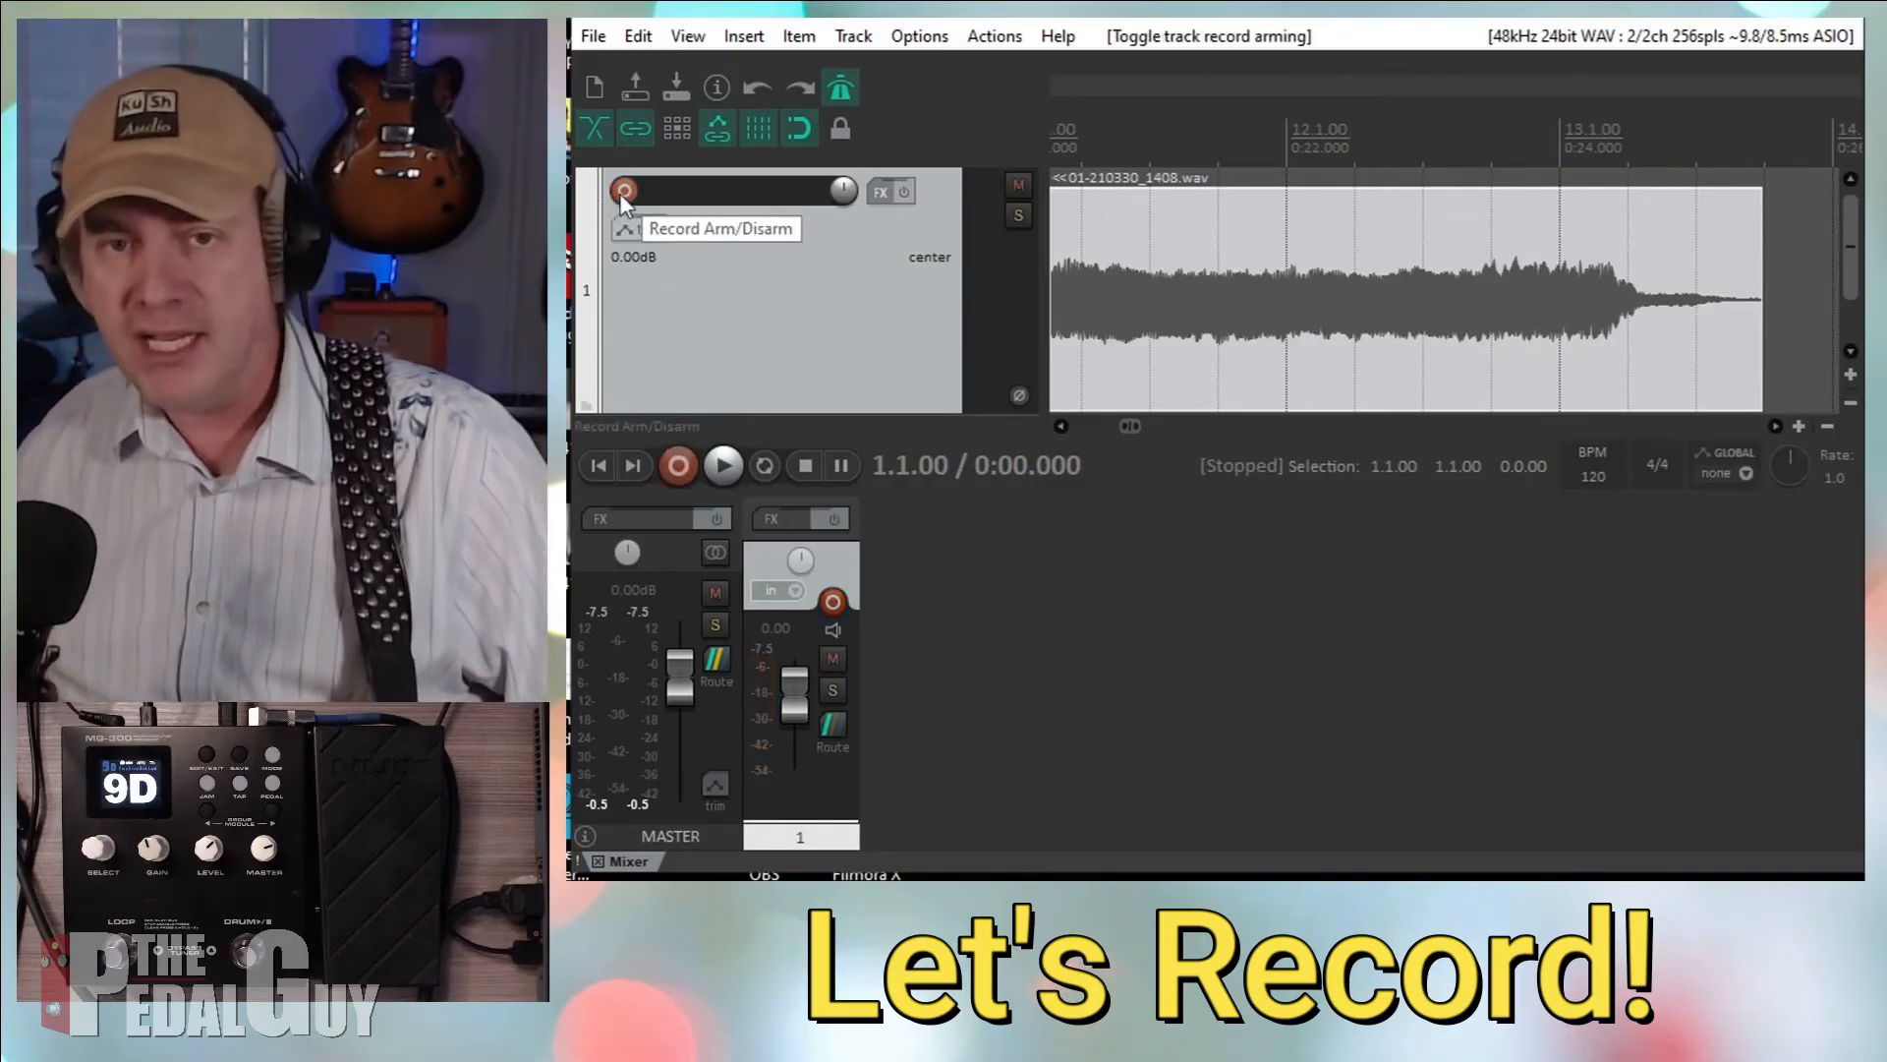
# - Disarm track 1 and play back the recorded take with the metronome disabled
pyautogui.doubleClick(719, 228)
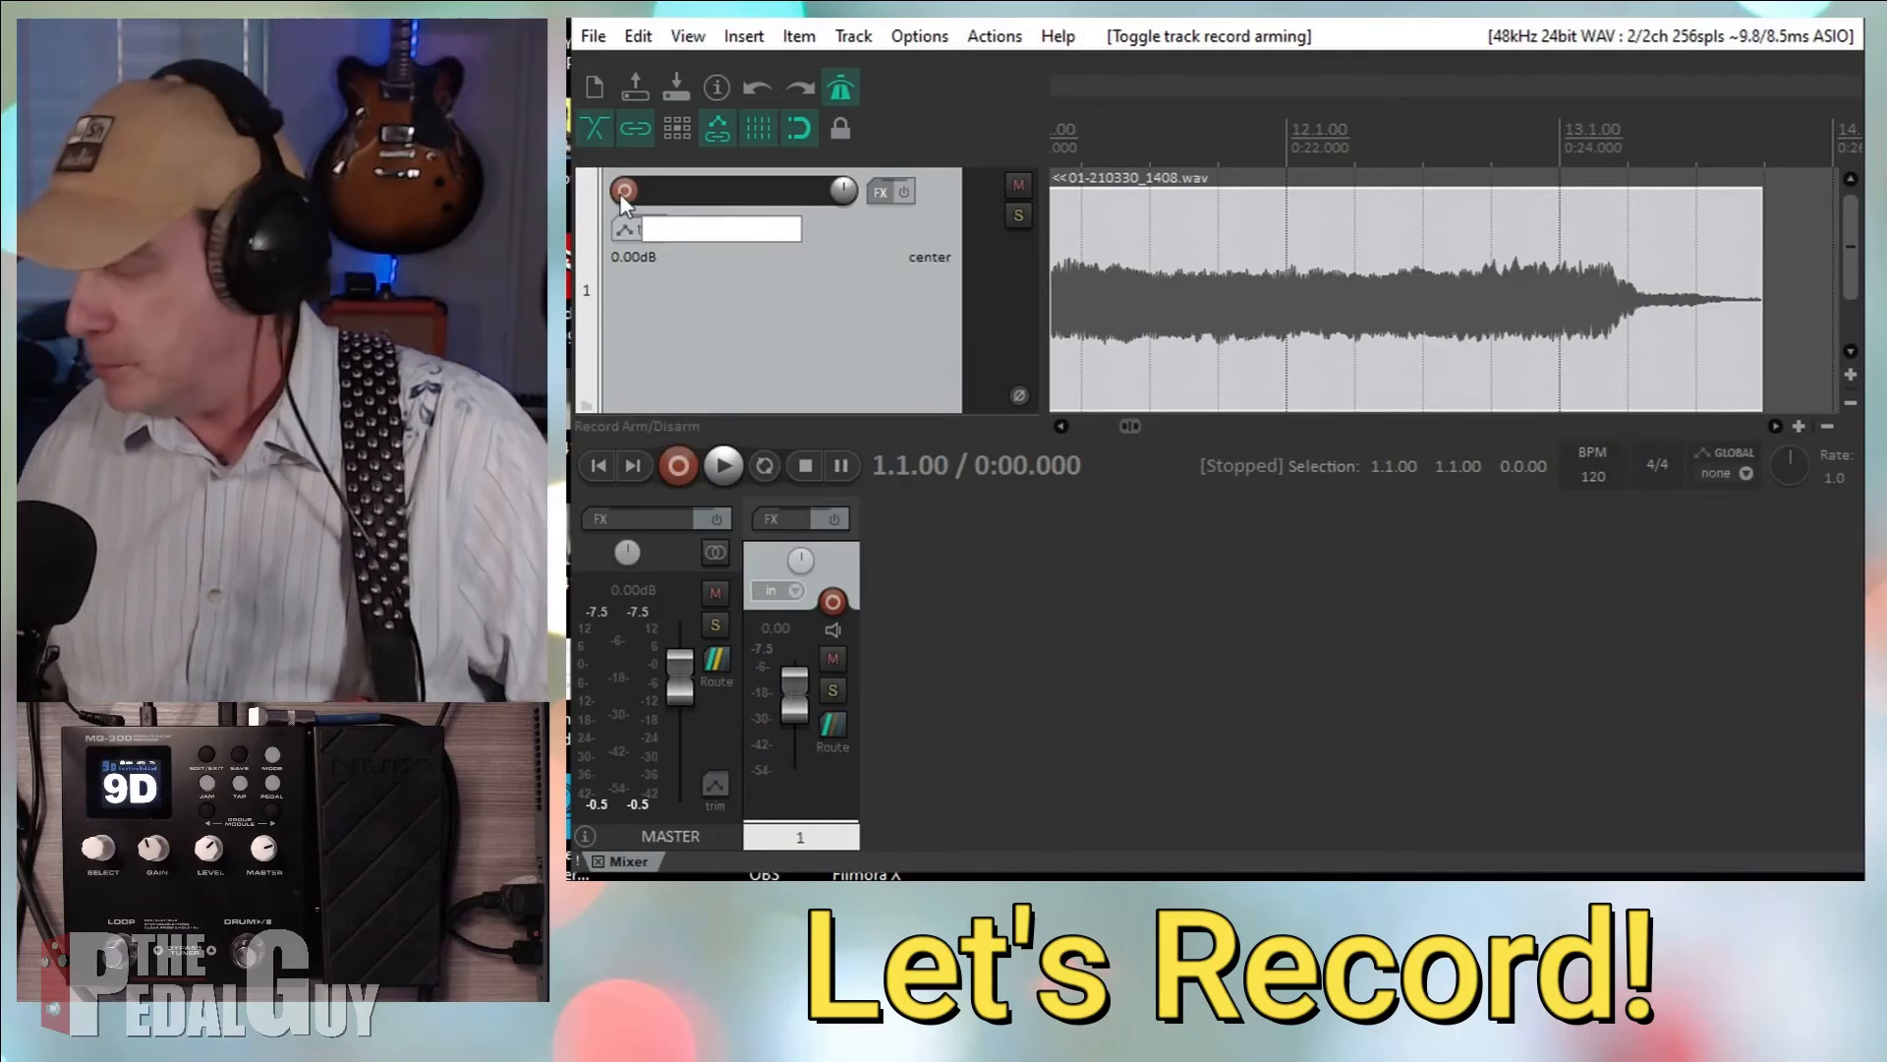
pyautogui.click(625, 191)
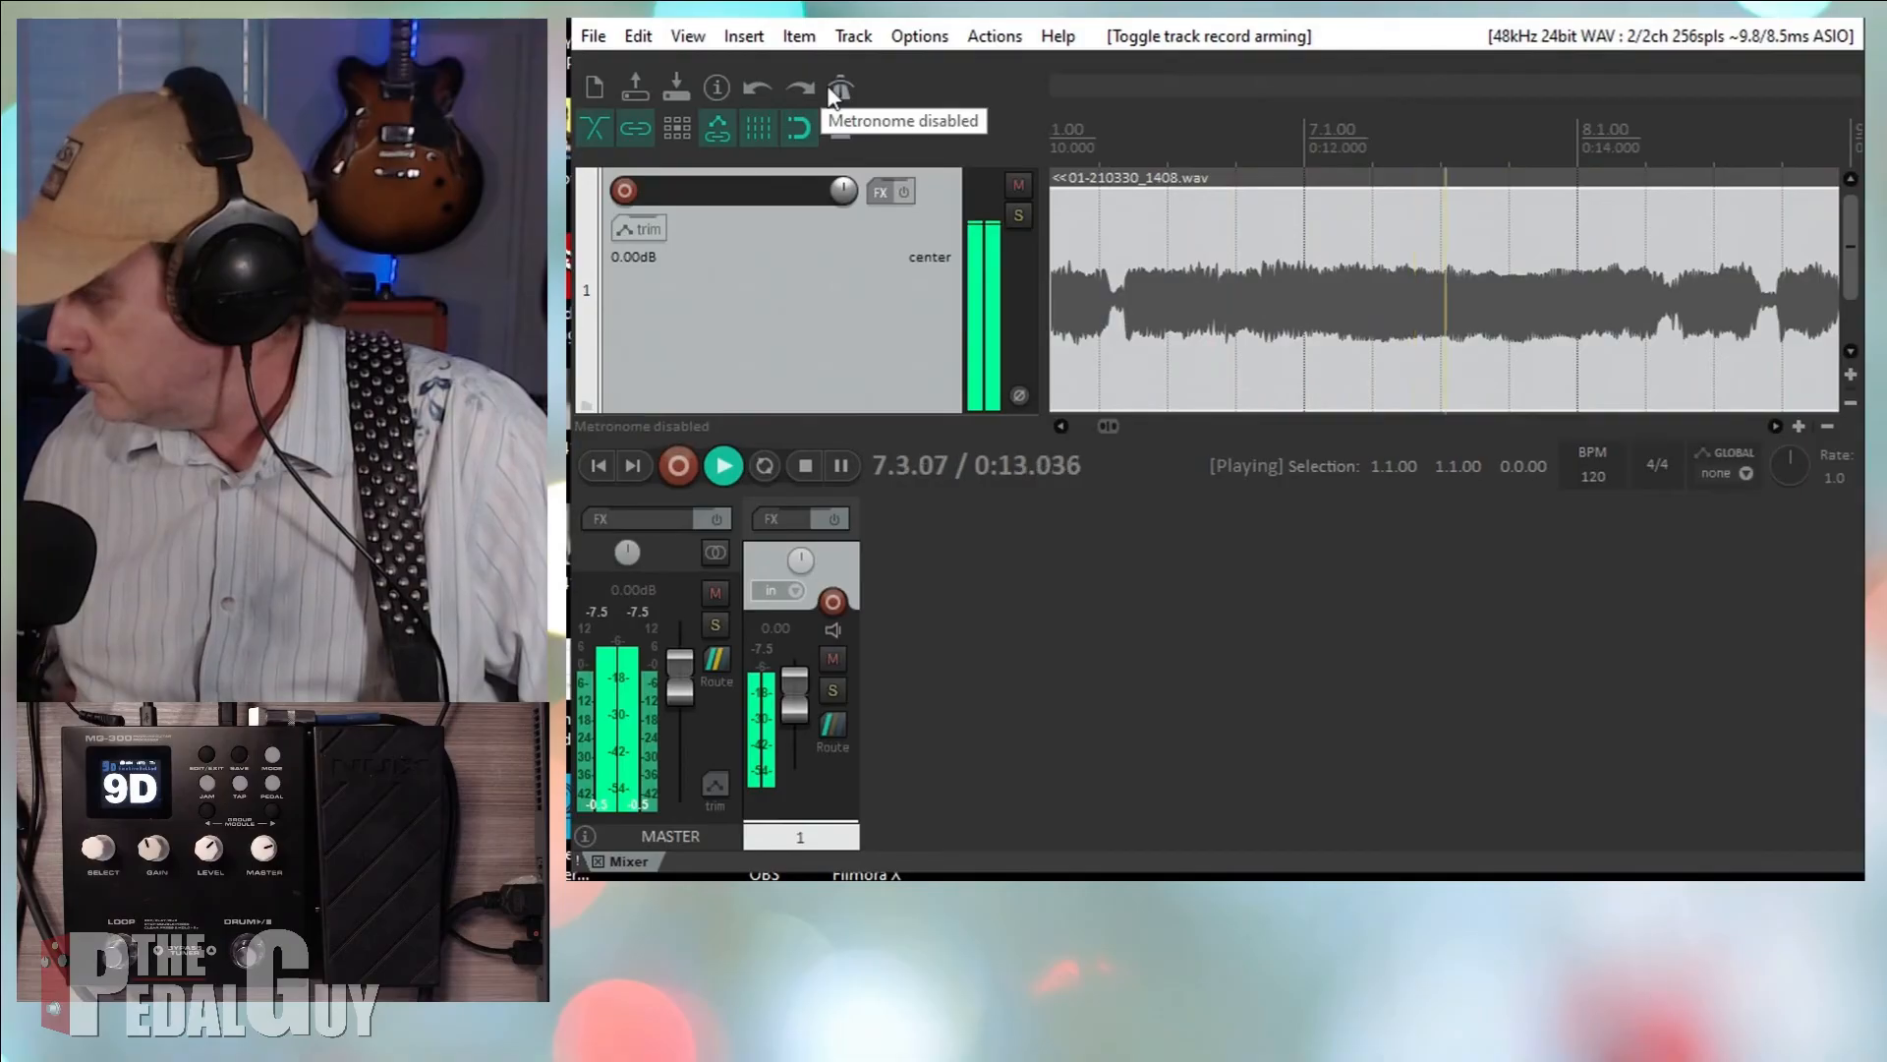
pyautogui.click(804, 466)
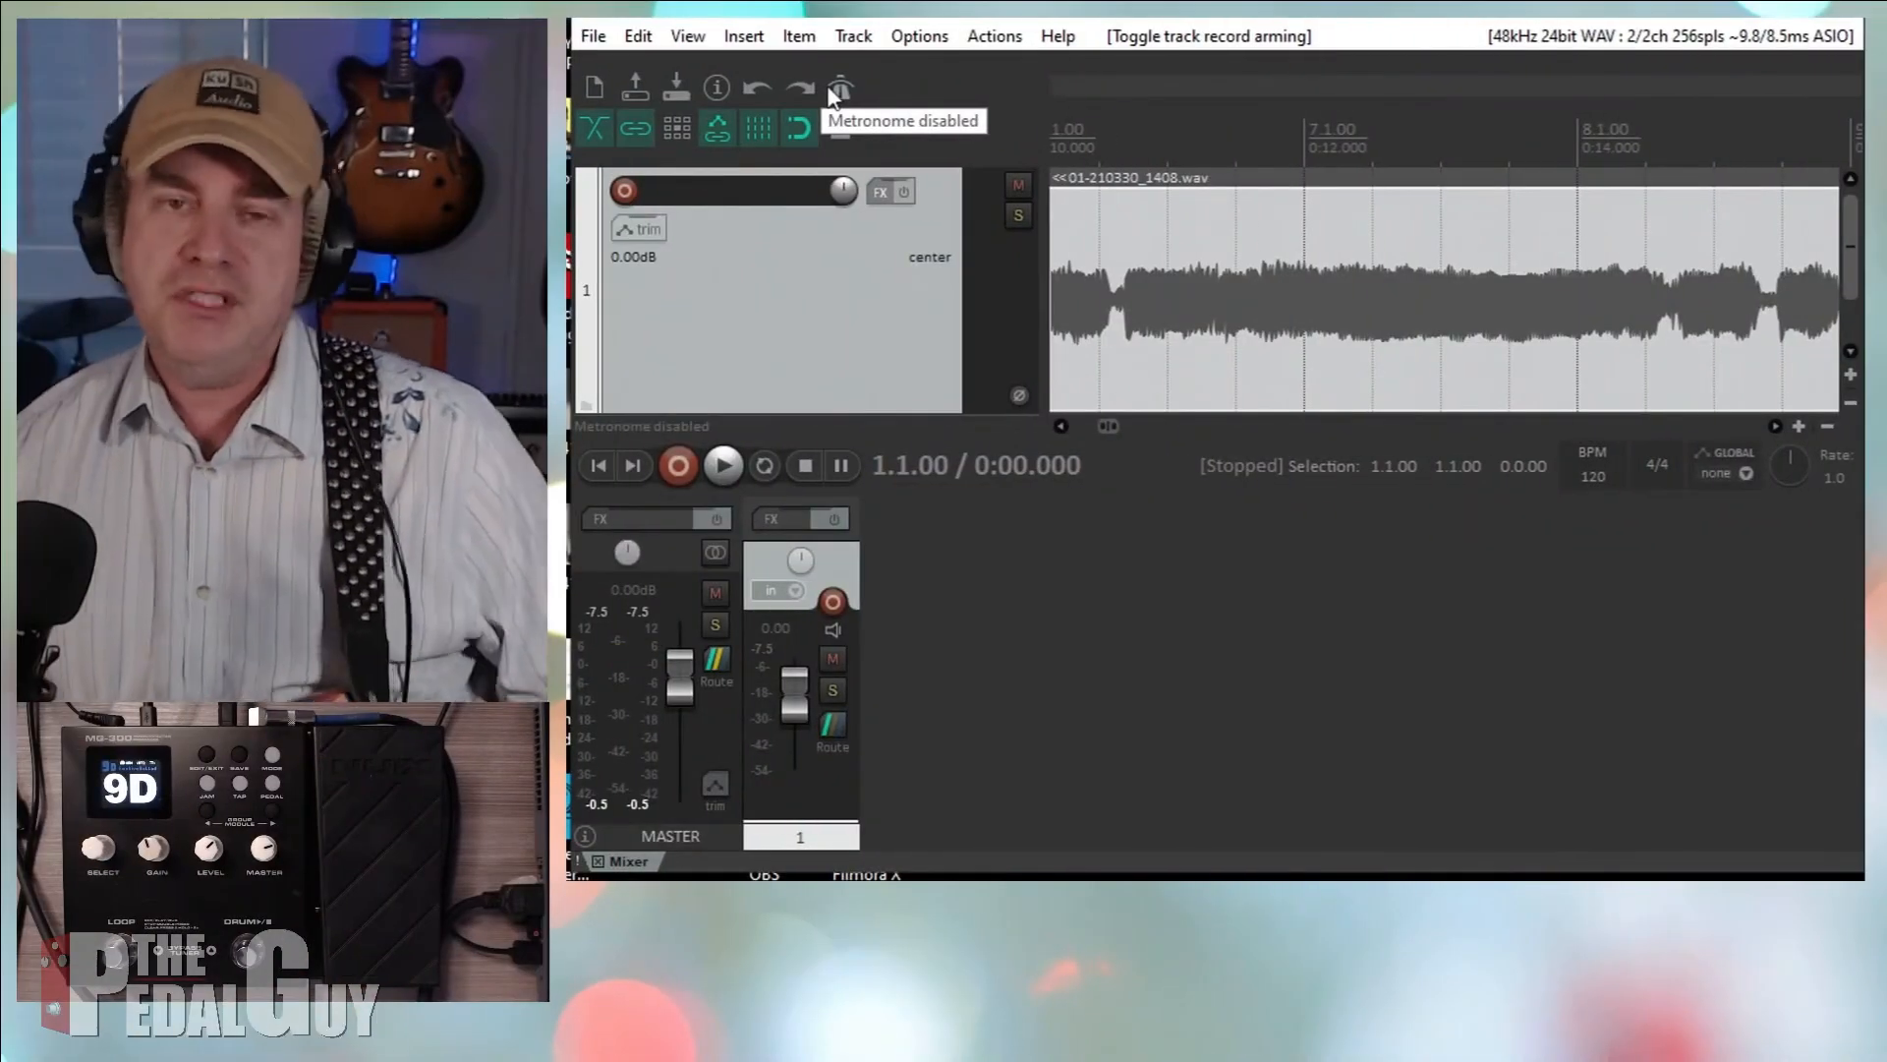